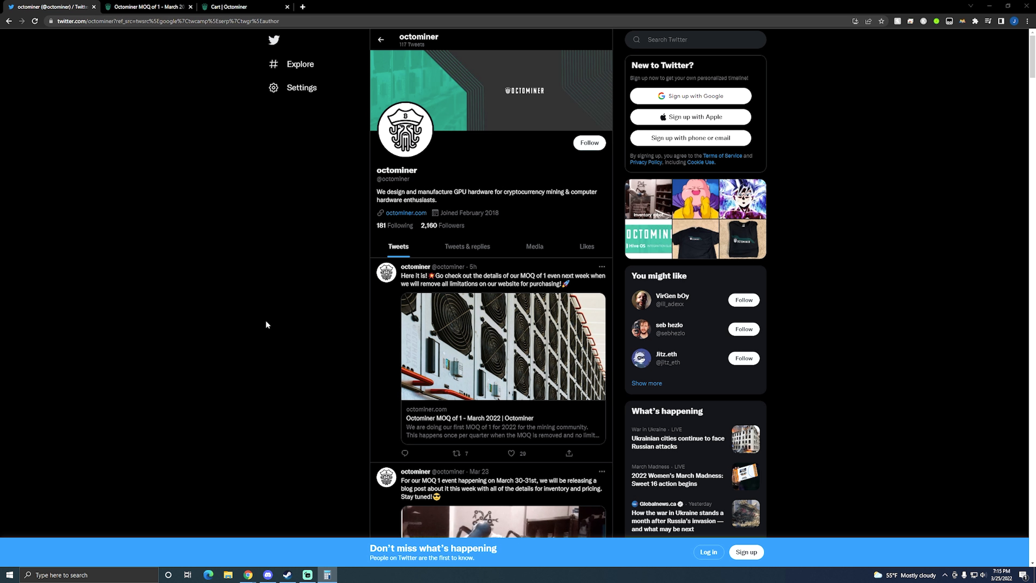
mouse_move(486, 371)
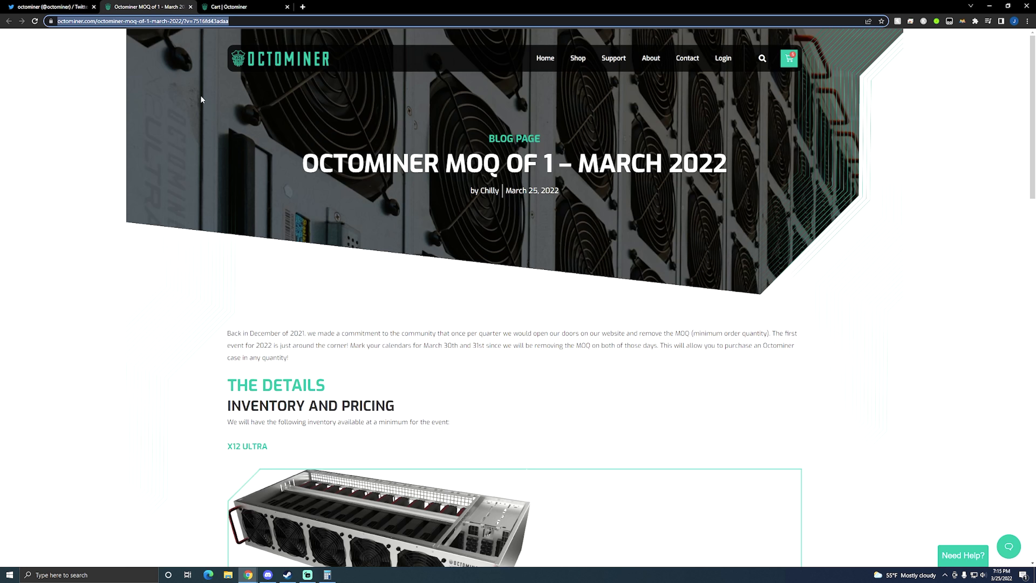
mouse_move(644, 368)
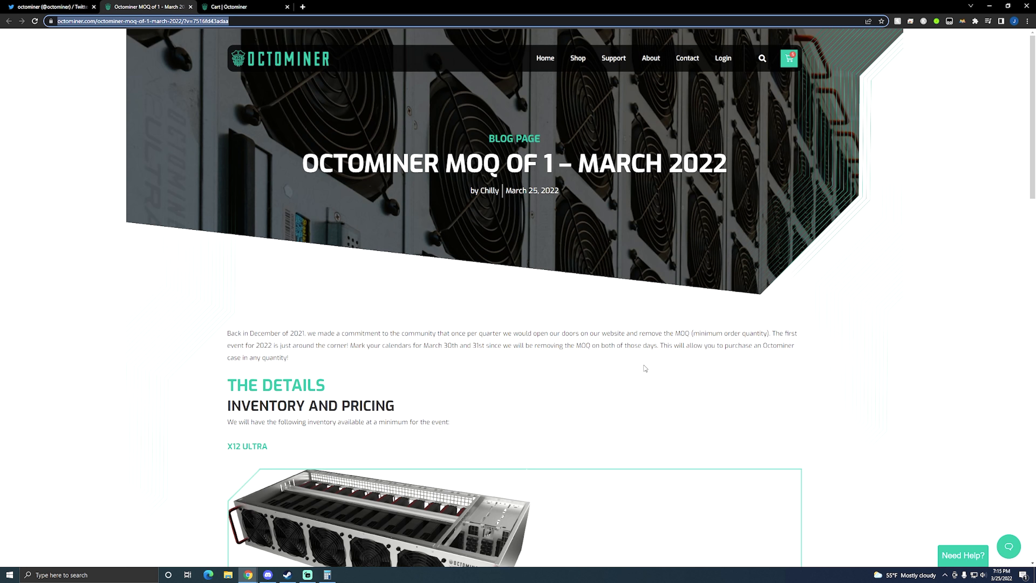
mouse_move(615, 379)
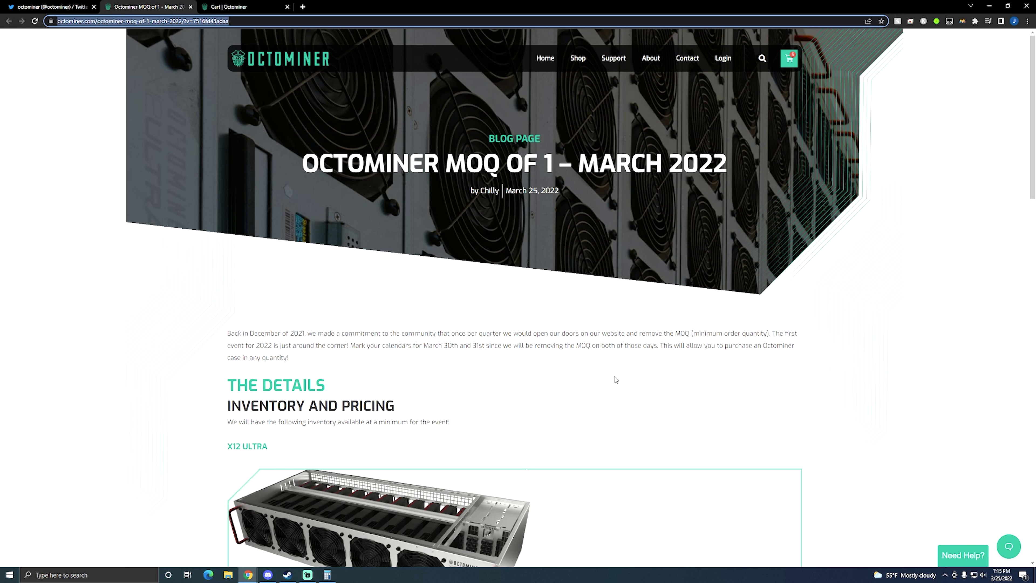
click(50, 7)
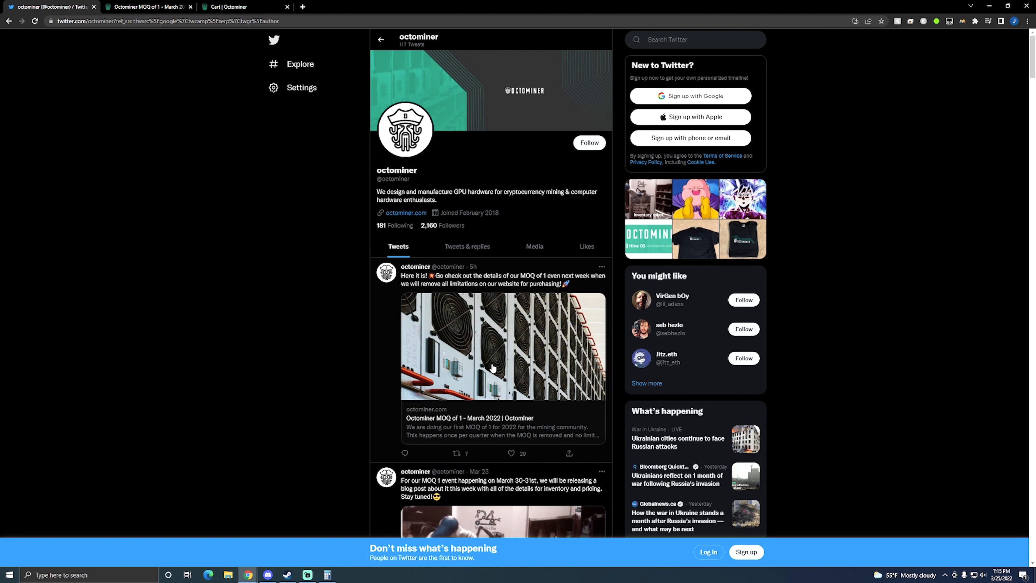
click(145, 6)
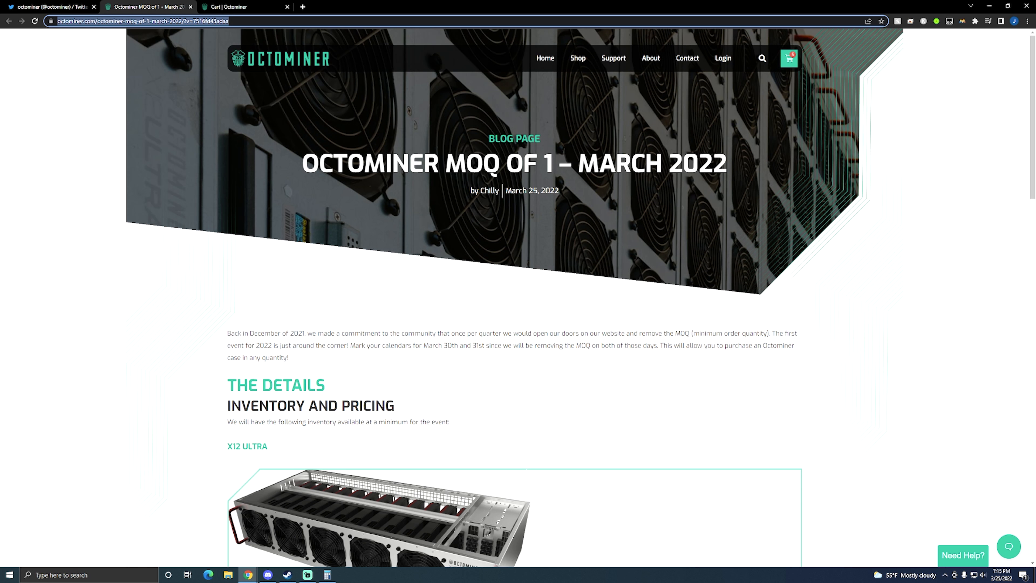
mouse_move(540, 325)
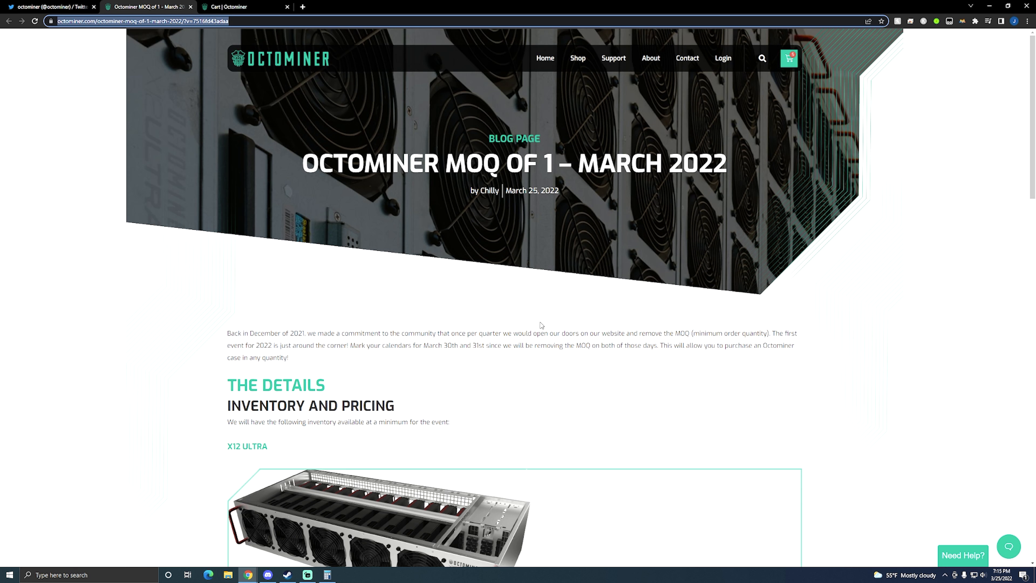
mouse_move(581, 293)
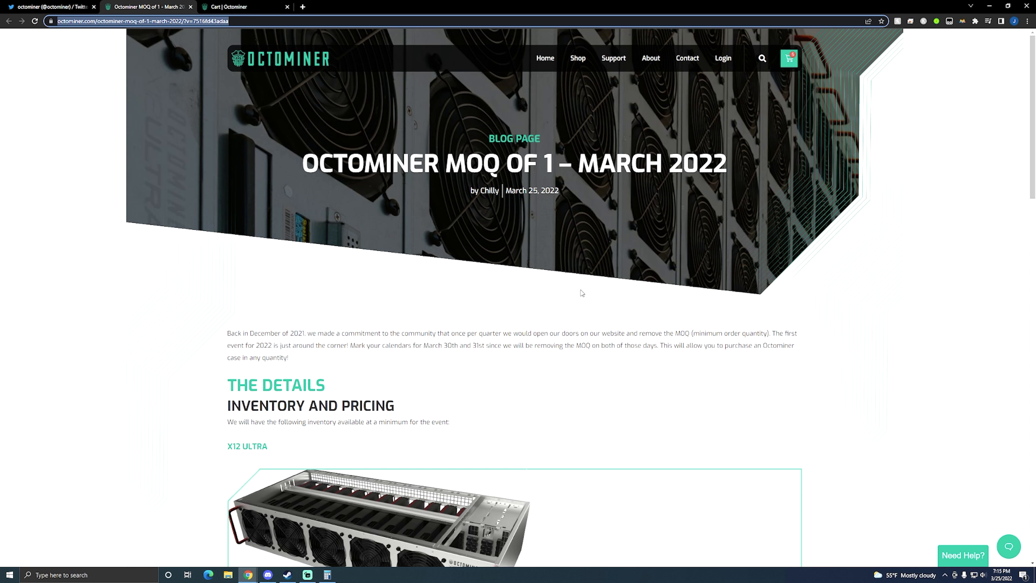
scroll(down, 3)
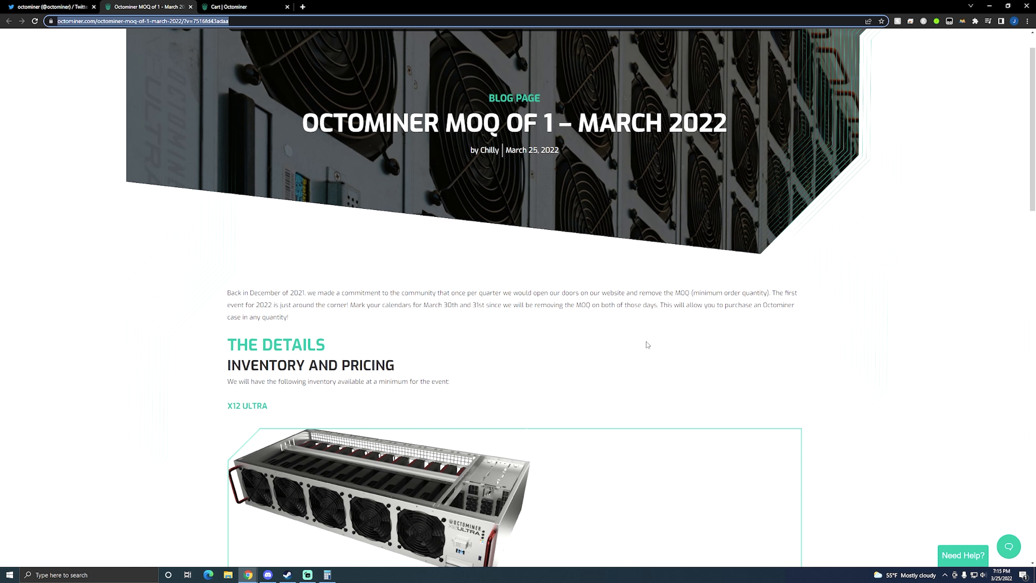
mouse_move(427, 324)
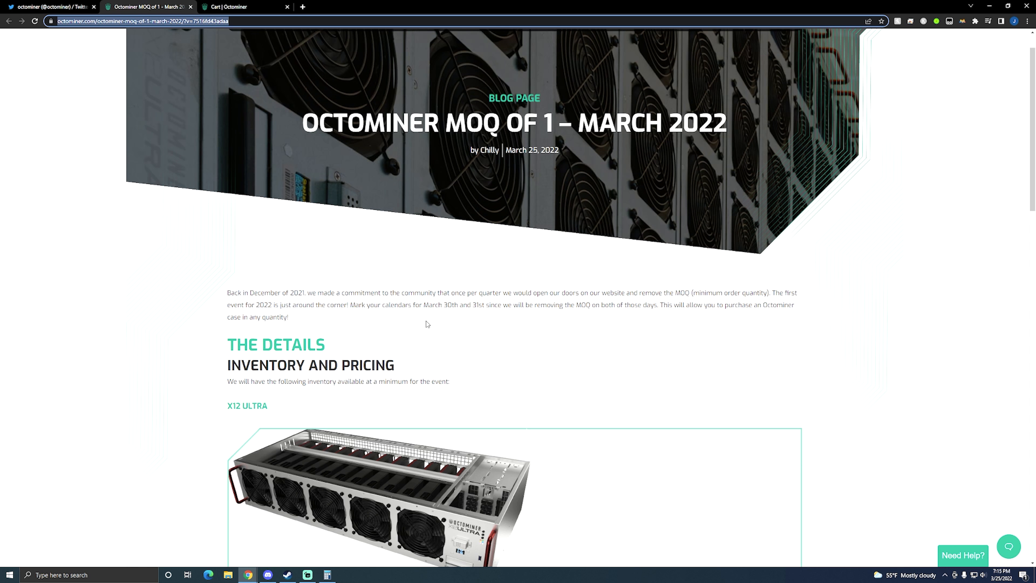
mouse_move(429, 324)
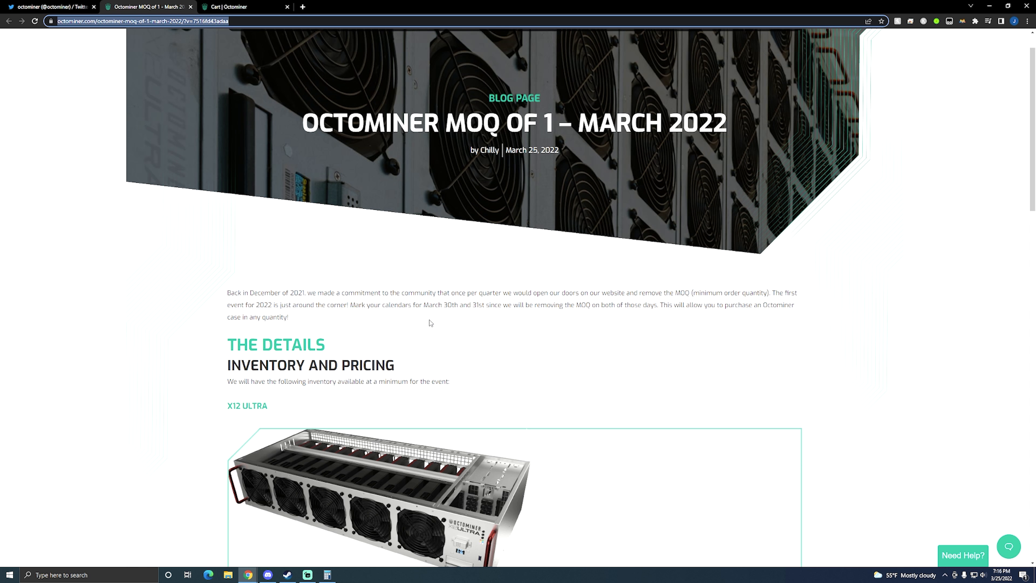
mouse_move(208, 361)
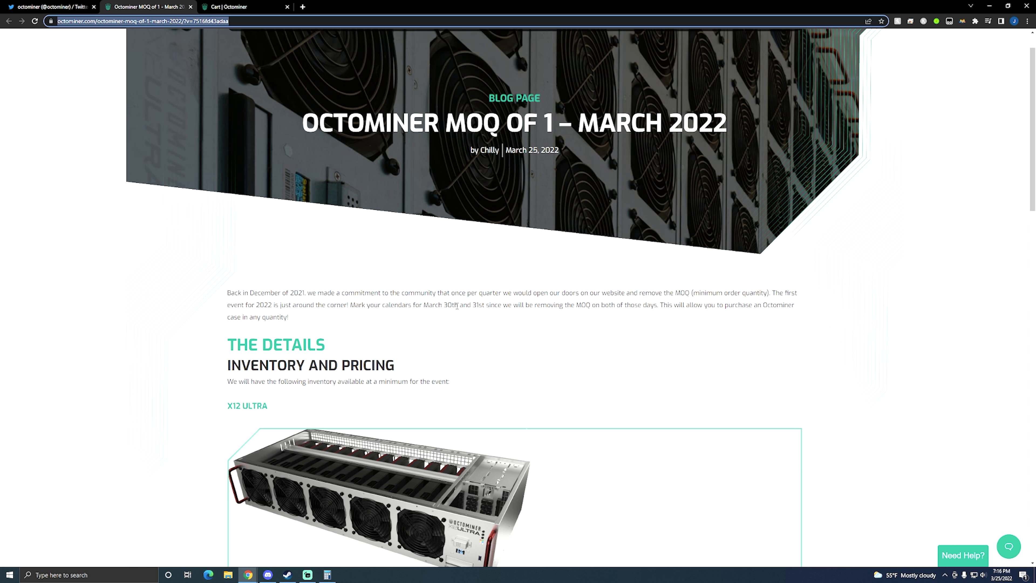
mouse_move(527, 323)
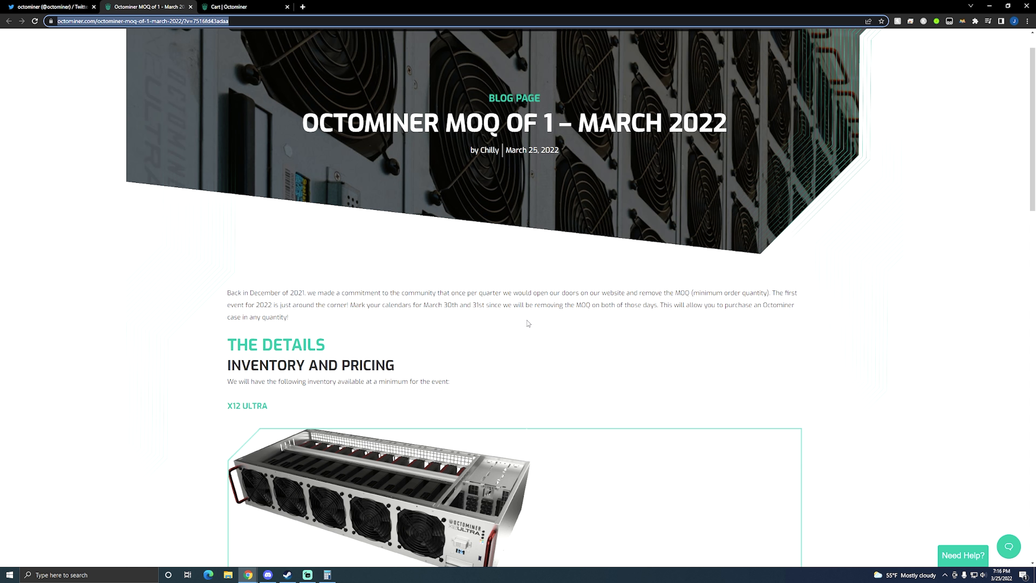
mouse_move(542, 325)
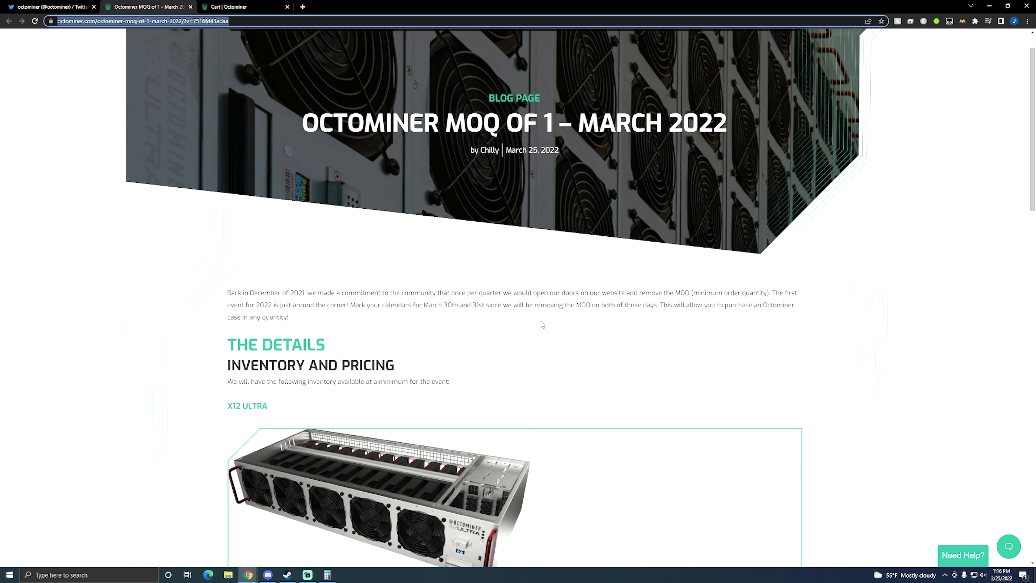
mouse_move(222, 379)
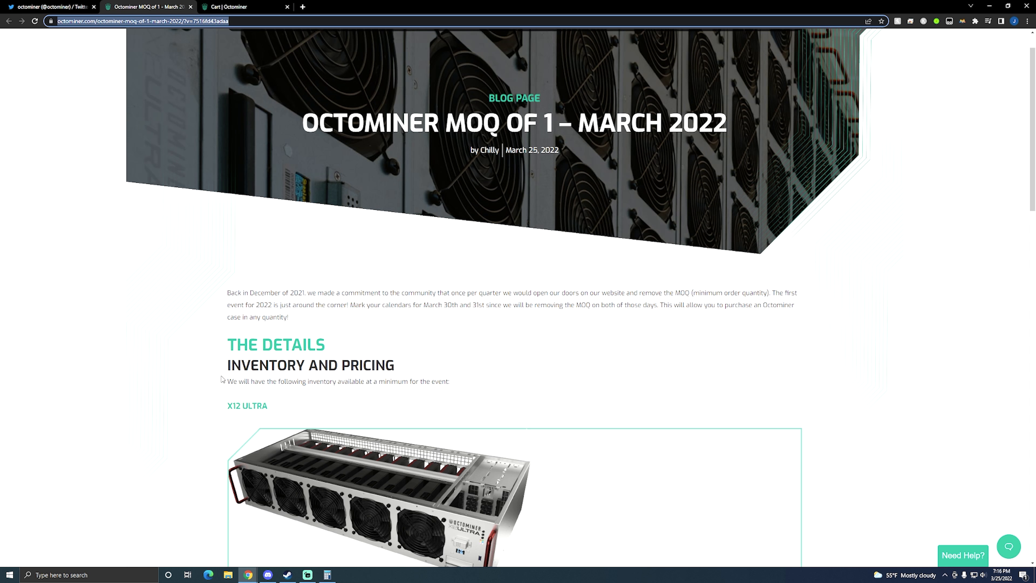
Step: Scroll the March 2022 blog post down to the X12 Ultra and X8 Ultra Plus price tiers
scroll(down, 3)
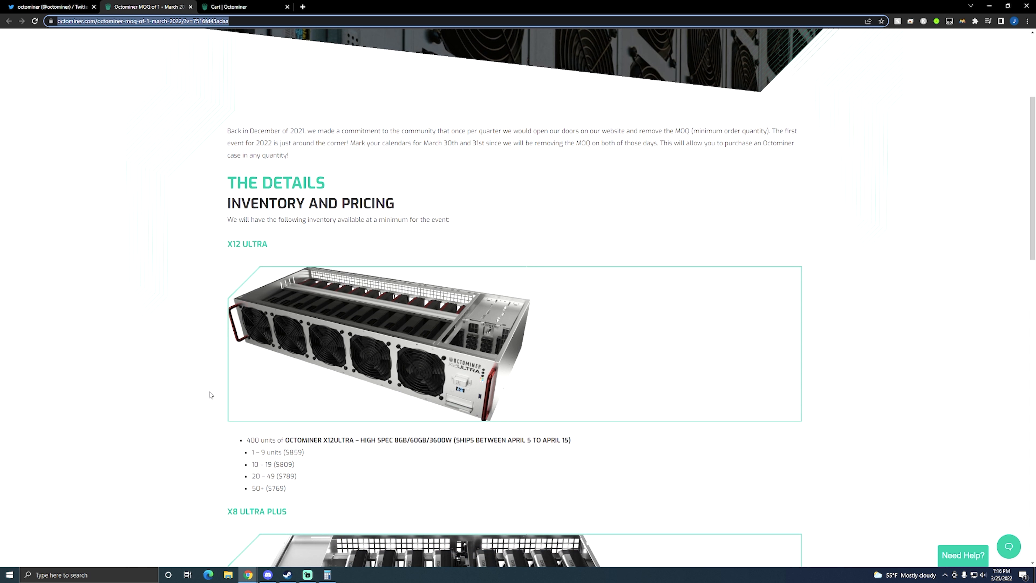
mouse_move(485, 214)
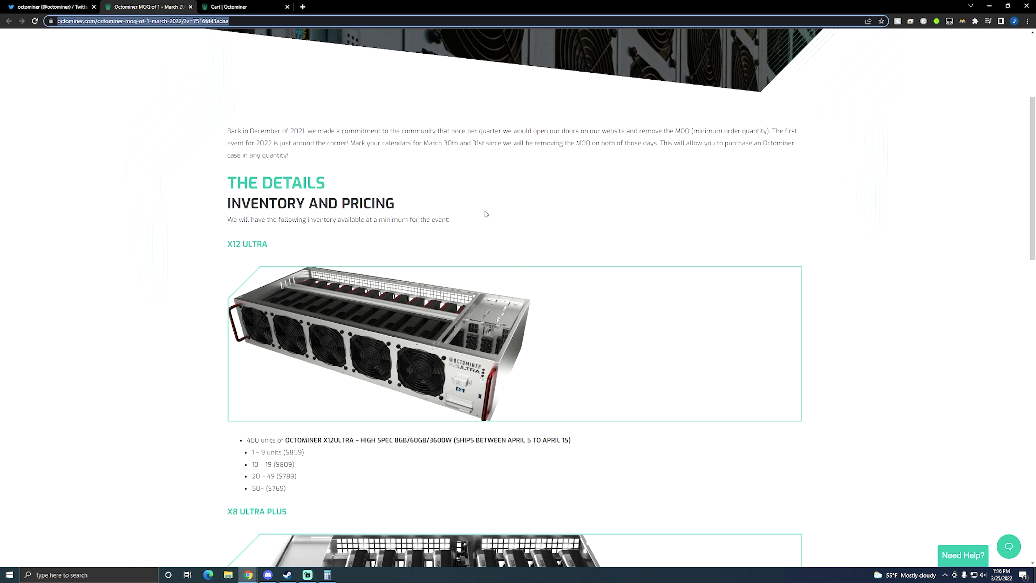
mouse_move(368, 236)
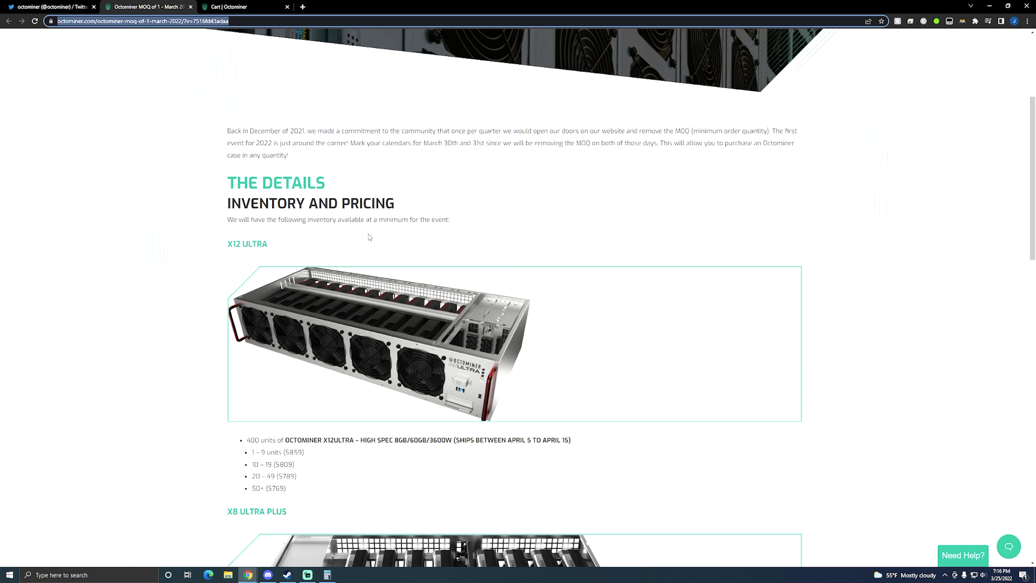
scroll(down, 3)
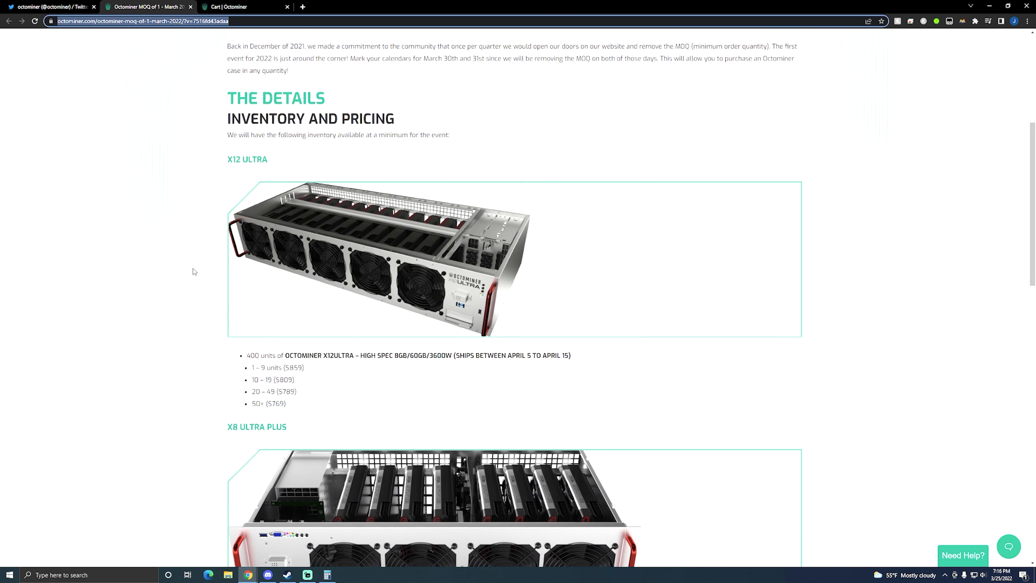
scroll(down, 3)
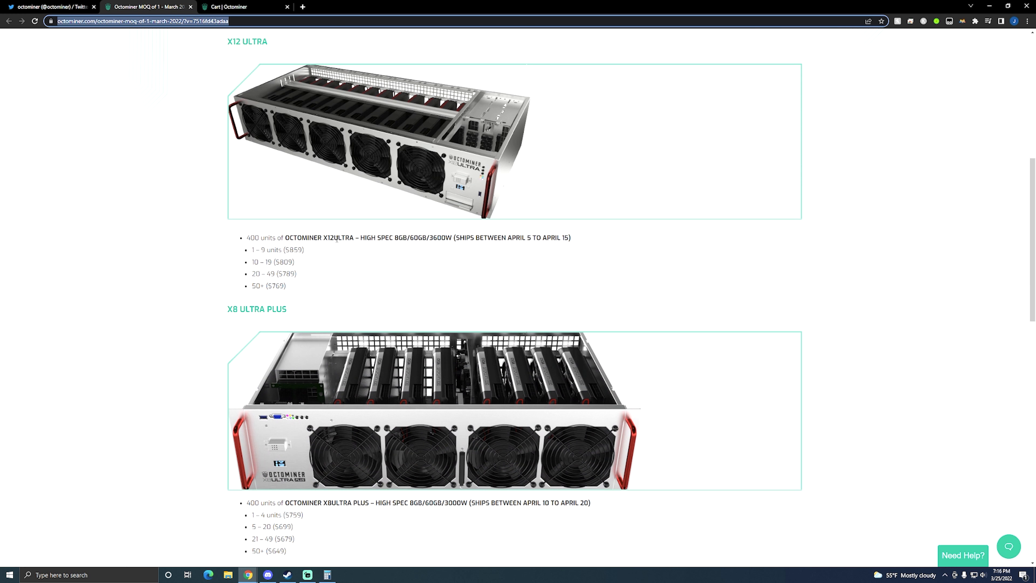
mouse_move(189, 330)
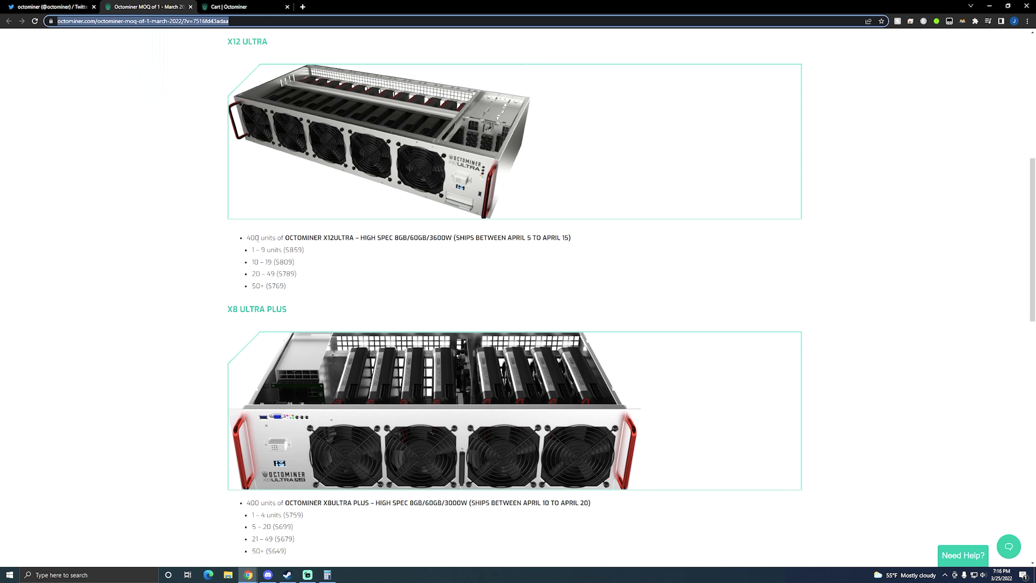
mouse_move(195, 265)
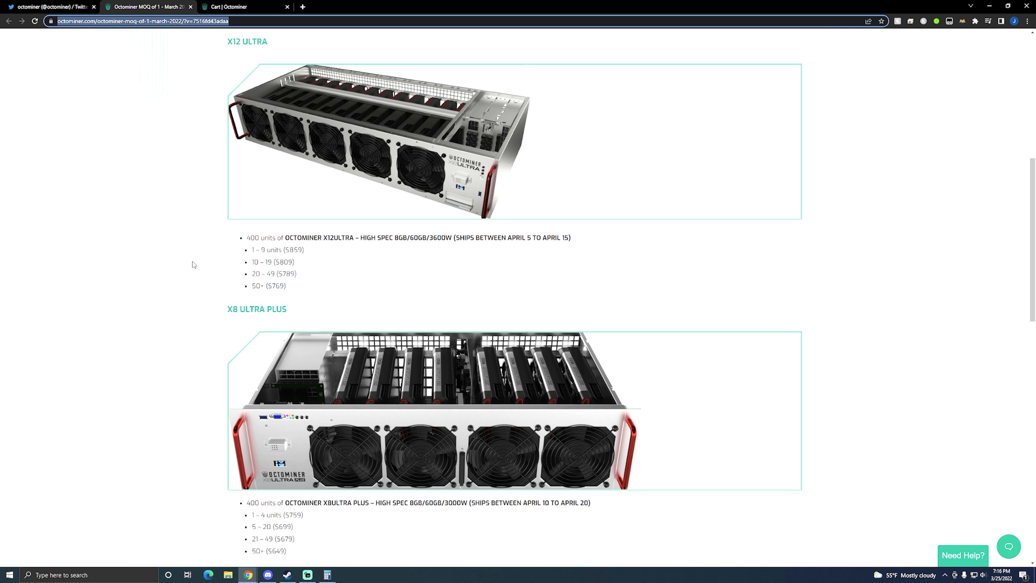
mouse_move(202, 382)
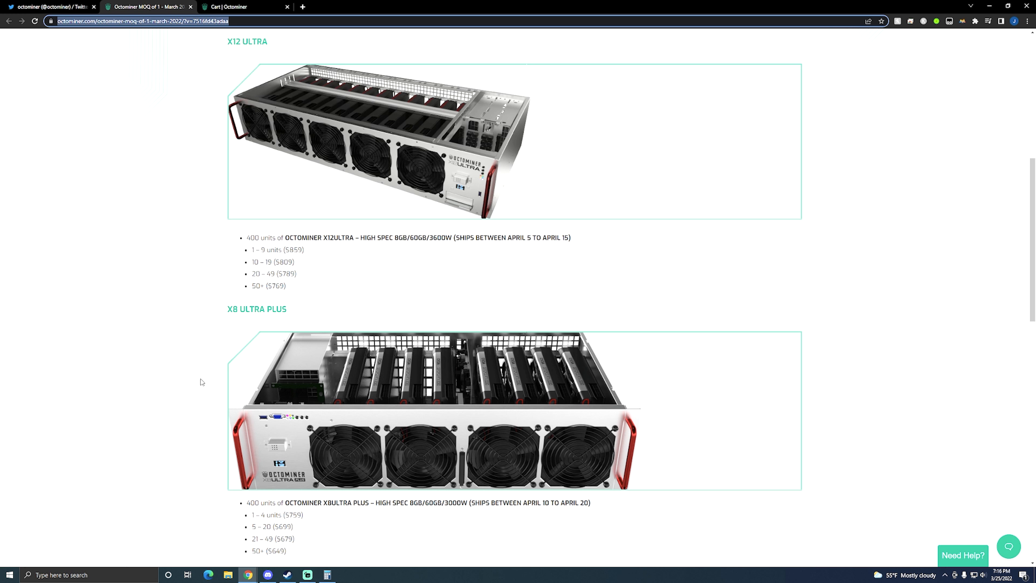
mouse_move(201, 342)
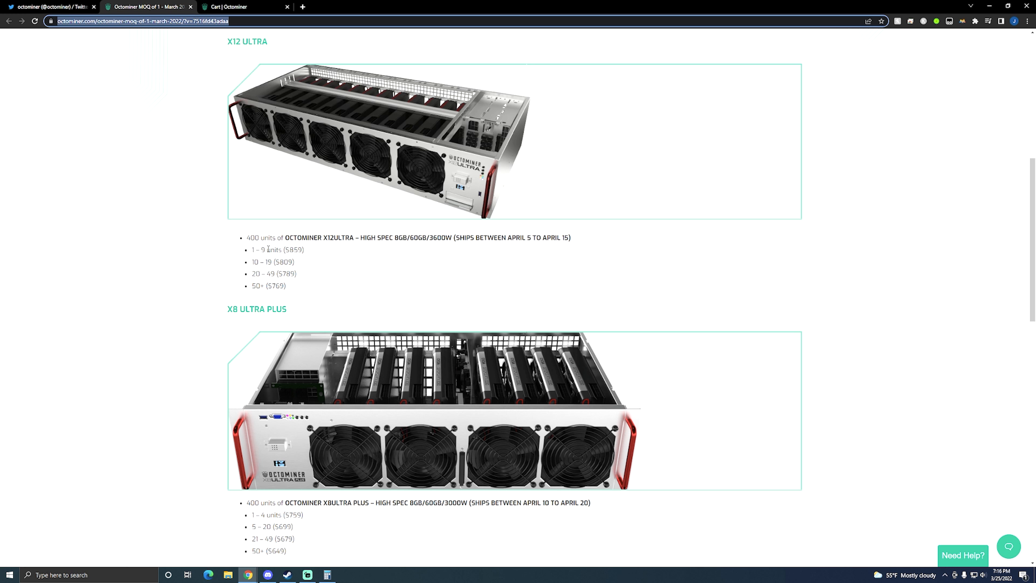
mouse_move(258, 53)
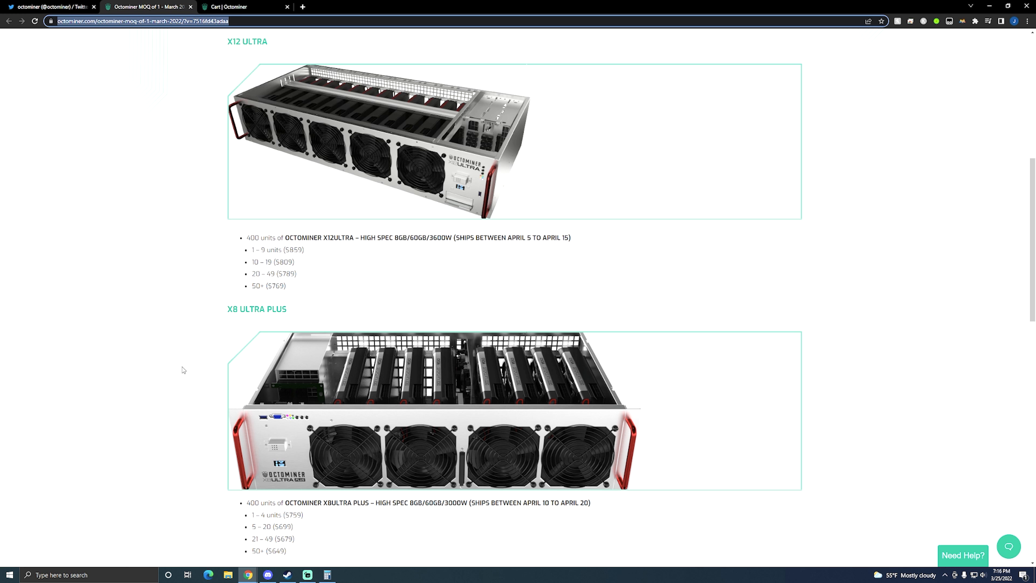
mouse_move(150, 483)
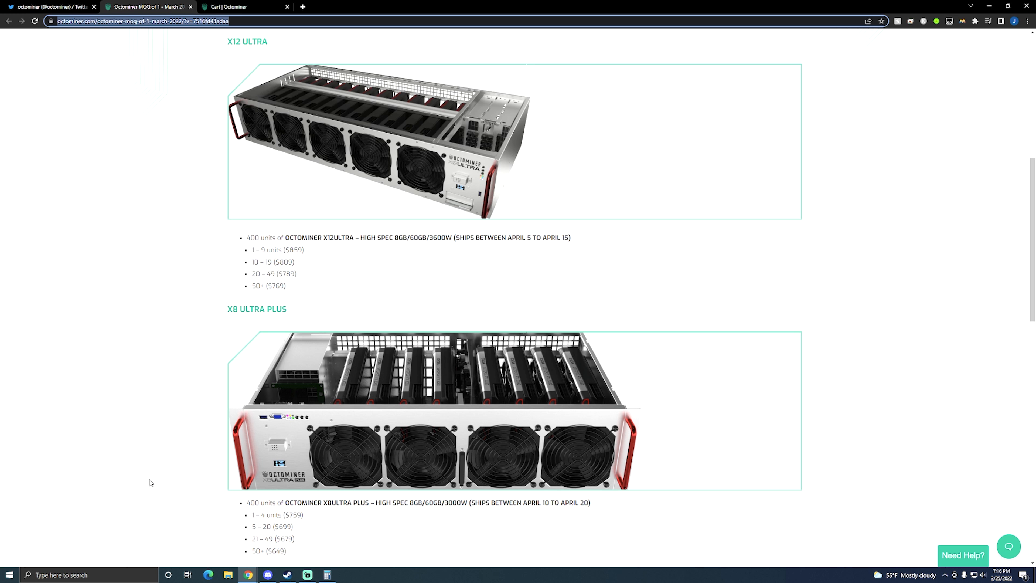
mouse_move(333, 462)
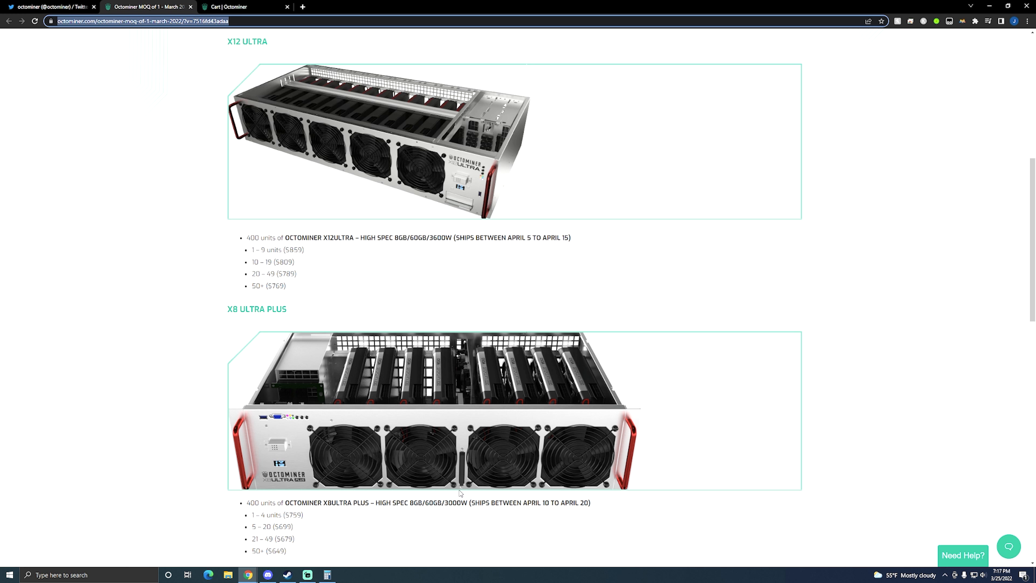
mouse_move(460, 494)
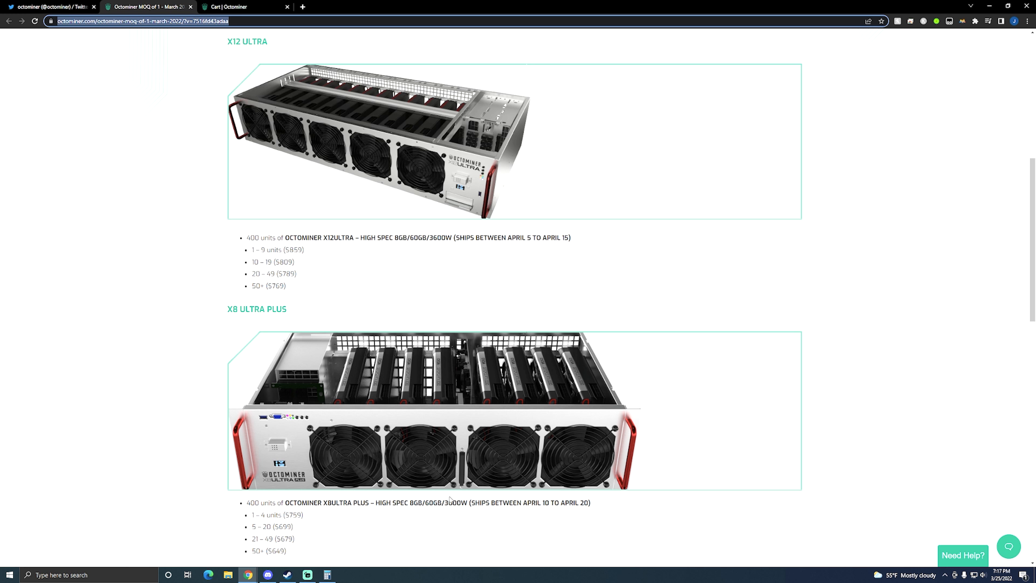
mouse_move(457, 520)
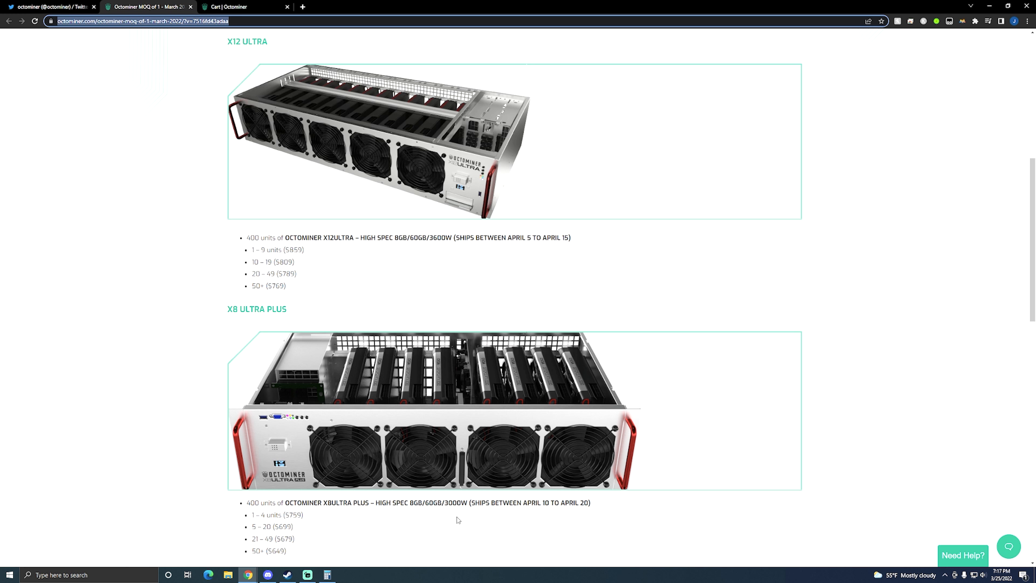
mouse_move(382, 502)
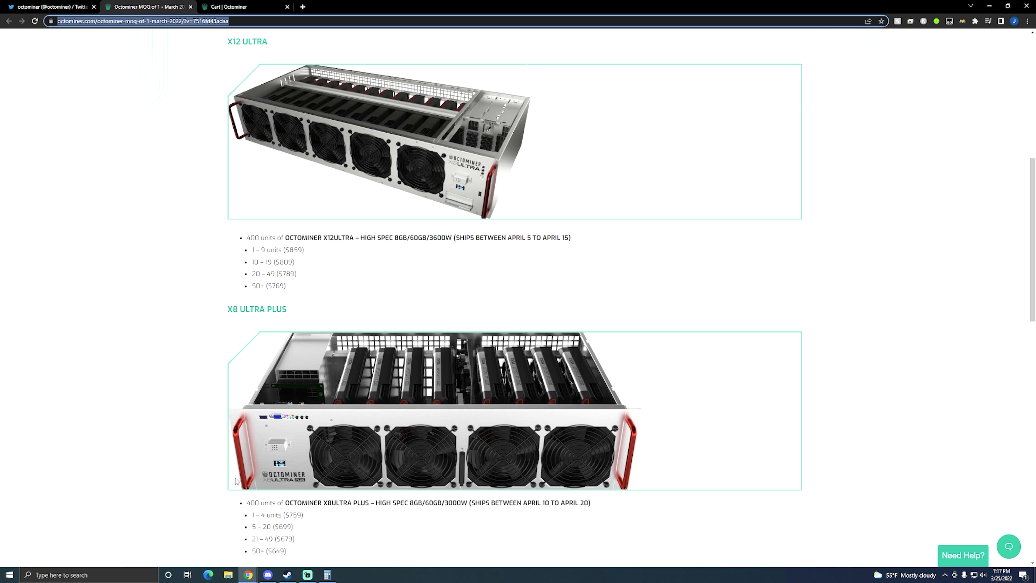
mouse_move(208, 479)
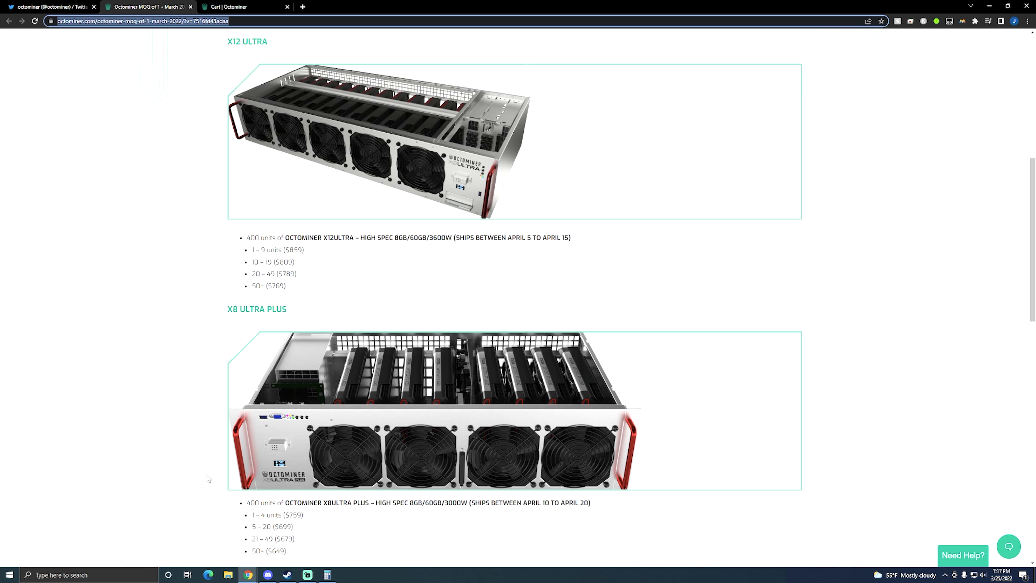
mouse_move(438, 500)
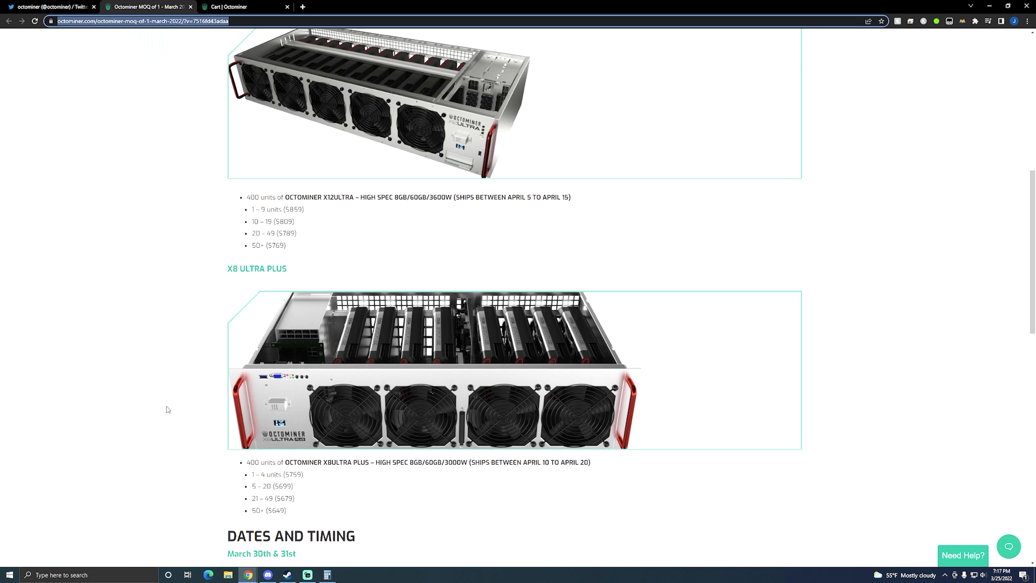
mouse_move(473, 459)
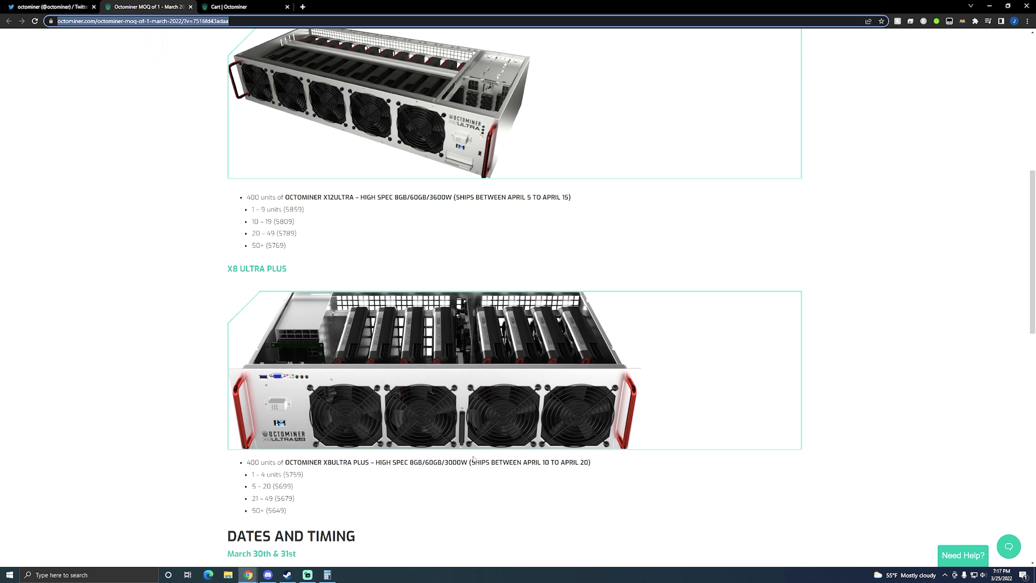
mouse_move(211, 378)
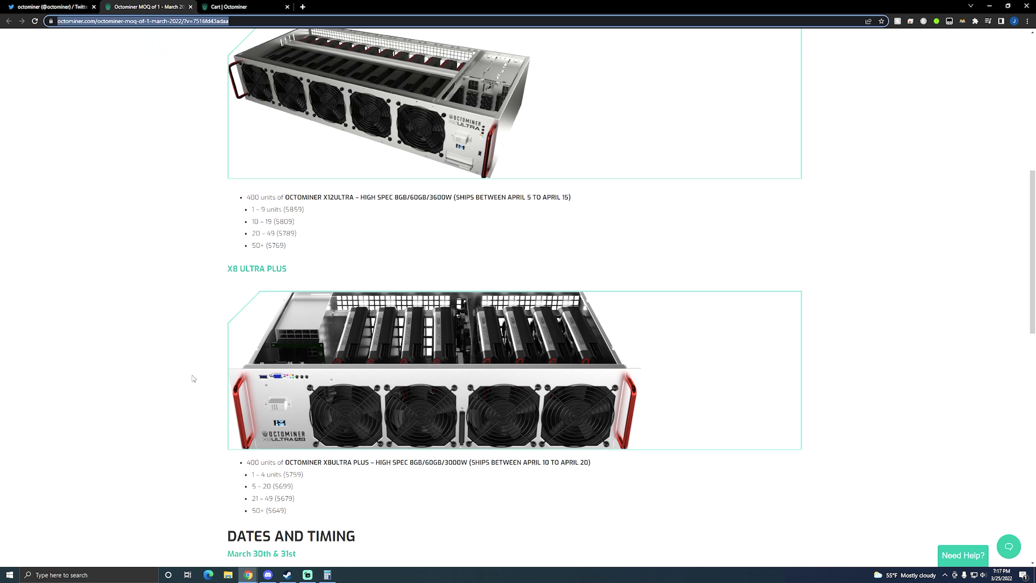
mouse_move(457, 471)
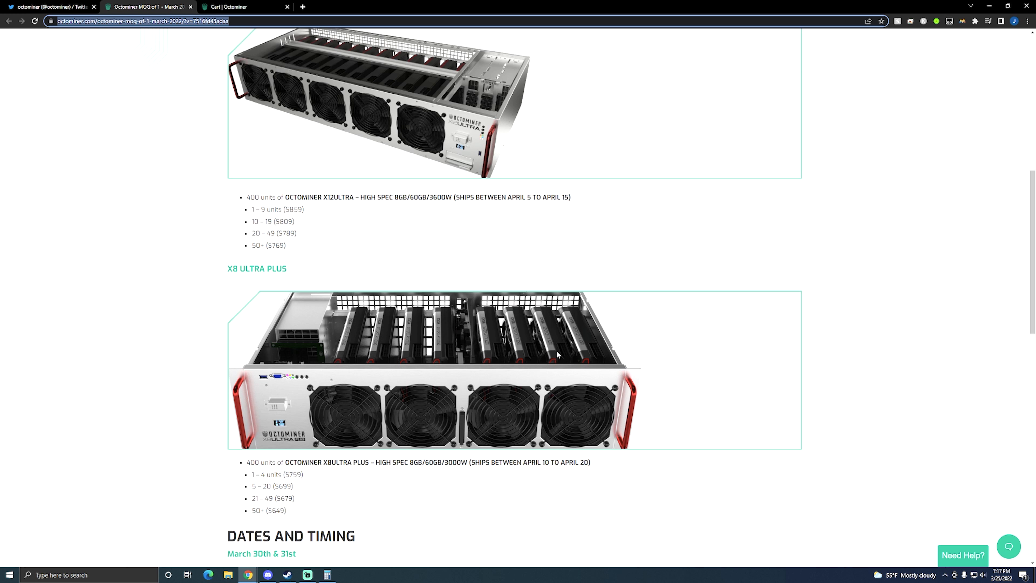
mouse_move(466, 479)
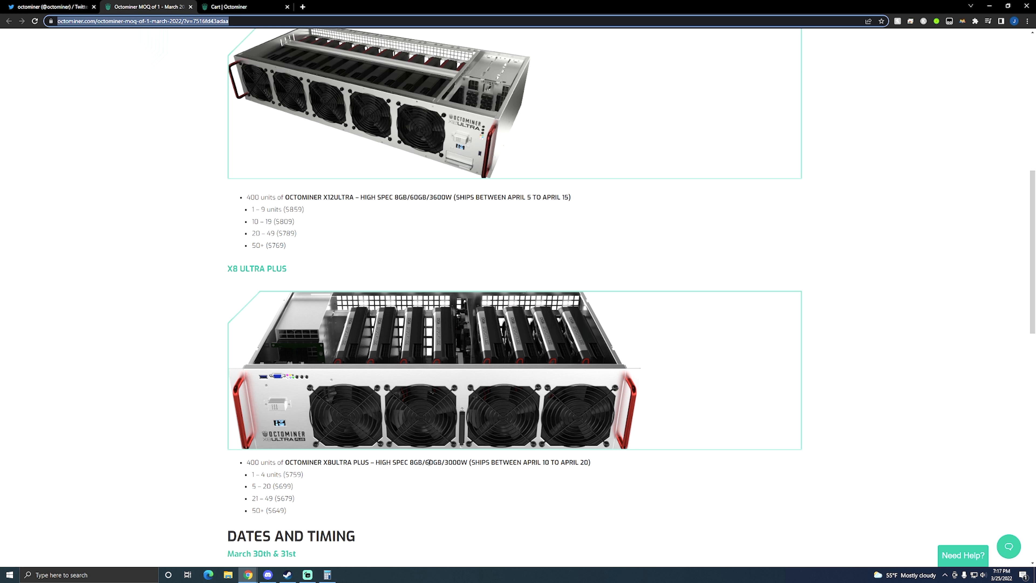
mouse_move(447, 456)
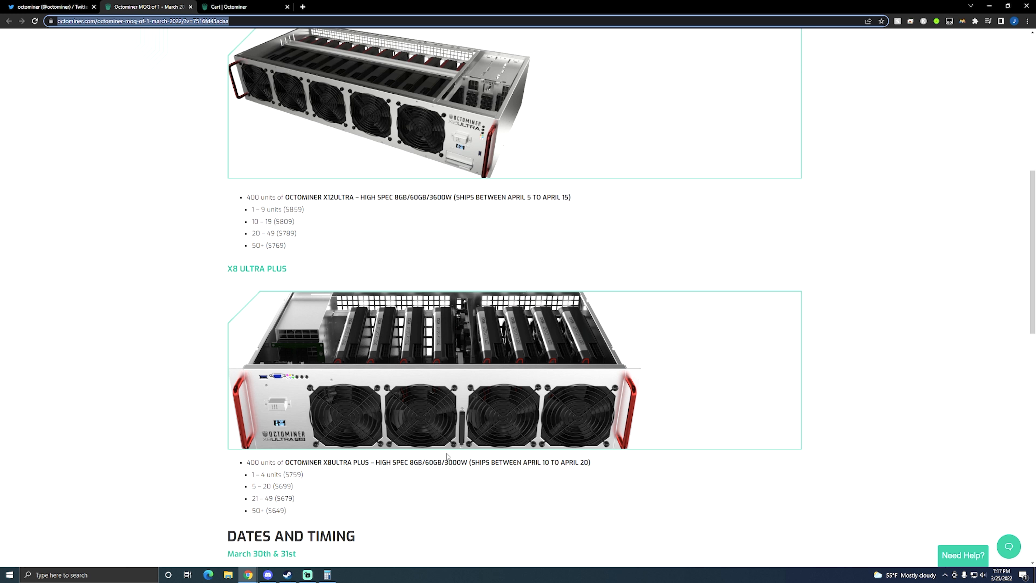
mouse_move(389, 439)
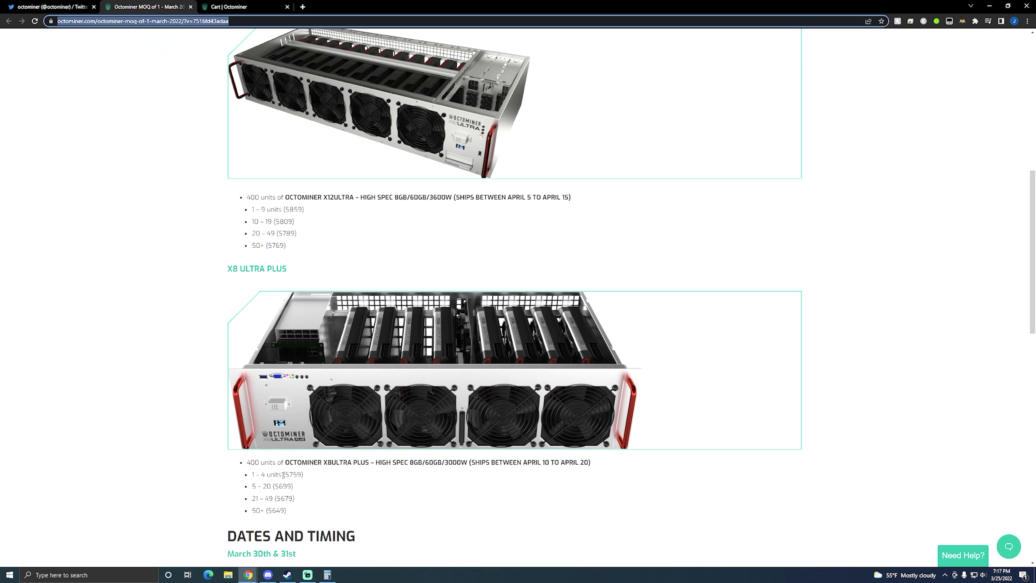
mouse_move(314, 476)
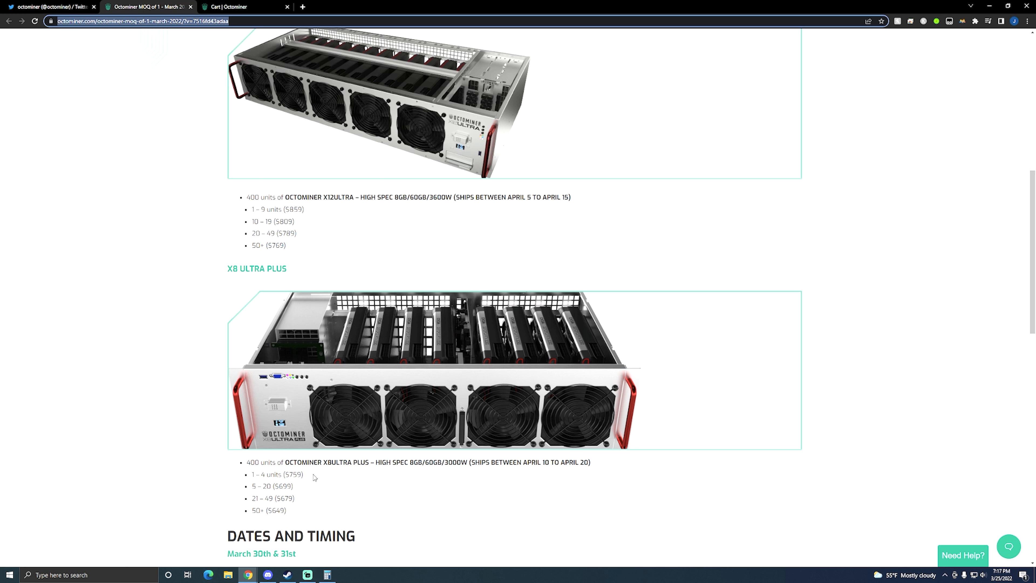
mouse_move(323, 168)
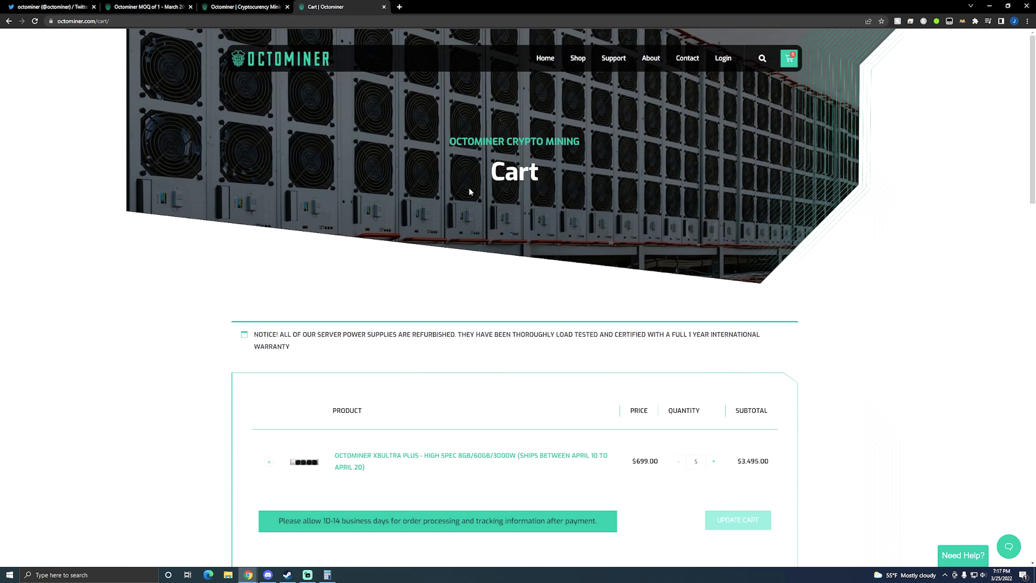
Step: Switch from the five-rig $3,495.00 cart to the Octominer homepage
click(577, 58)
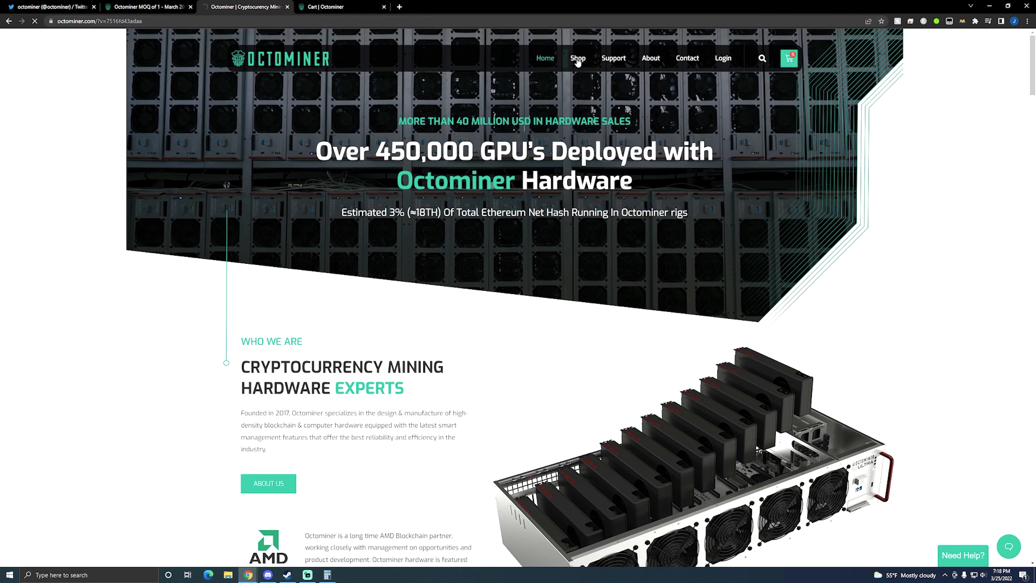
Step: Compare X8Ultra Plus bulk prices for the gold-efficiency ready-stock and high-spec April 10–20 versions
click(576, 58)
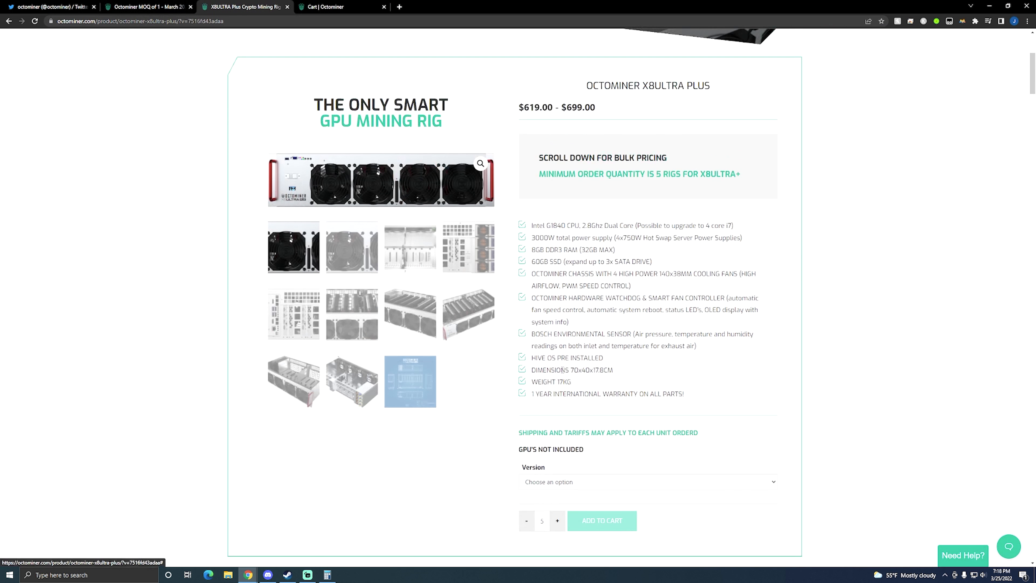
click(648, 482)
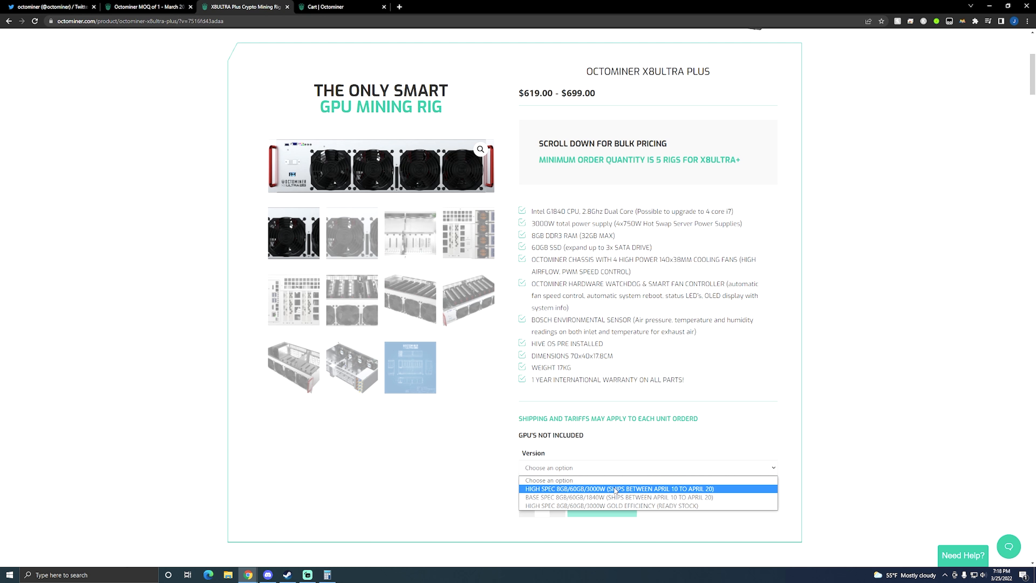
mouse_move(608, 506)
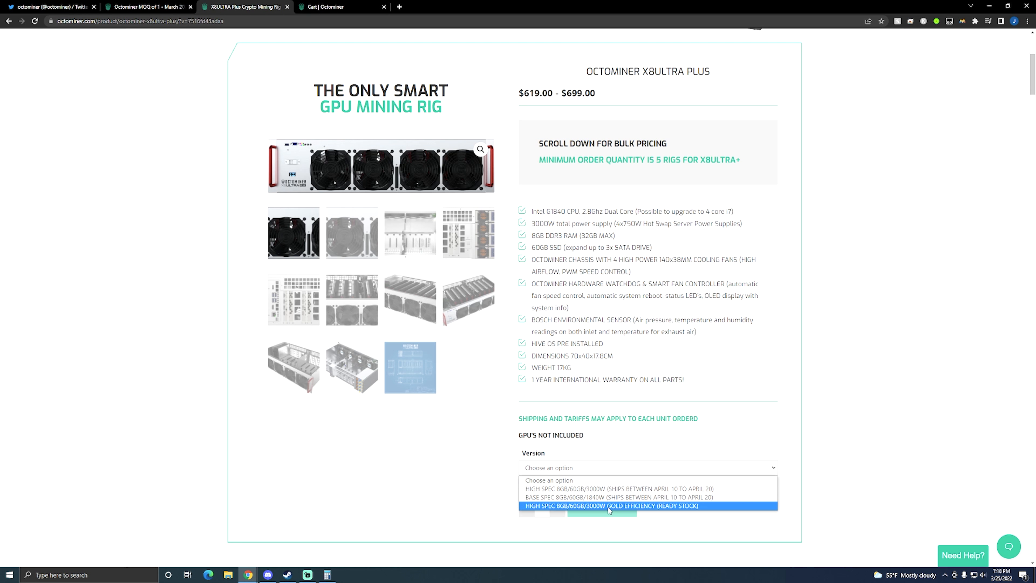
click(608, 505)
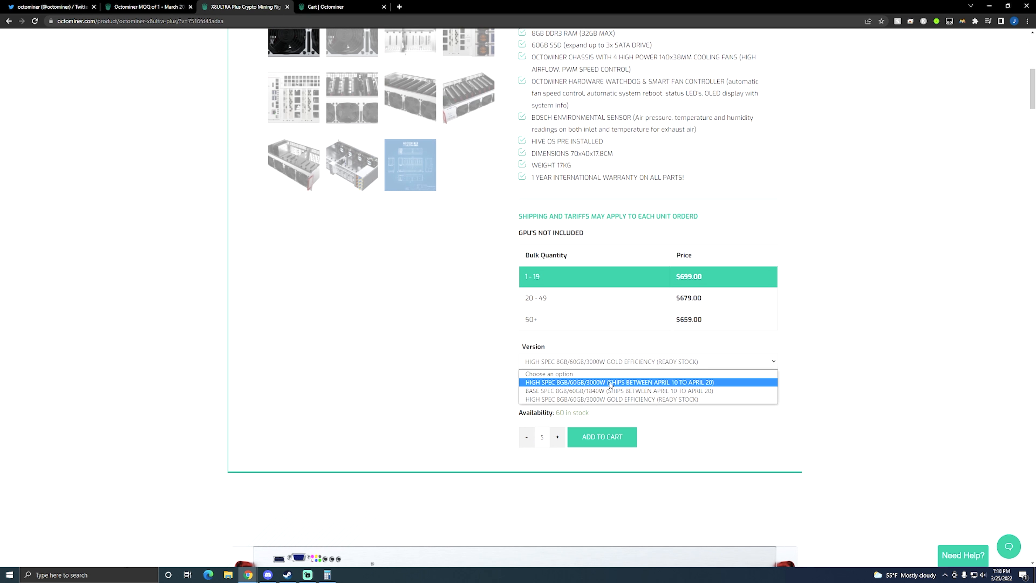
click(617, 382)
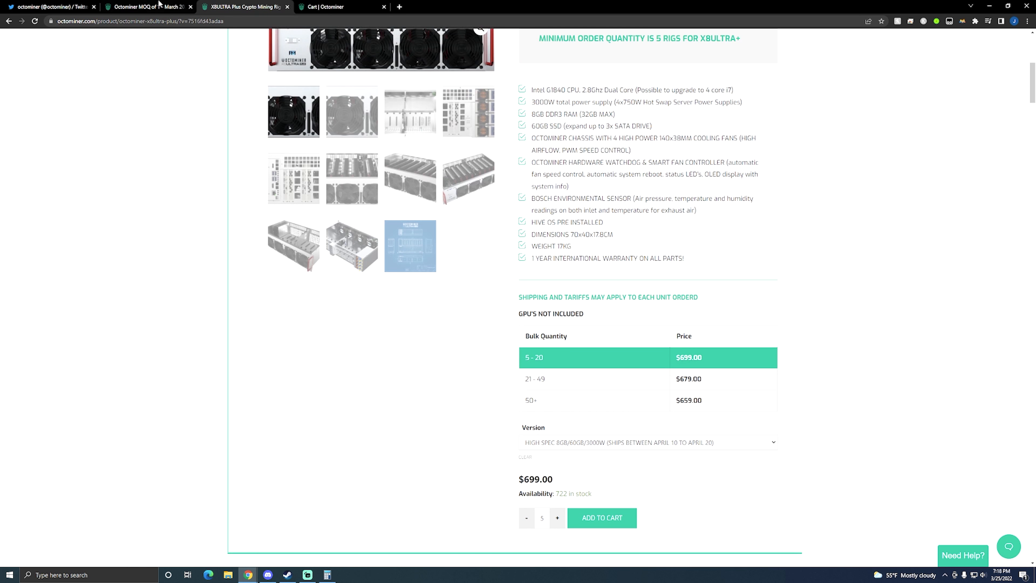
click(145, 7)
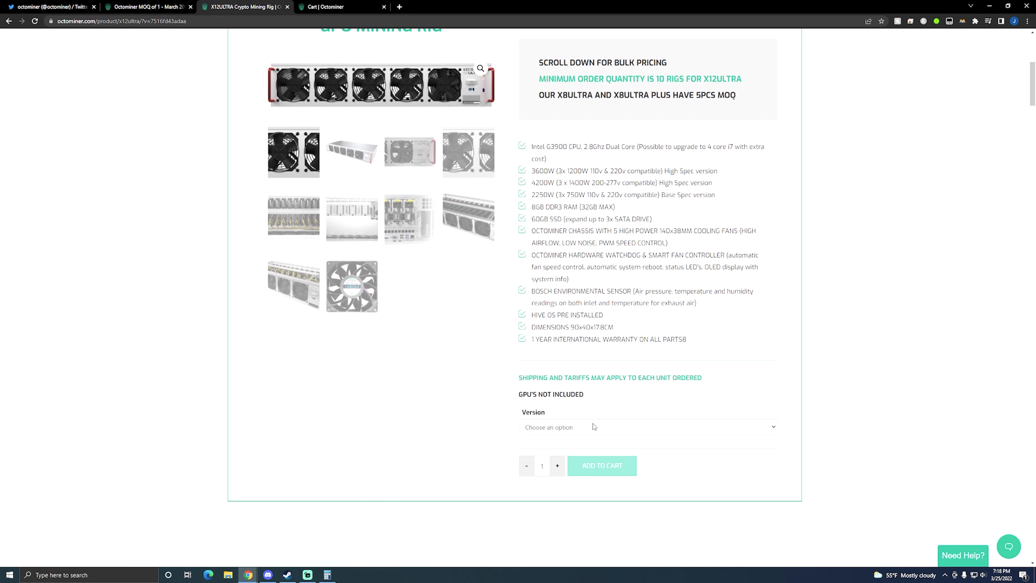
Step: Check the high-spec X12ULTRA's $809.00 bulk price against the blog post, then view the cart
click(648, 426)
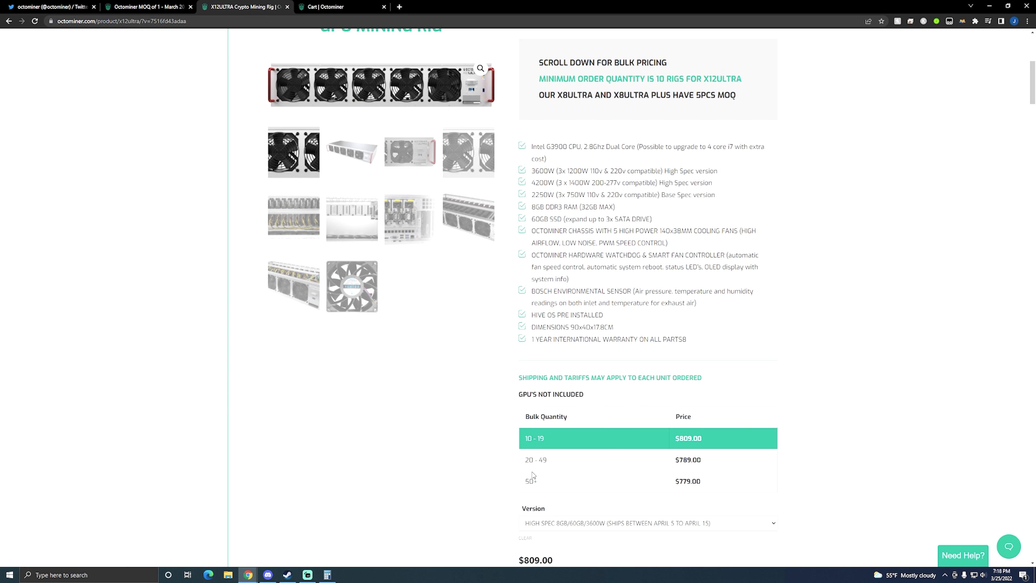
click(149, 6)
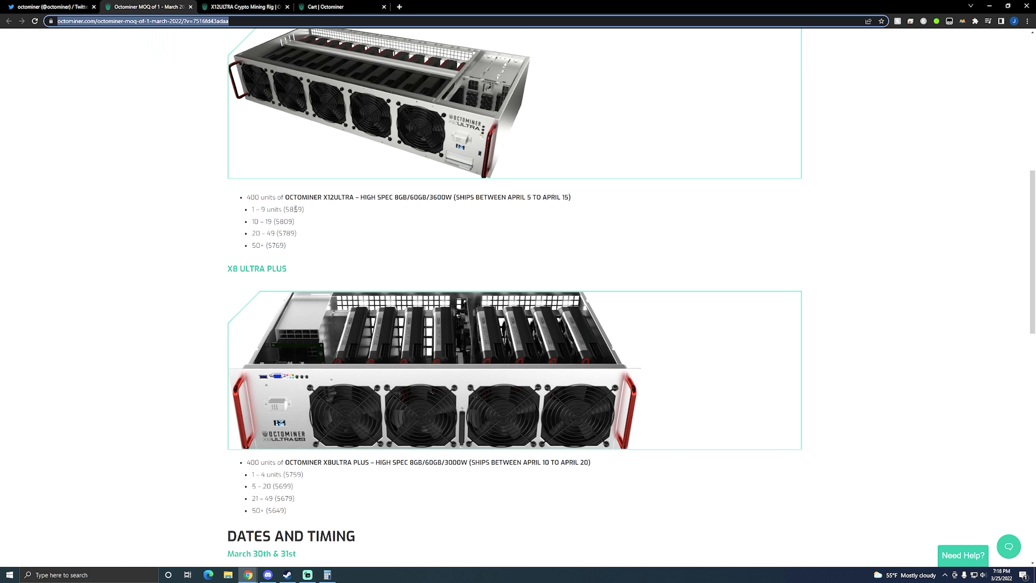
mouse_move(310, 207)
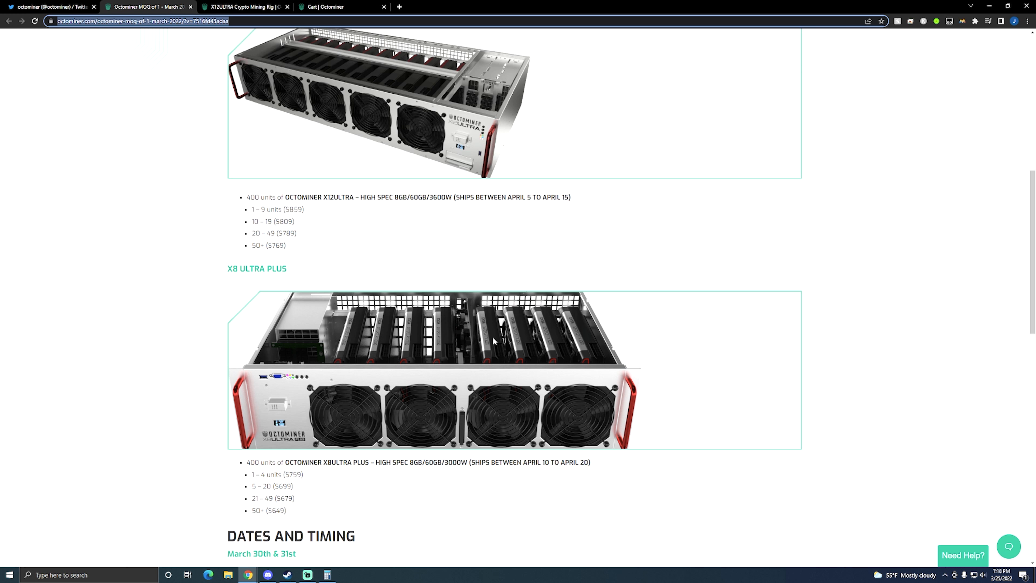
mouse_move(508, 147)
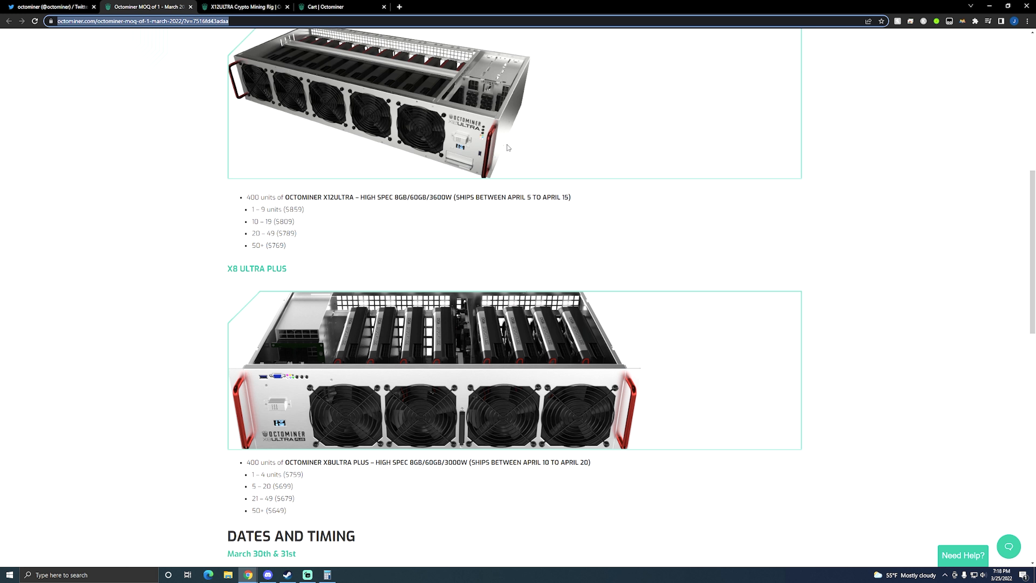
mouse_move(209, 244)
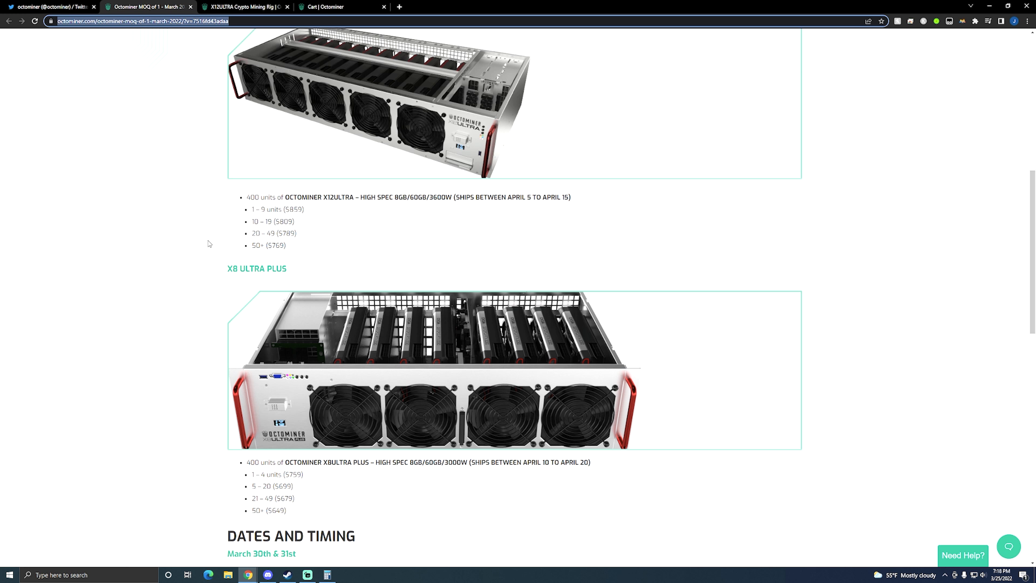
click(337, 7)
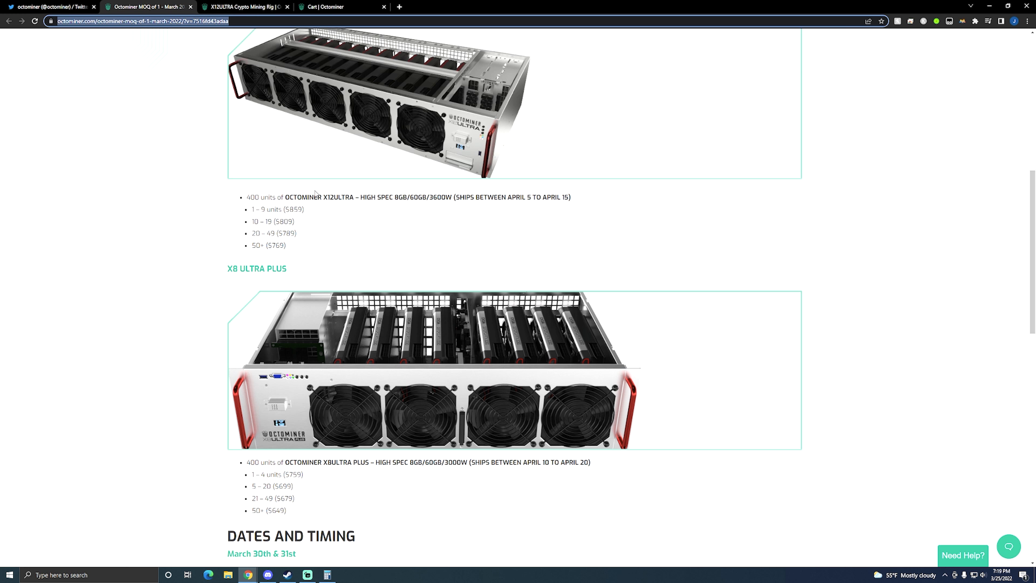
mouse_move(368, 323)
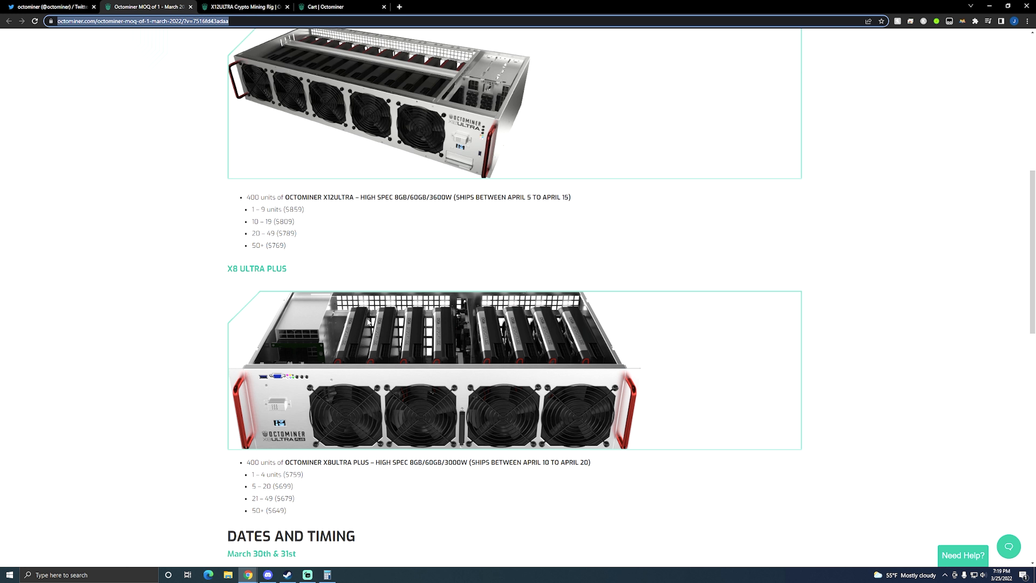
mouse_move(386, 314)
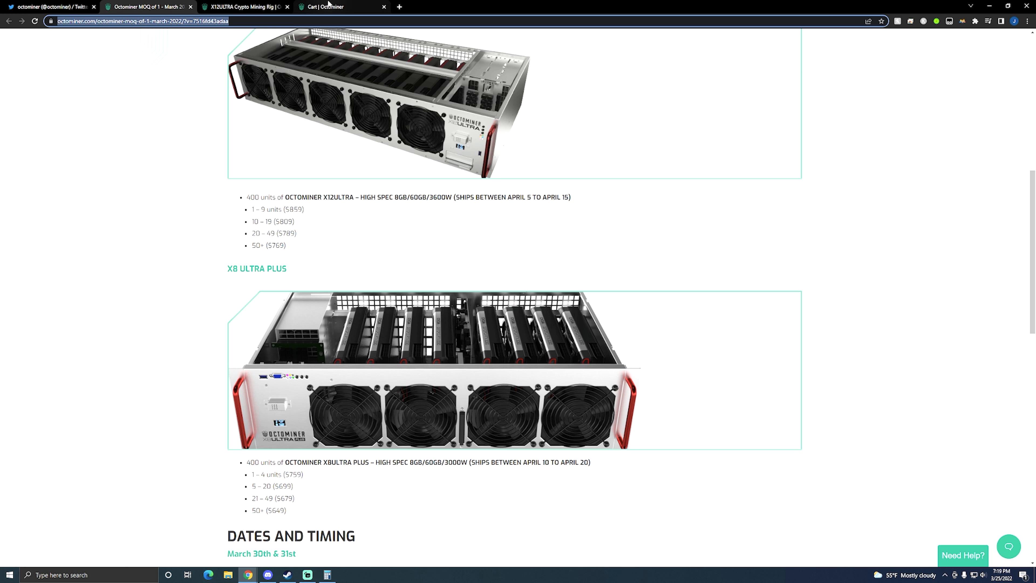
mouse_move(330, 6)
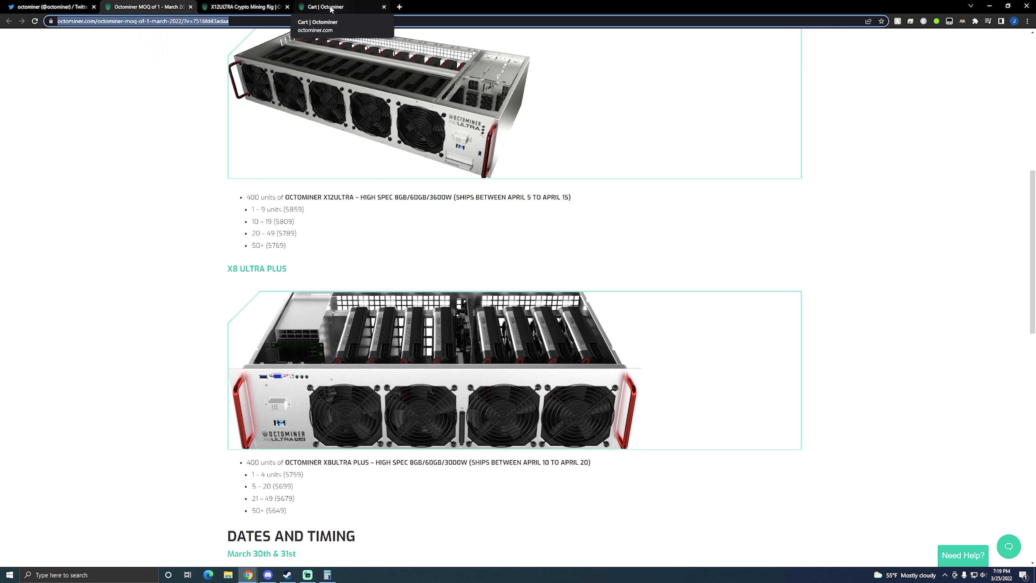
click(337, 7)
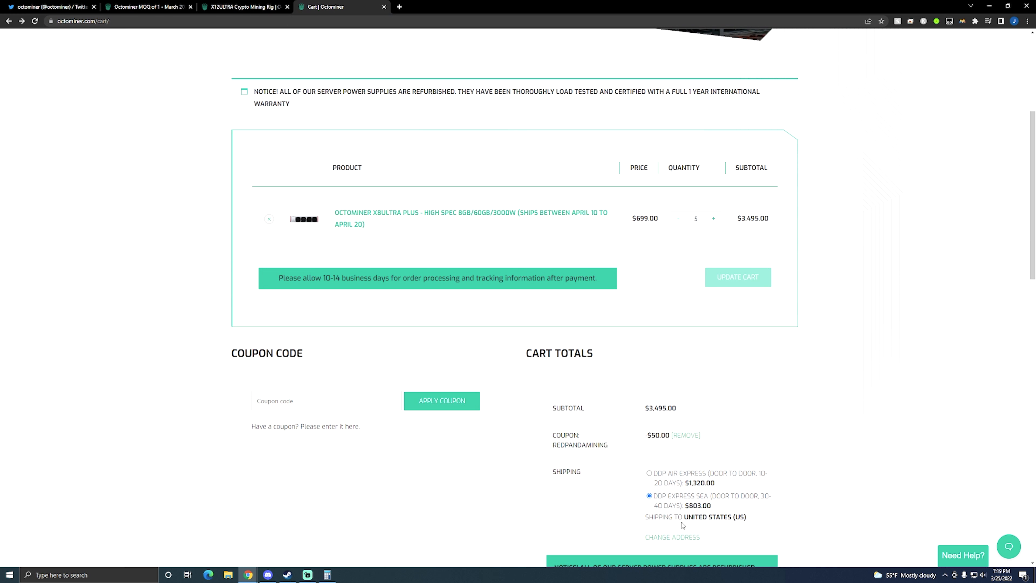
Step: Review the cart's $3,495 subtotal, $50 coupon, $803 DDP Express Sea shipping and $4,248.00 total
scroll(down, 3)
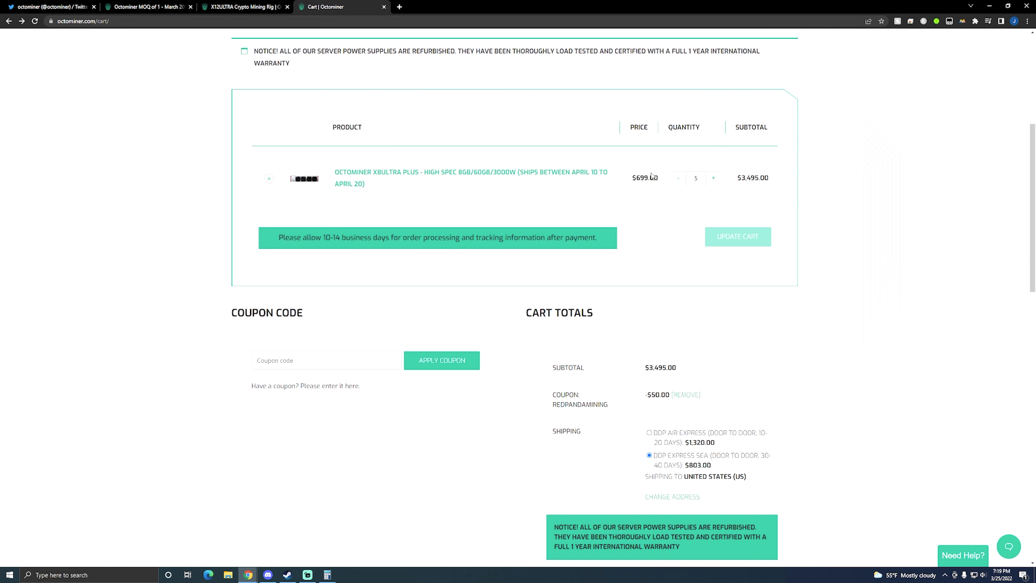
mouse_move(690, 406)
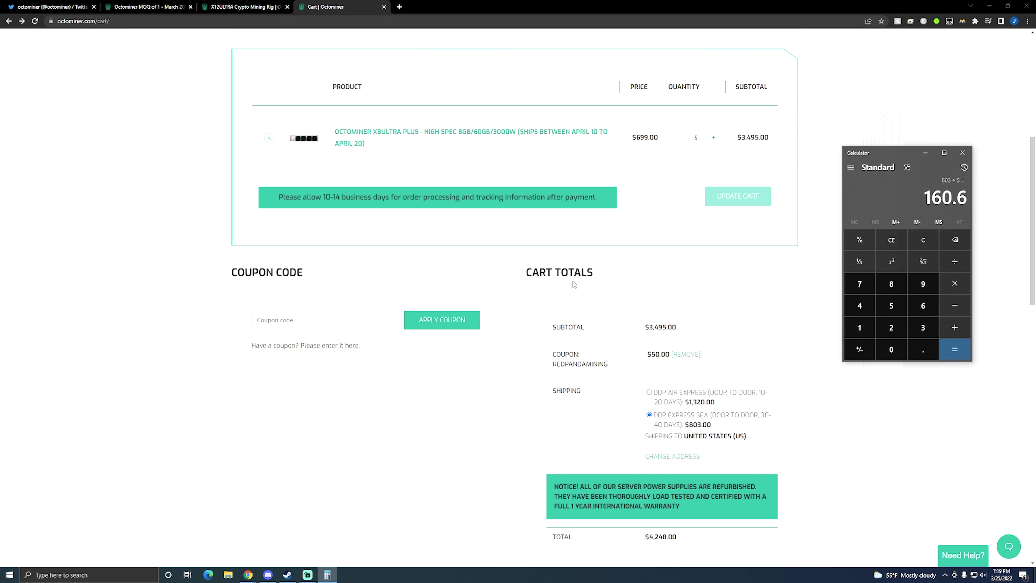
mouse_move(695, 314)
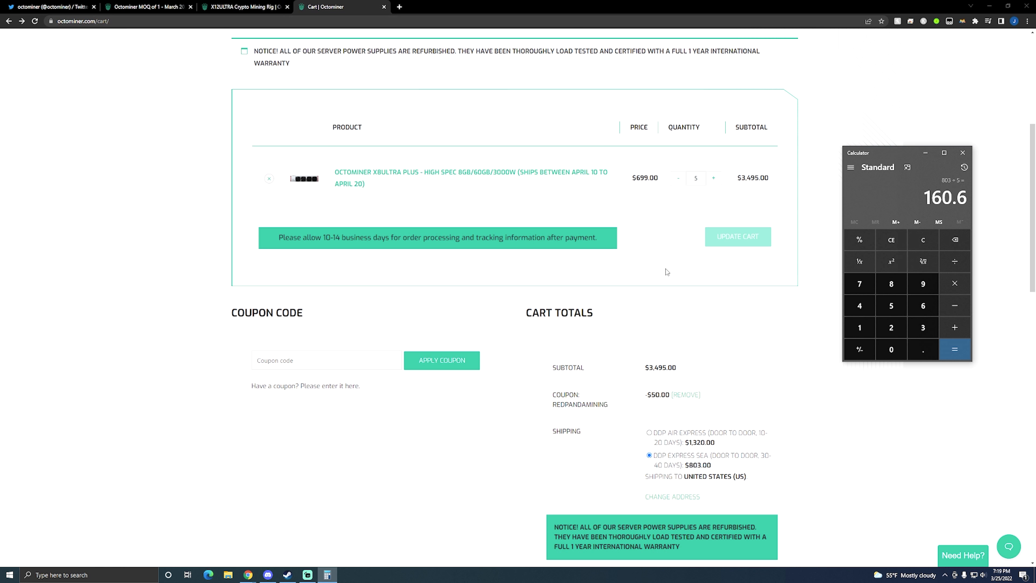
mouse_move(660, 248)
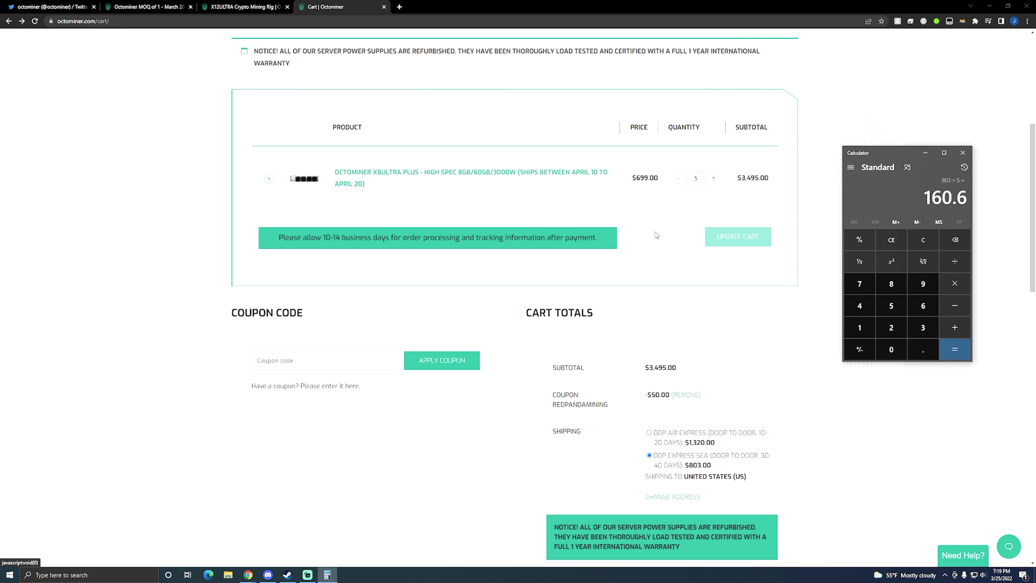
mouse_move(651, 258)
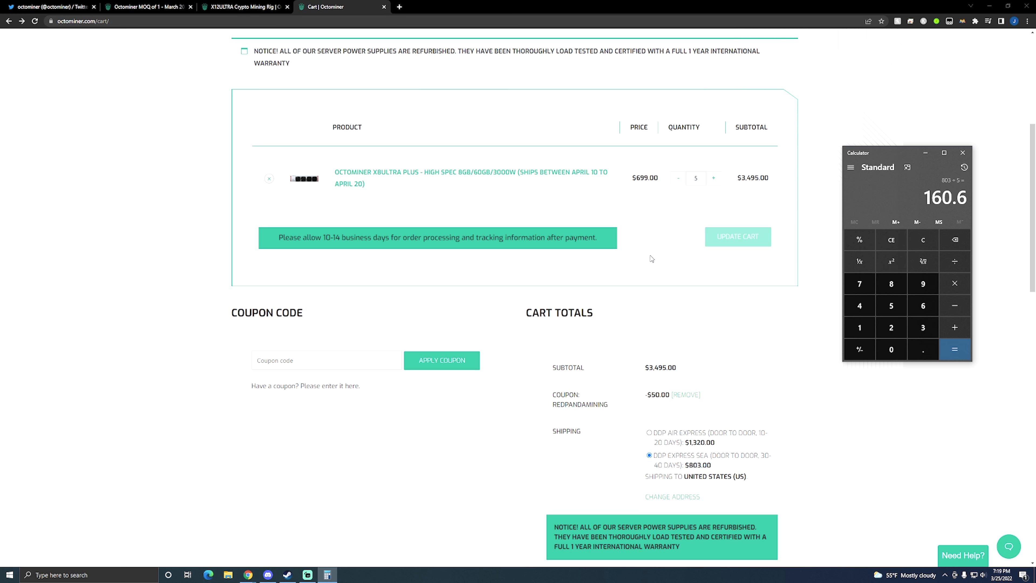
scroll(down, 3)
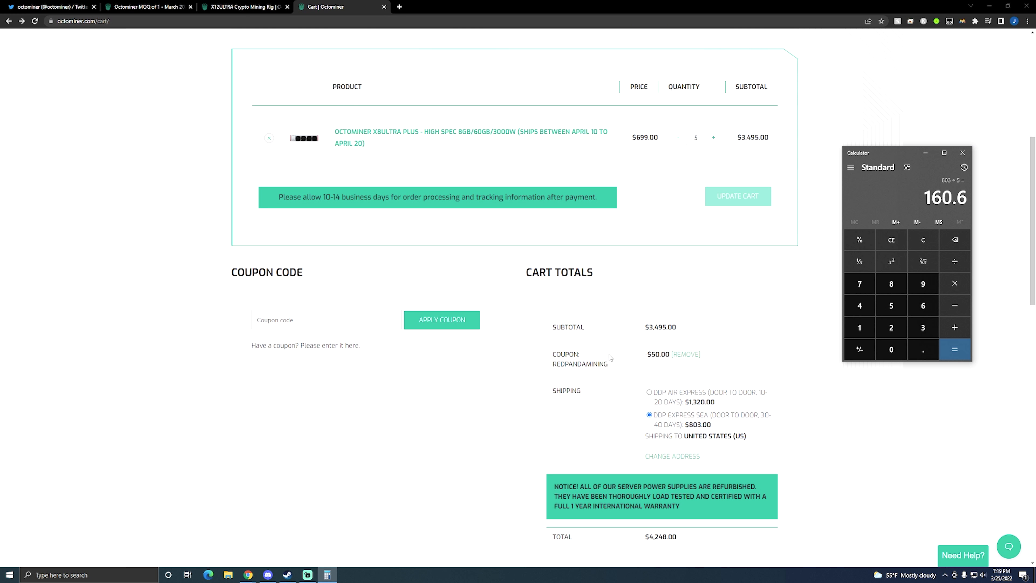
mouse_move(733, 363)
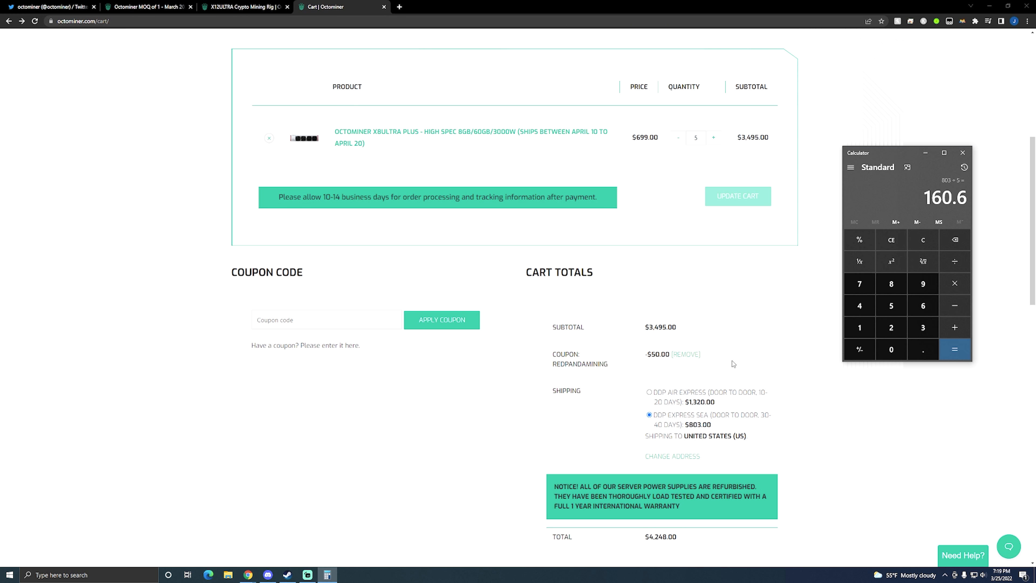
scroll(down, 3)
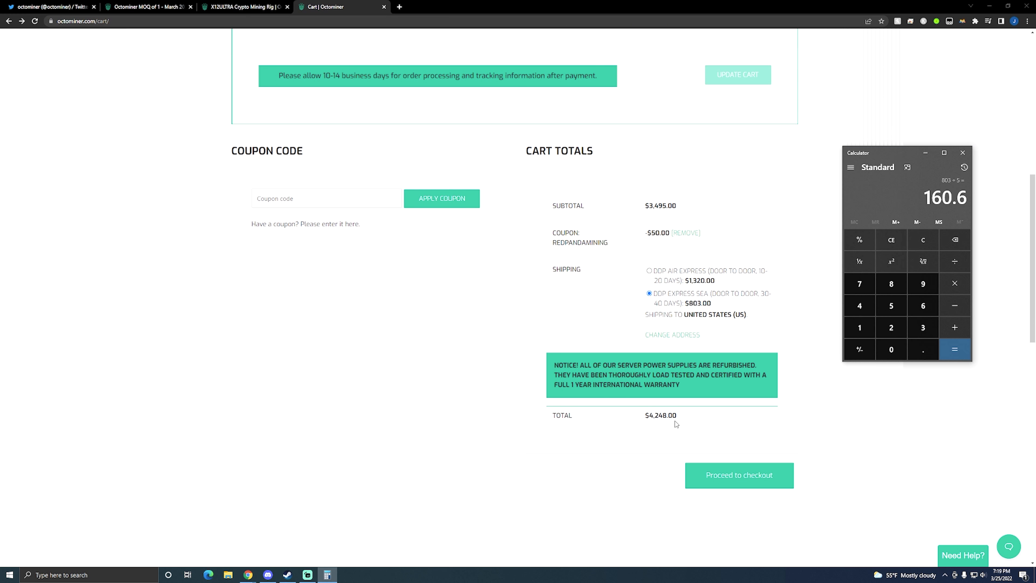
mouse_move(636, 419)
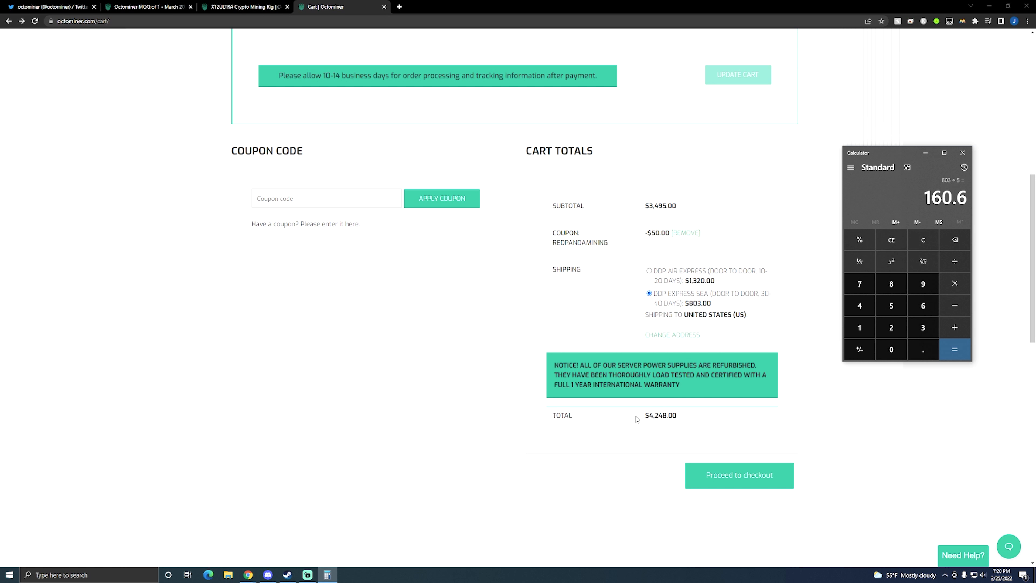
mouse_move(702, 414)
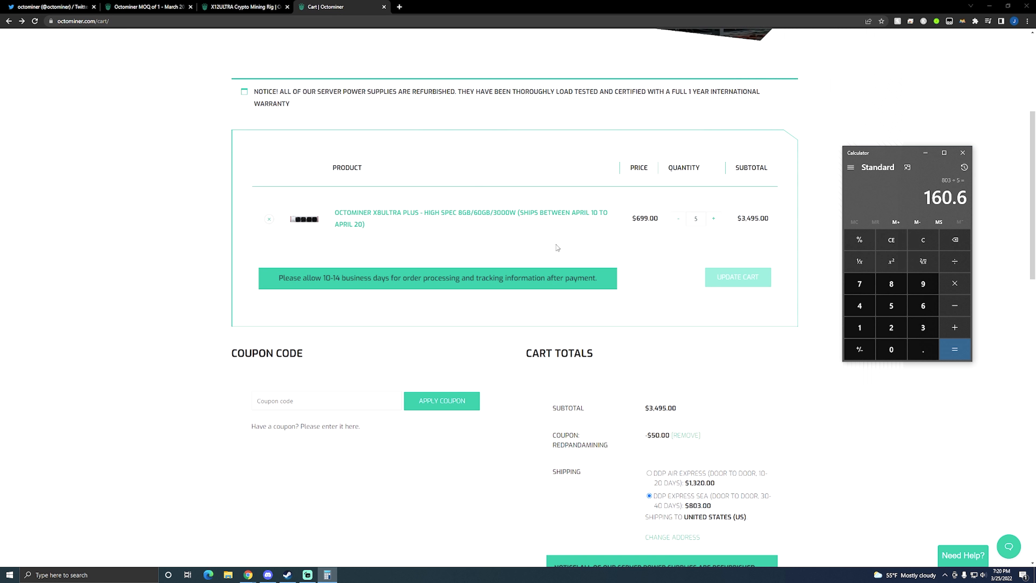
mouse_move(433, 218)
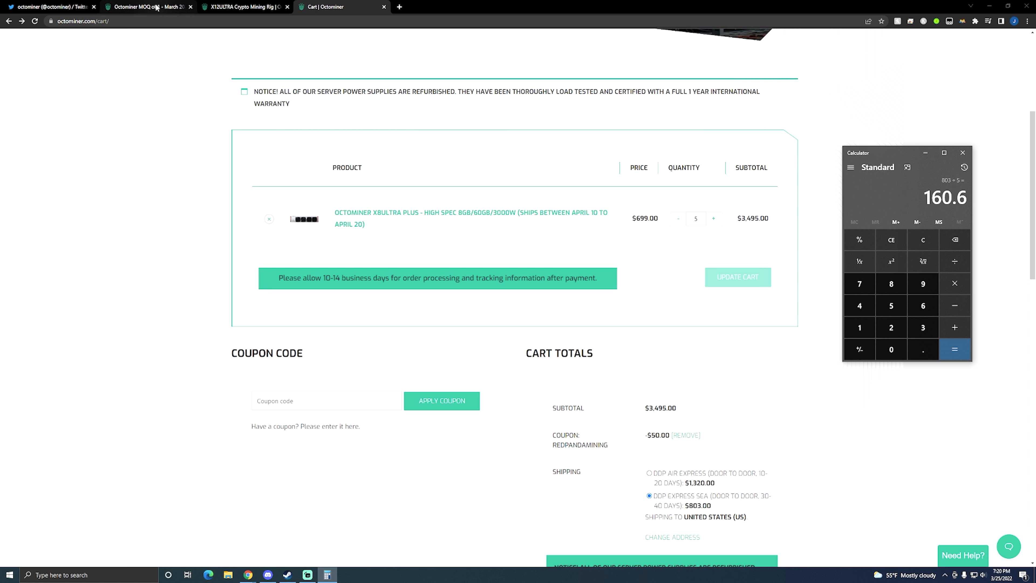
Step: Return to the MOQ of 1 blog post's X12 Ultra and X8 Ultra Plus tiers
click(145, 6)
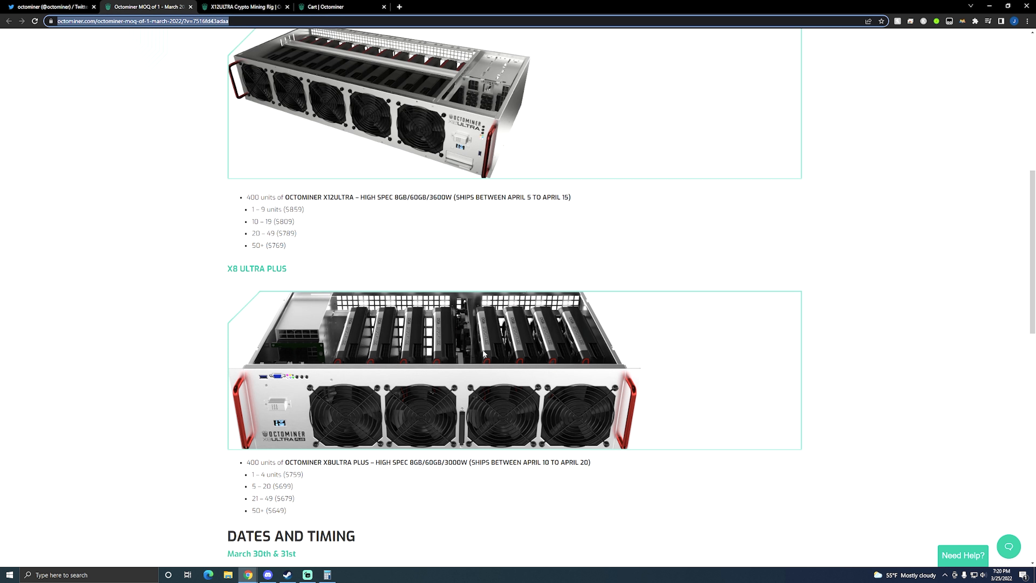
scroll(up, 3)
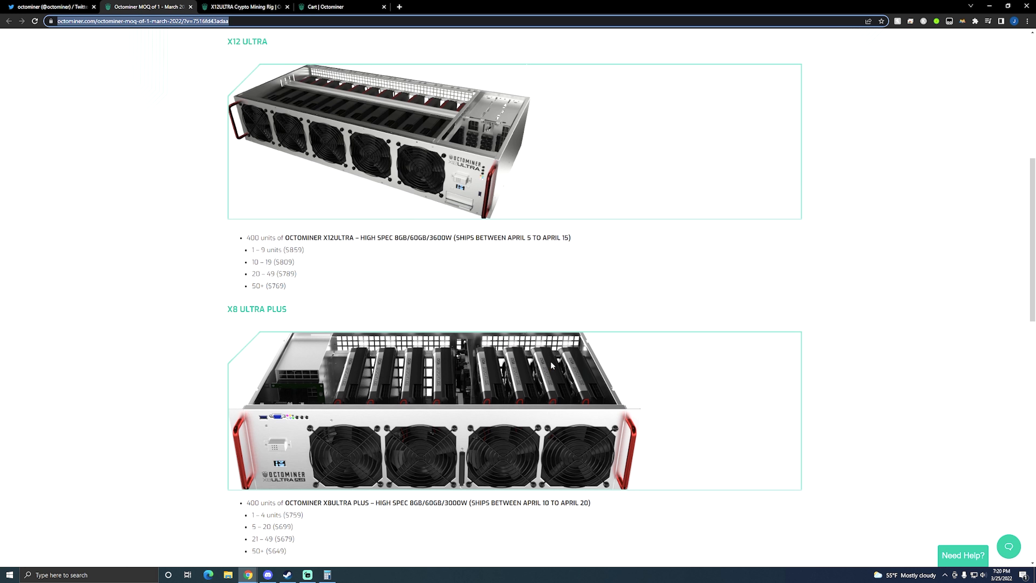
mouse_move(578, 321)
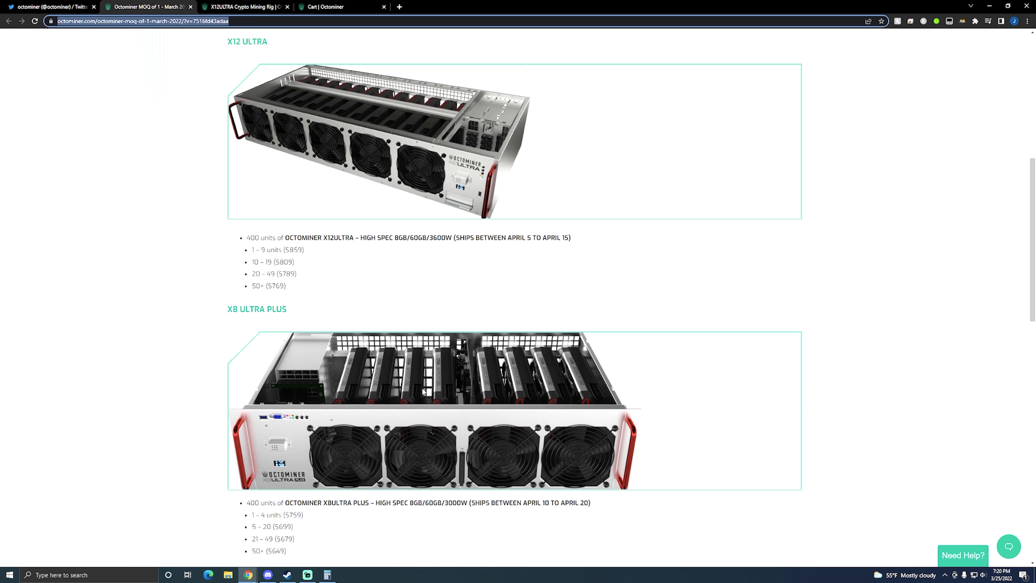
mouse_move(484, 387)
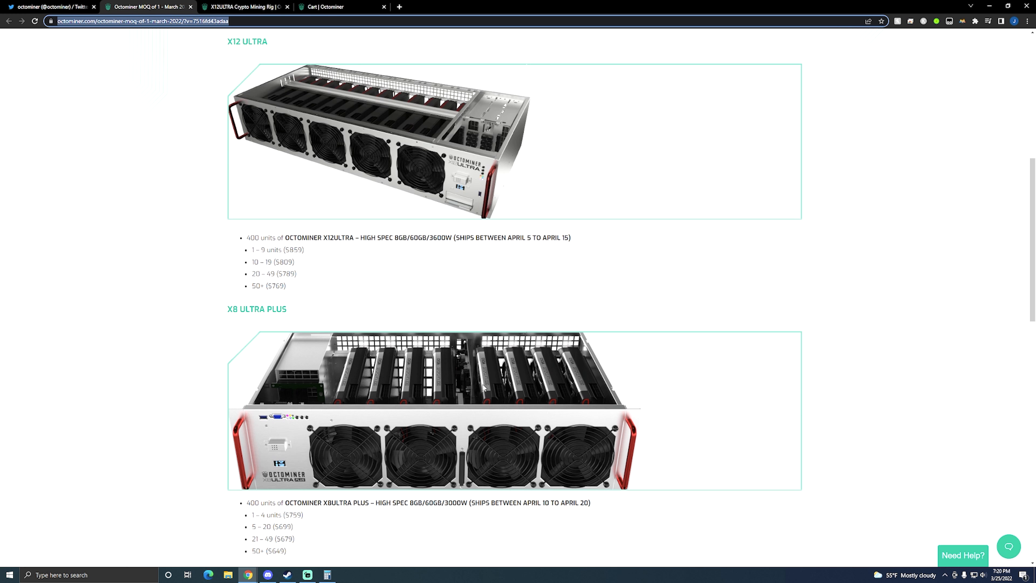
mouse_move(589, 436)
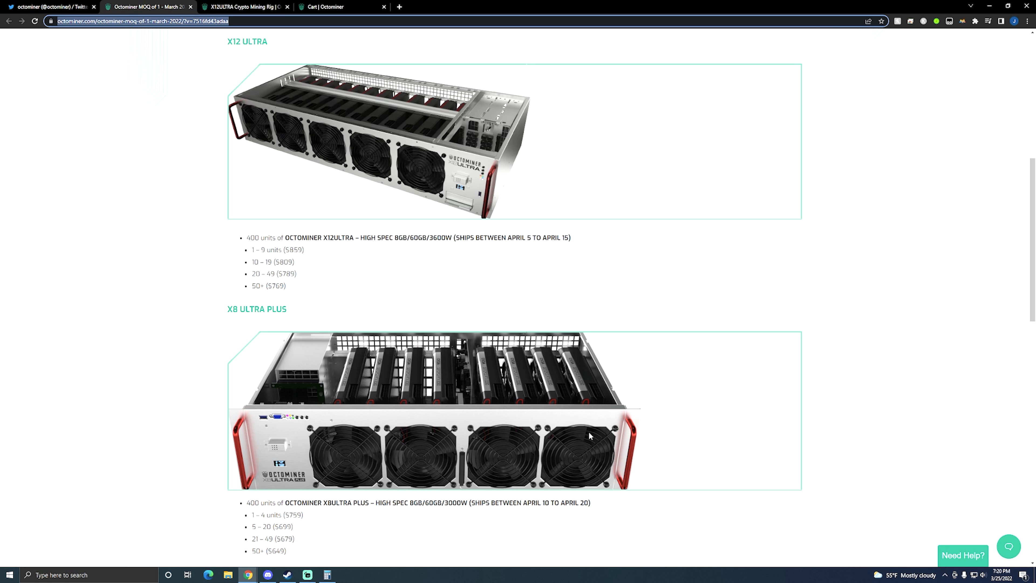
mouse_move(473, 277)
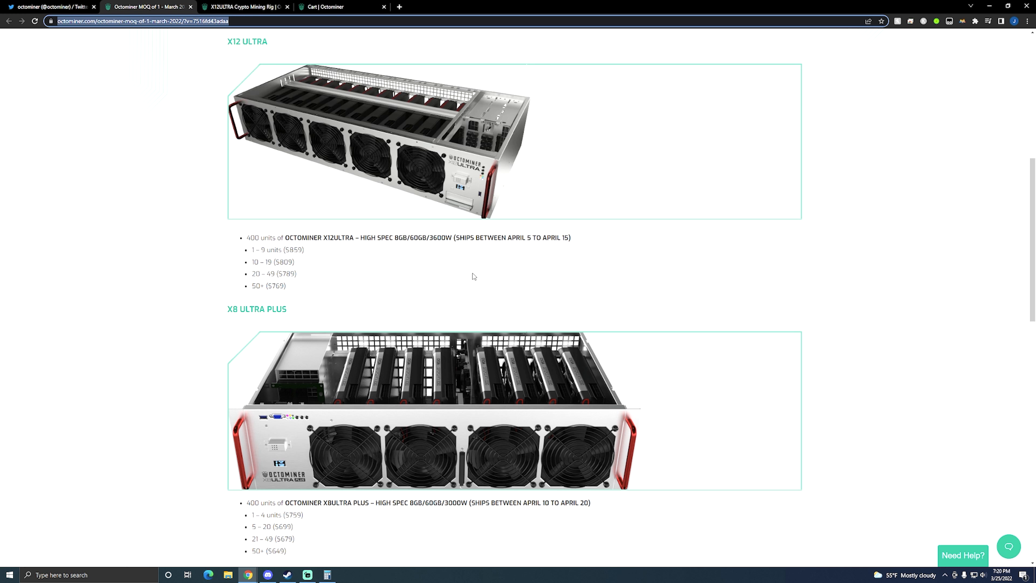
mouse_move(486, 277)
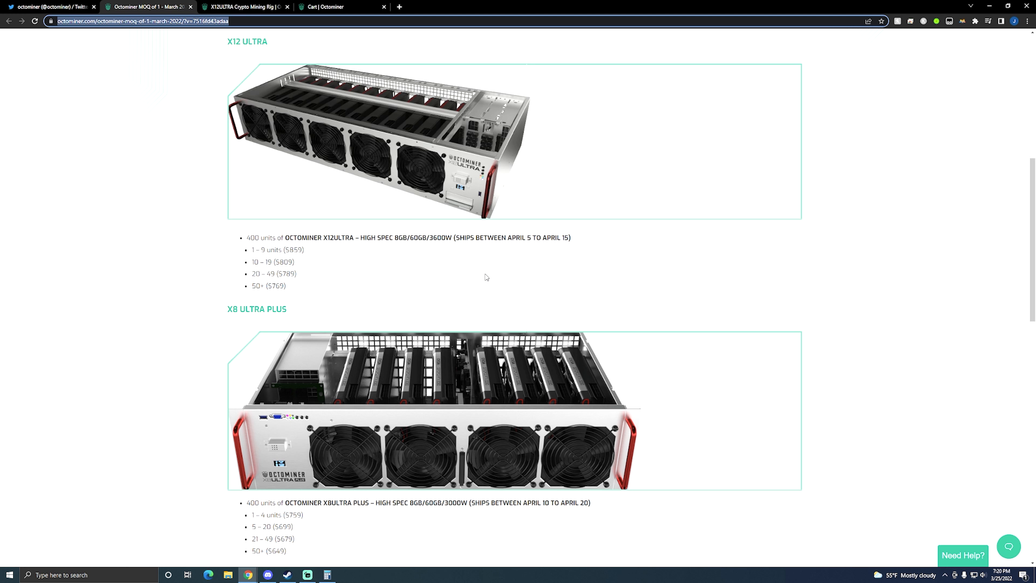
mouse_move(250, 396)
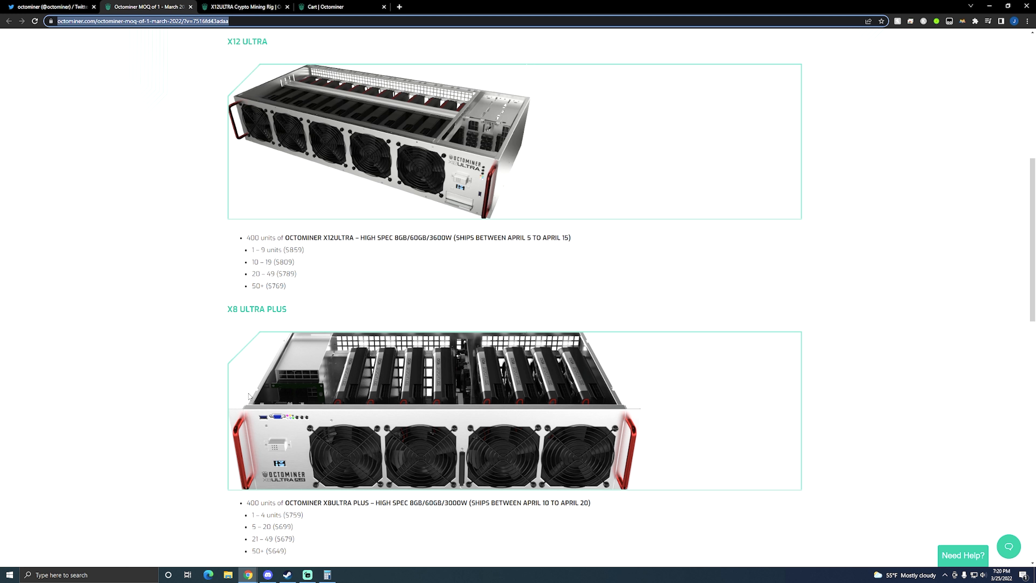
mouse_move(607, 286)
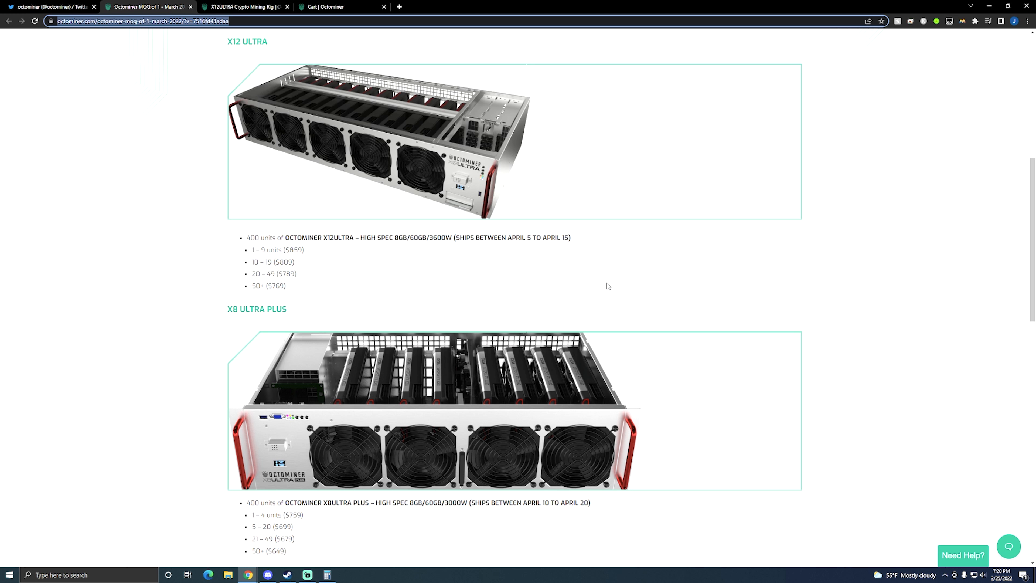
mouse_move(602, 285)
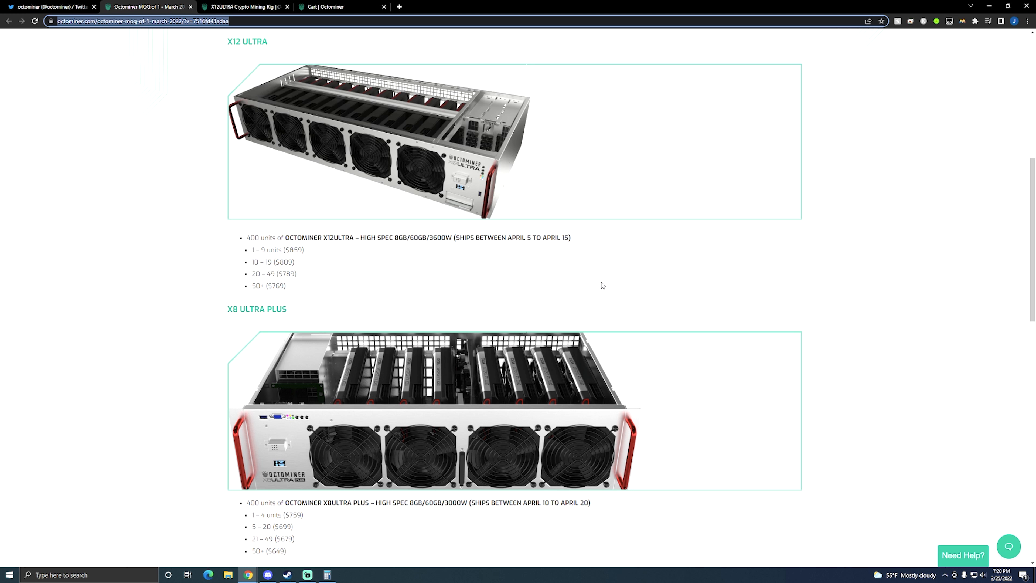
mouse_move(454, 297)
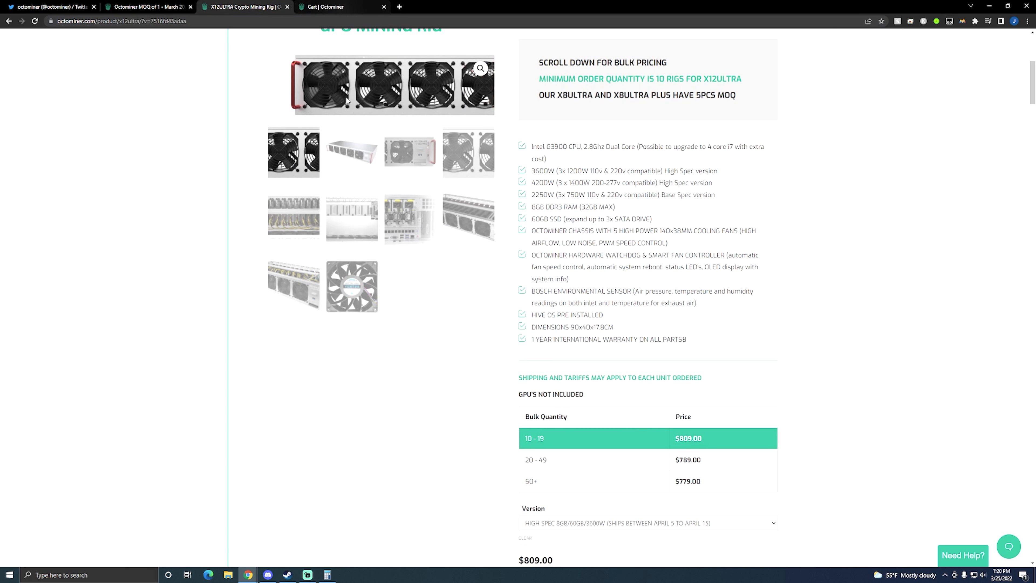
Step: Recheck the X12ULTRA page's 10-rig minimum, then return to the MOQ of 1 blog post
scroll(up, 3)
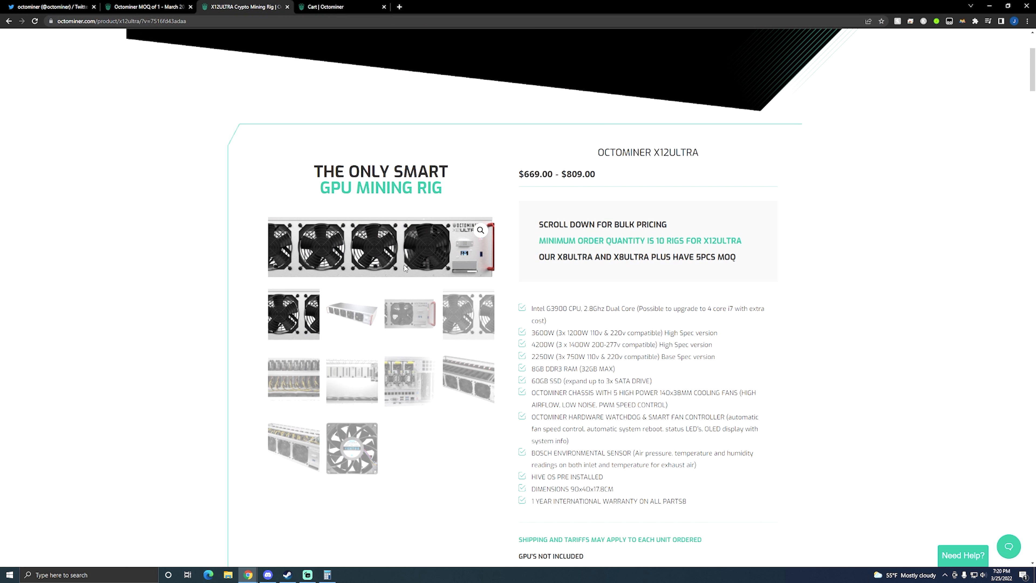
scroll(down, 3)
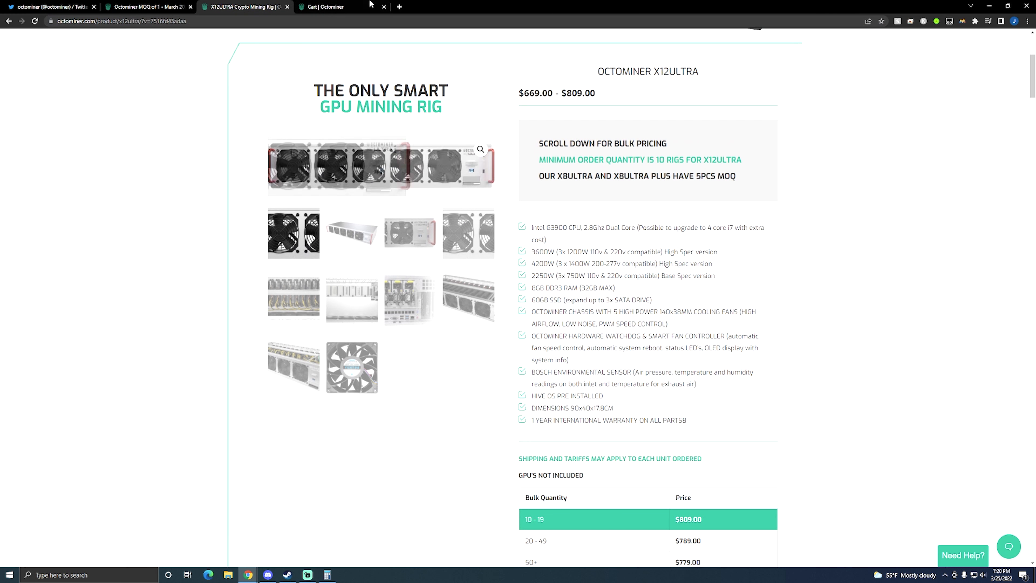
click(149, 6)
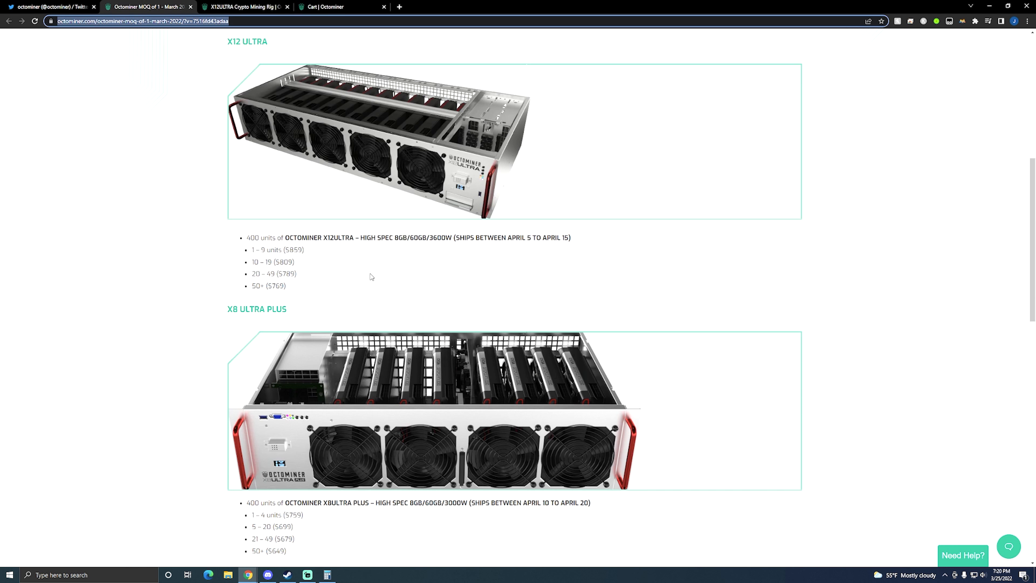
mouse_move(453, 106)
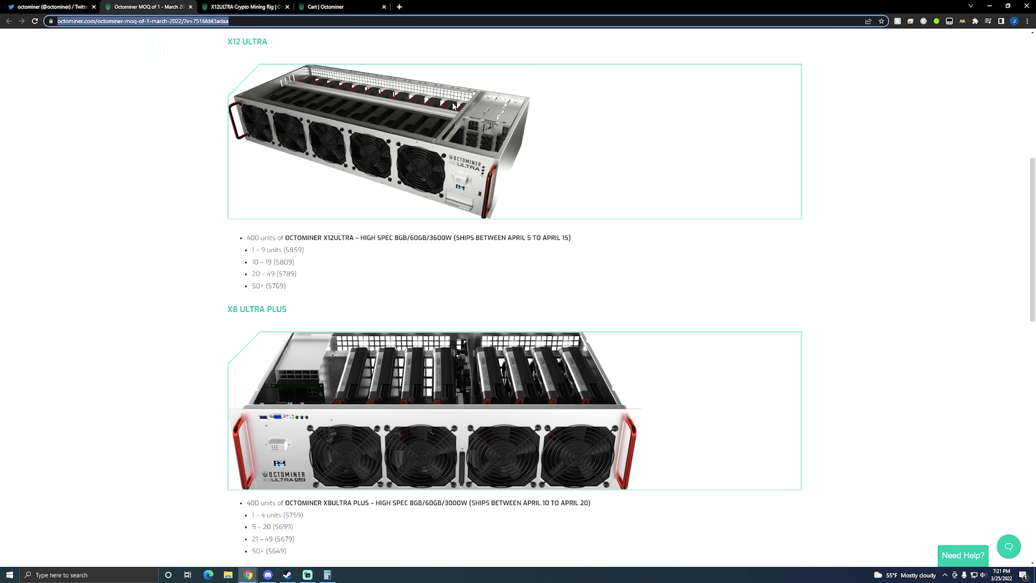
mouse_move(471, 255)
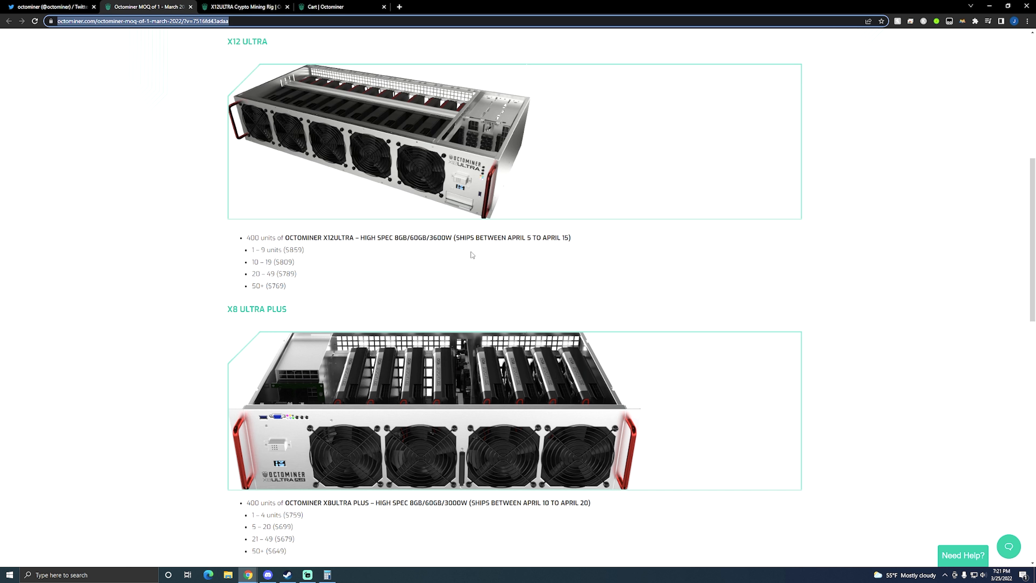
mouse_move(490, 249)
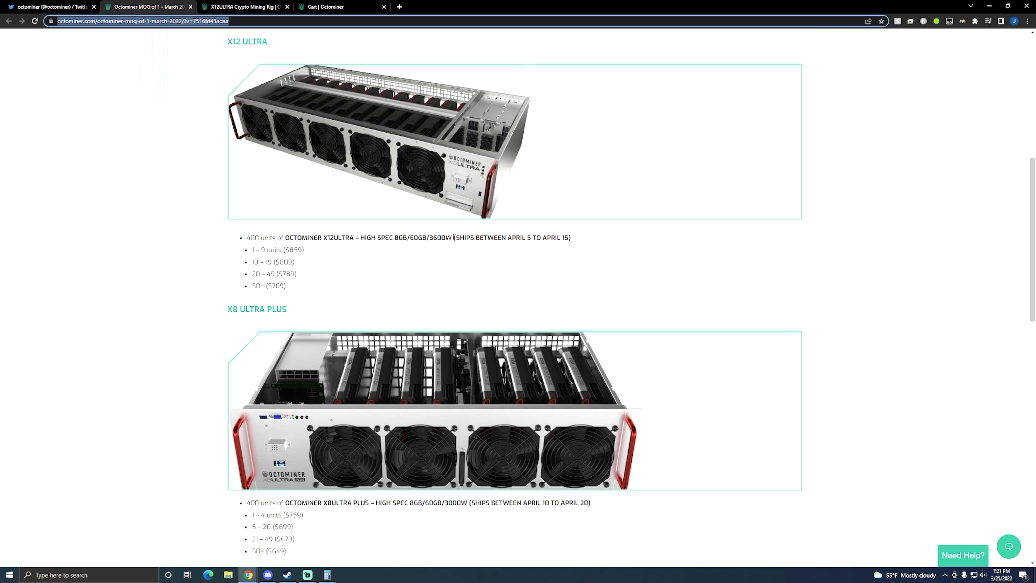
mouse_move(484, 285)
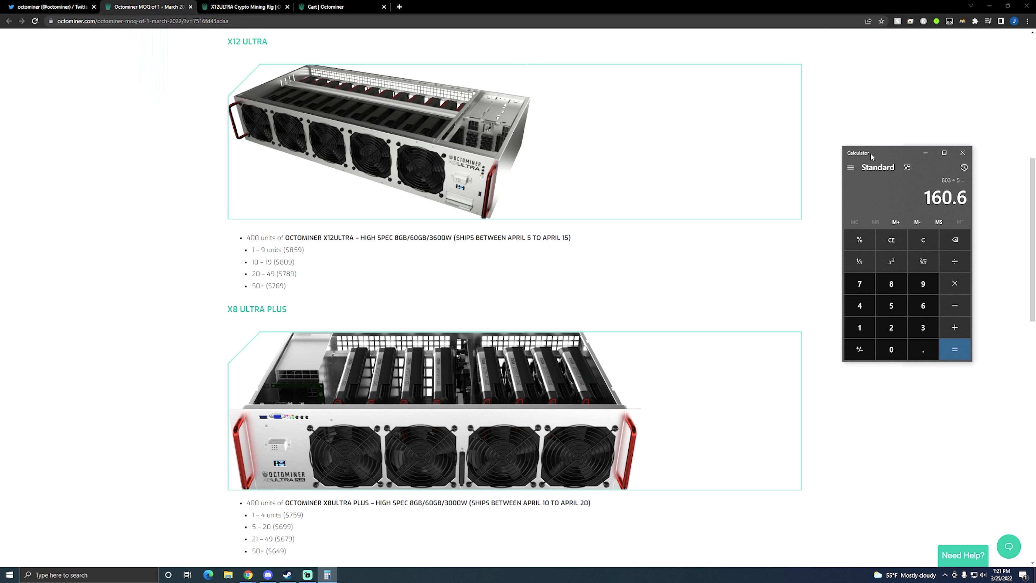
mouse_move(902, 203)
text(300)
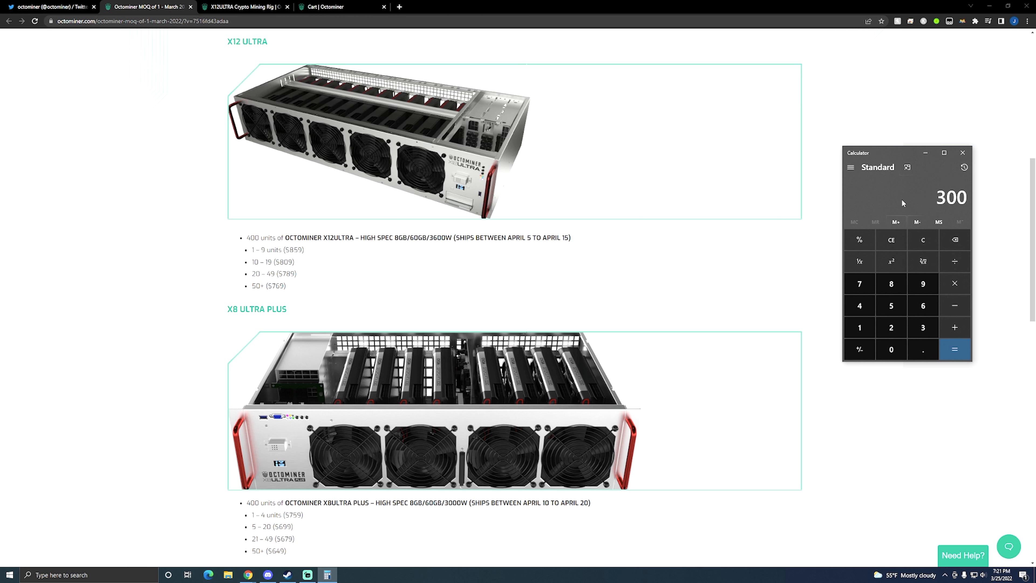
Step: Compute 300 × 12 = 3,600 in Calculator beside the X12 Ultra tiers
click(954, 349)
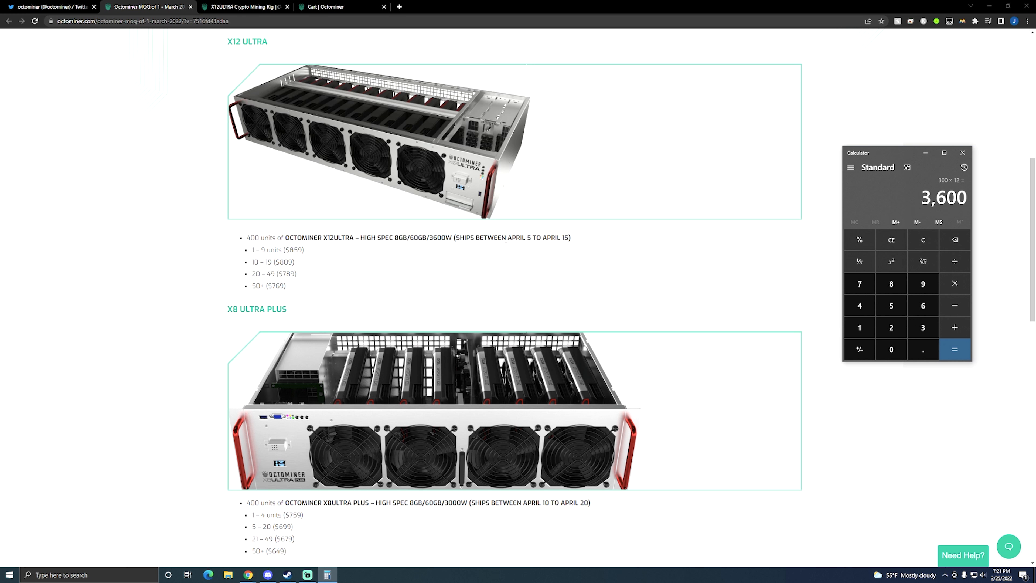
mouse_move(407, 272)
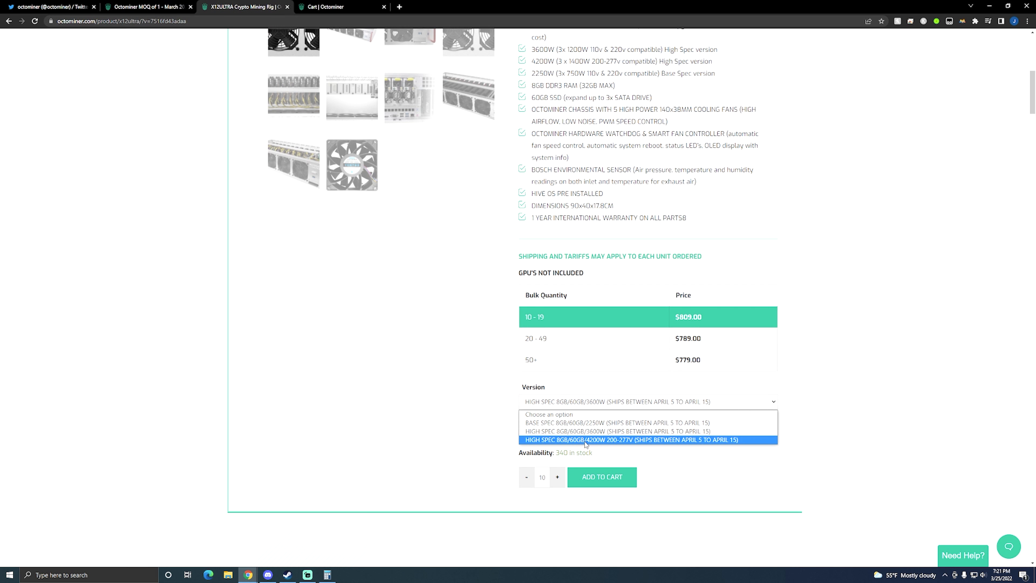
mouse_move(543, 445)
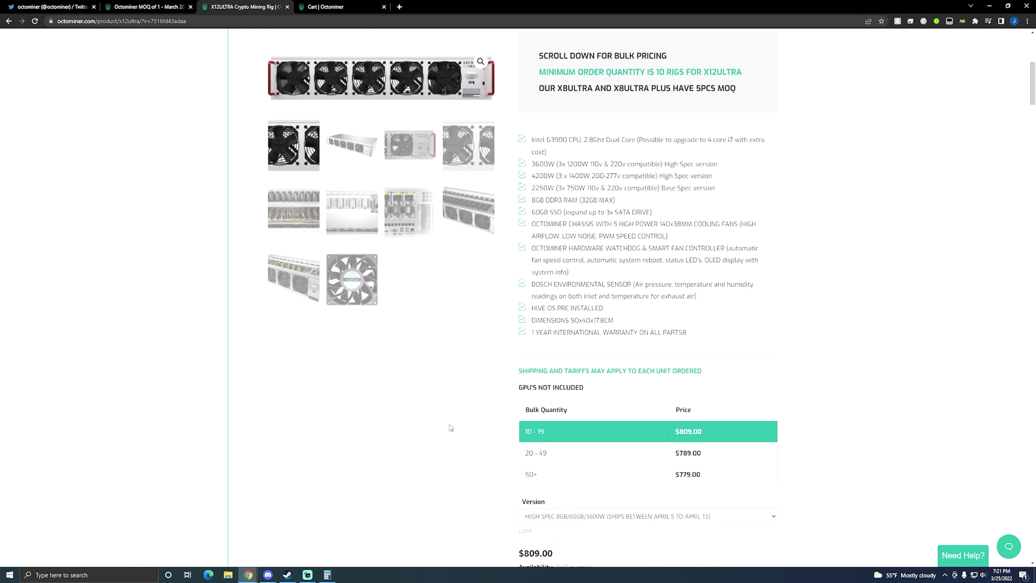
Step: Scroll the X12ULTRA page to its $669.00 – $809.00 range and bulk pricing table
scroll(down, 3)
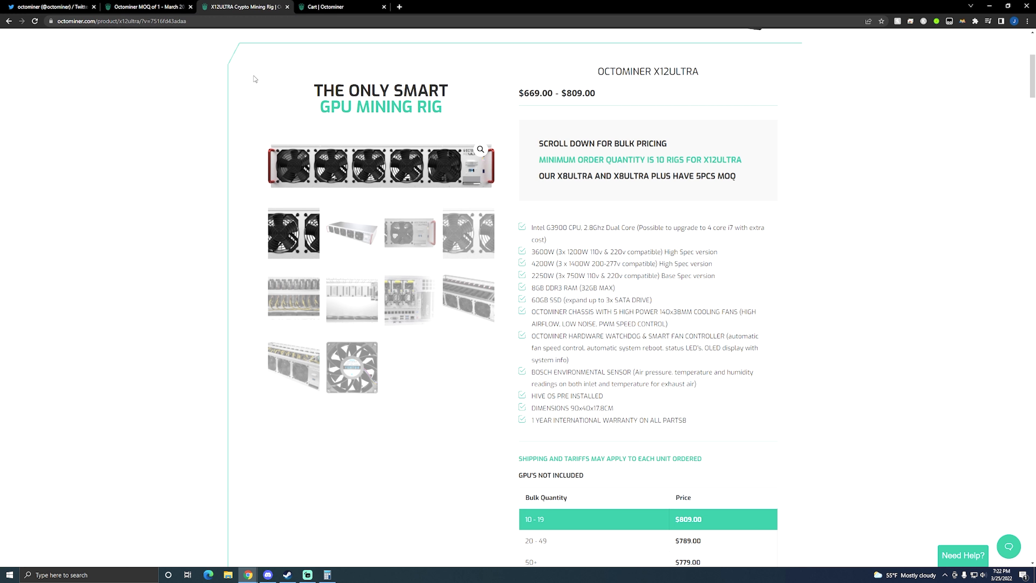
Step: Return to the MOQ of 1 blog post's Inventory and Pricing tiers for X12 Ultra and X8 Ultra Plus
click(147, 7)
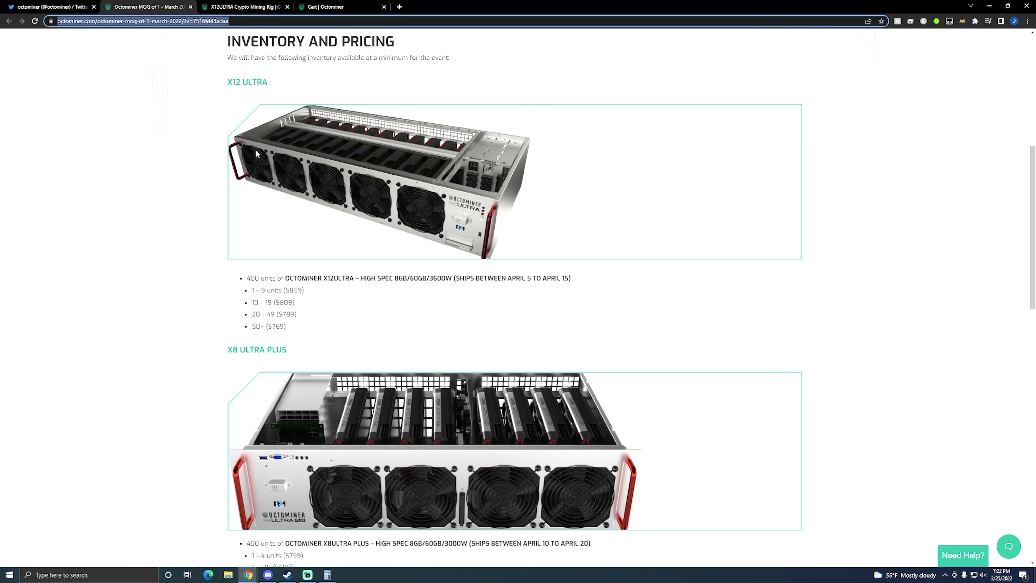
scroll(down, 3)
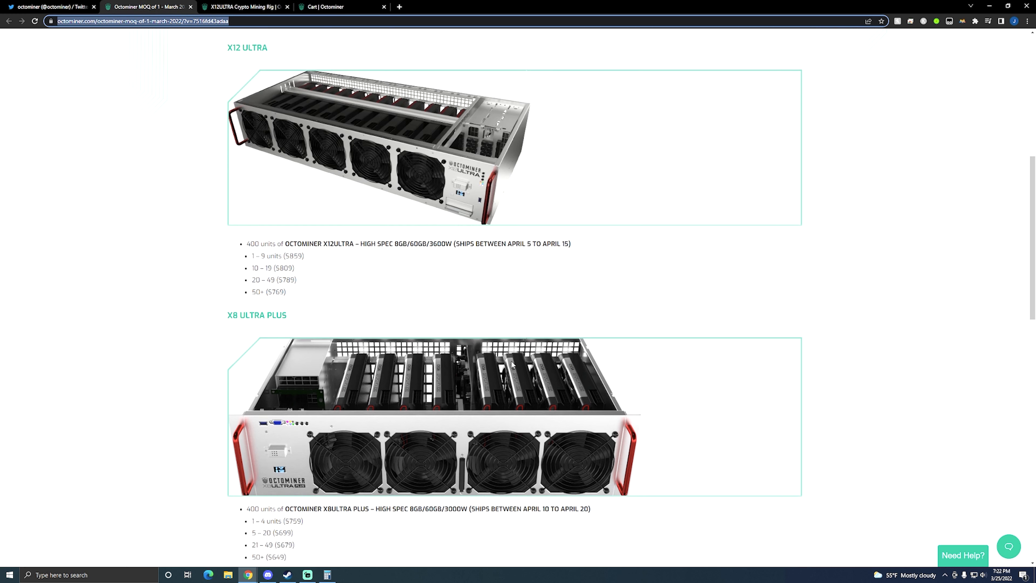
scroll(down, 3)
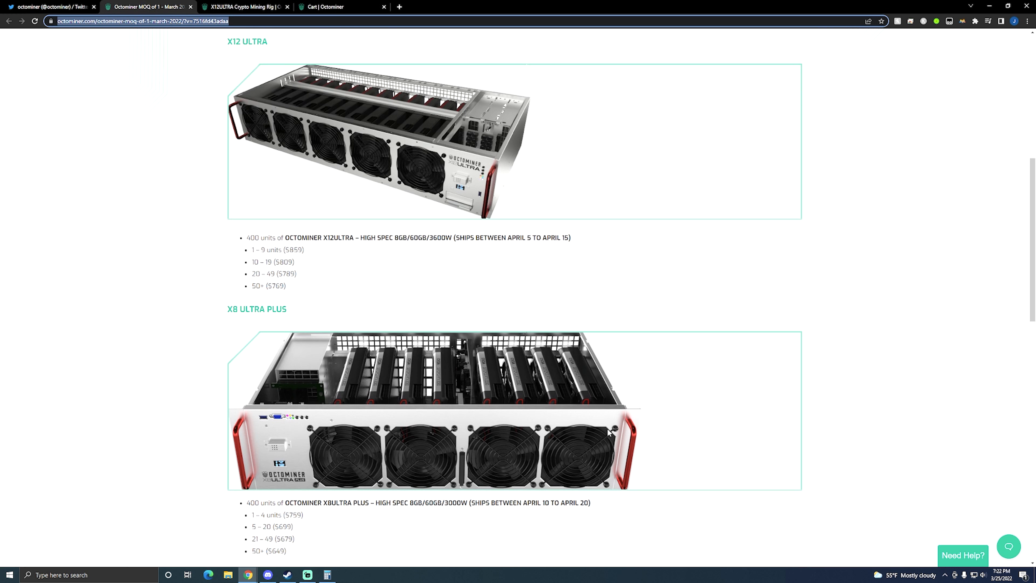
mouse_move(330, 421)
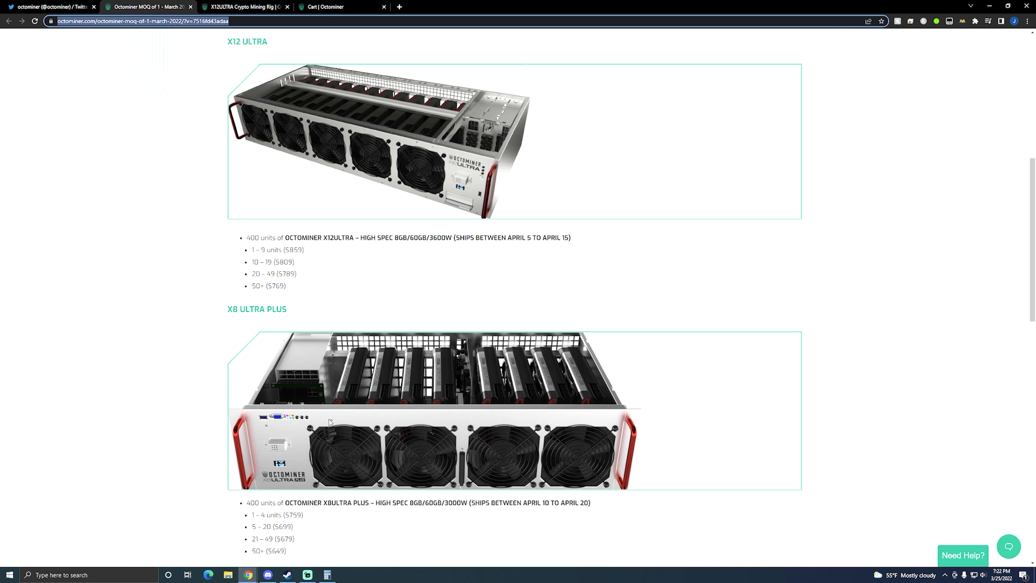
mouse_move(317, 190)
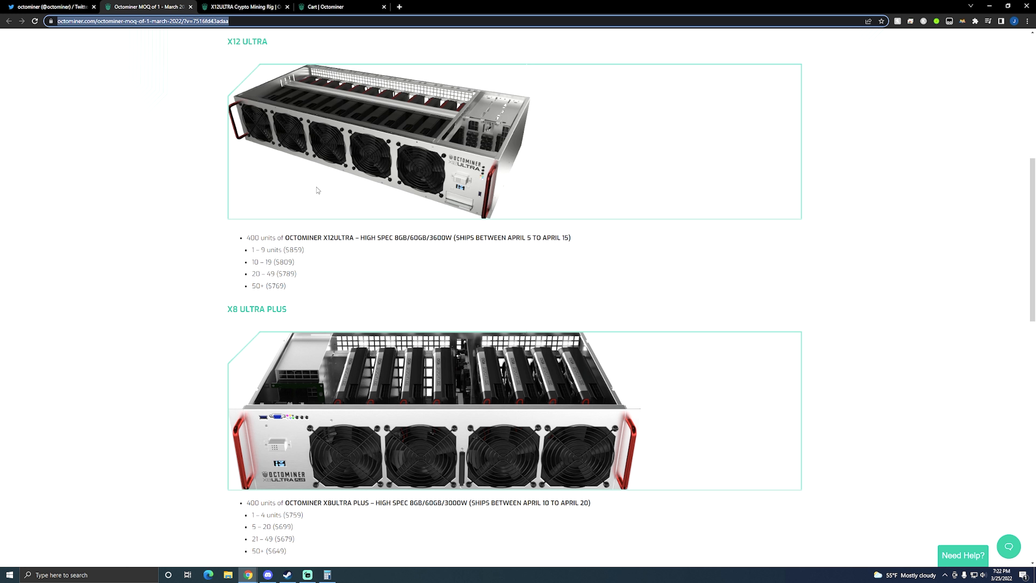
mouse_move(558, 291)
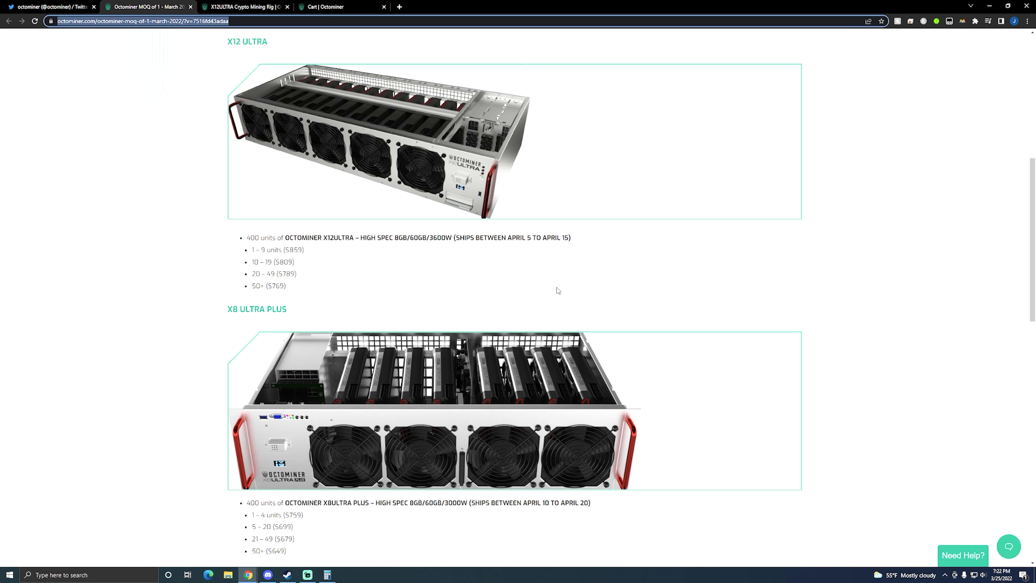
mouse_move(385, 138)
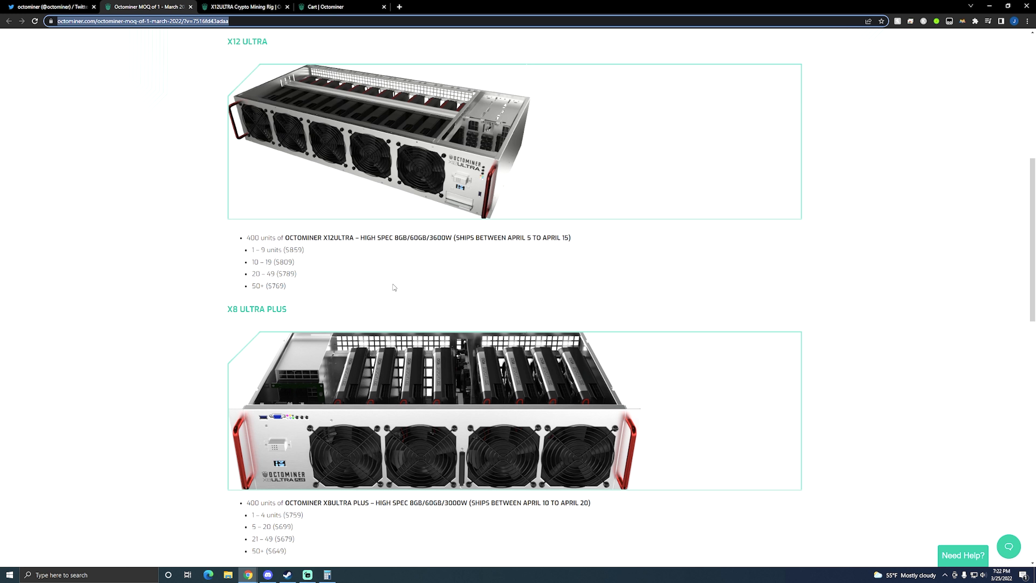
scroll(down, 3)
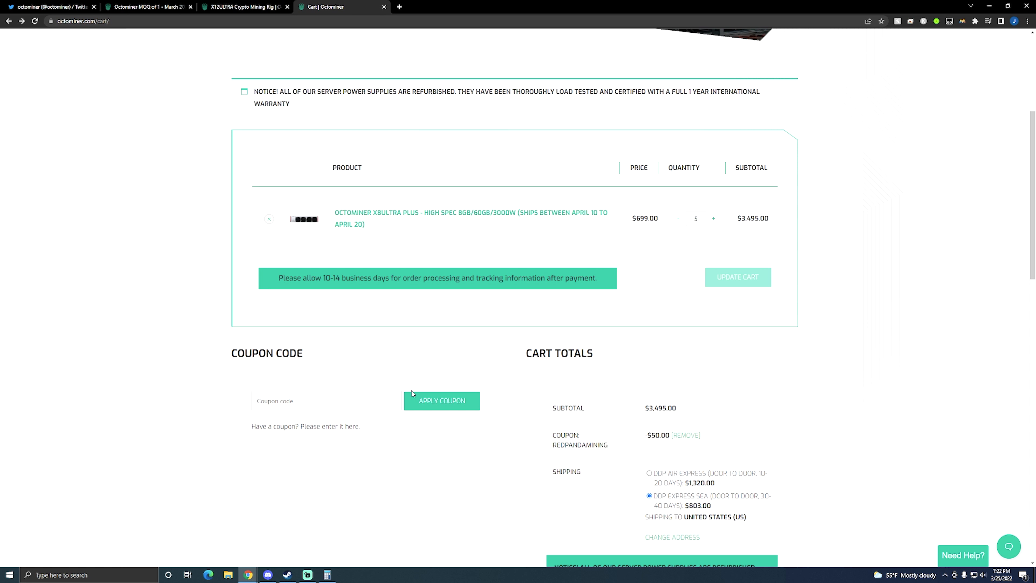
mouse_move(177, 427)
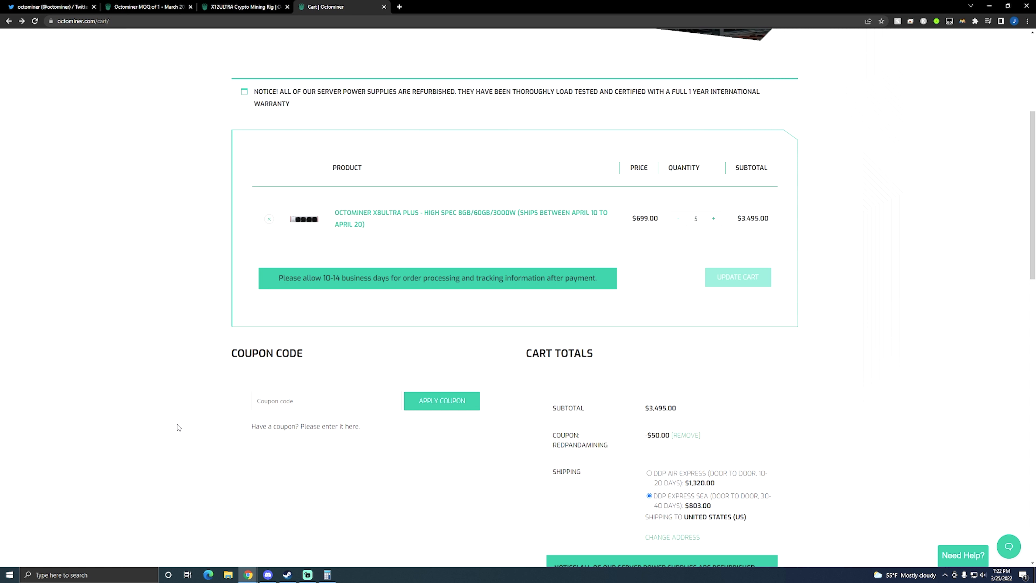
mouse_move(188, 397)
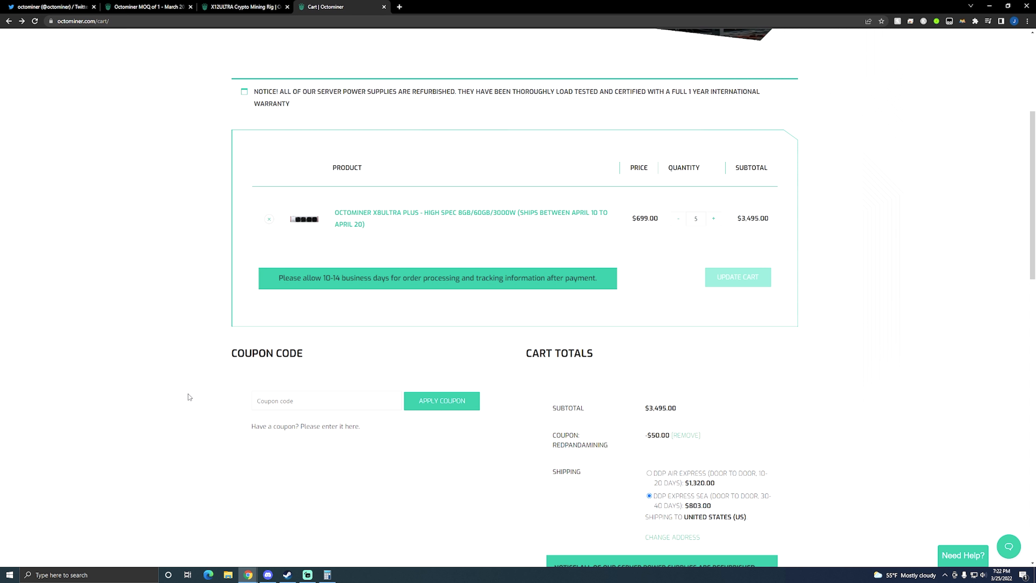
mouse_move(174, 350)
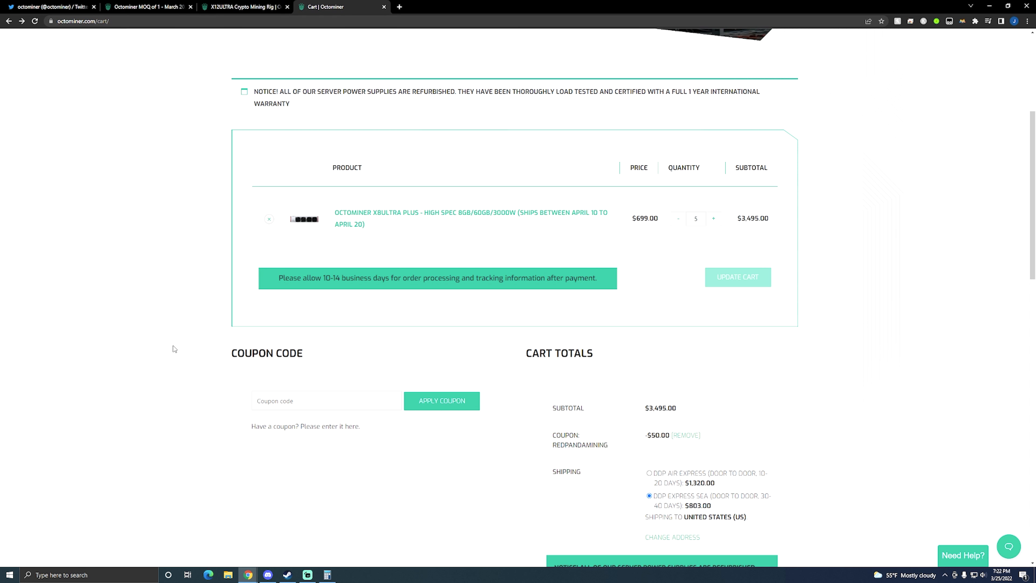
click(145, 6)
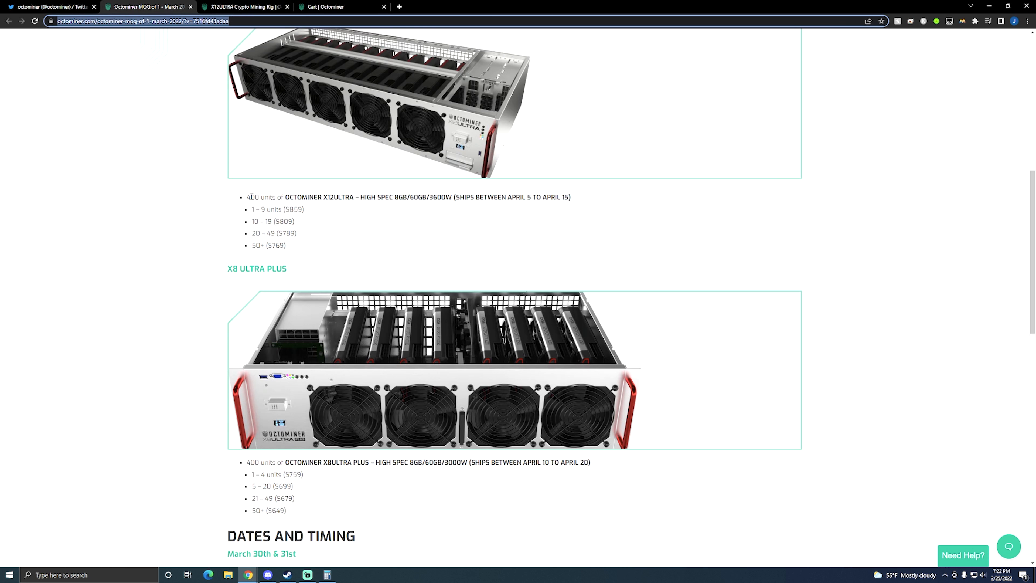
scroll(down, 3)
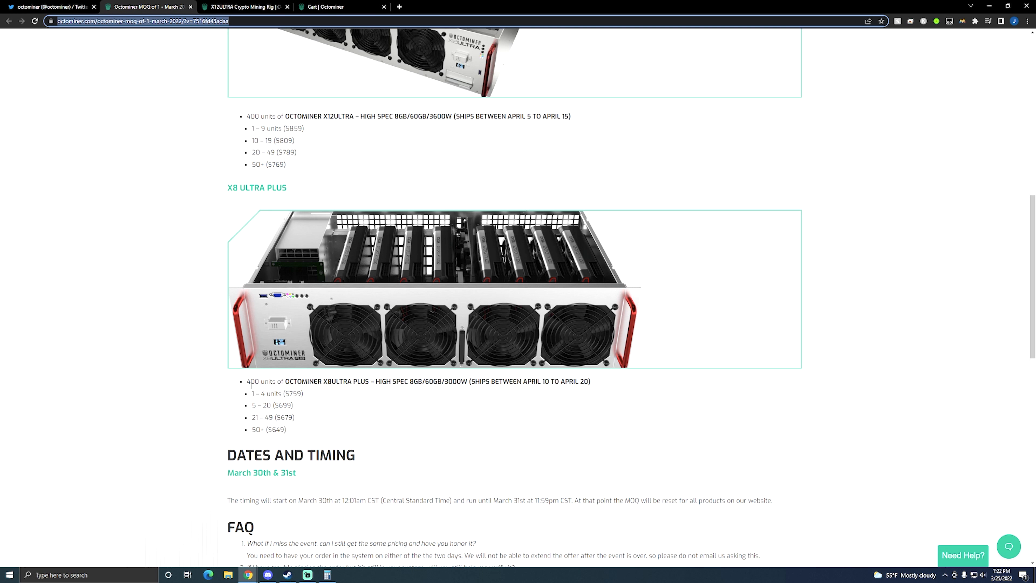
mouse_move(236, 381)
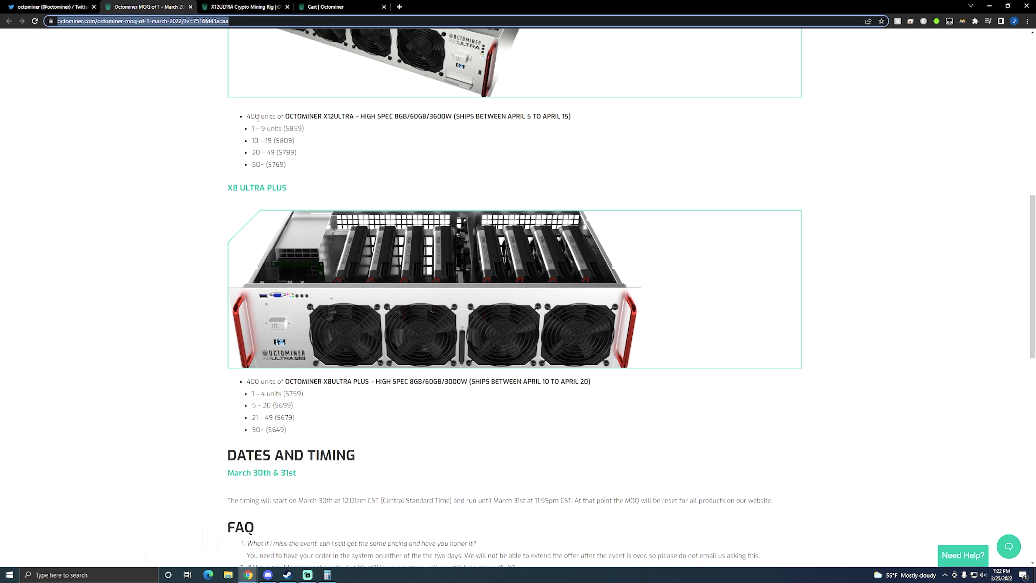
mouse_move(204, 200)
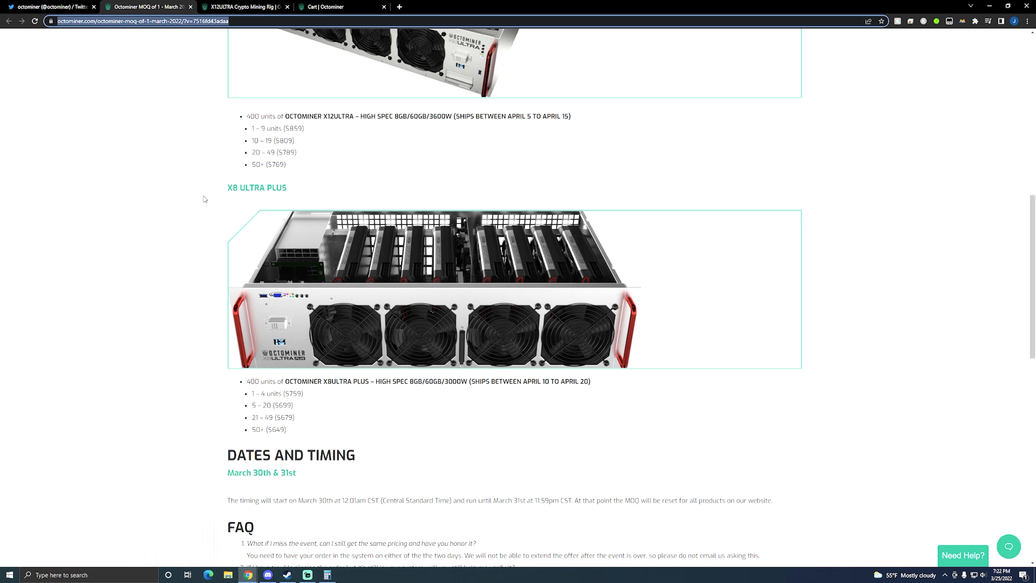
mouse_move(231, 240)
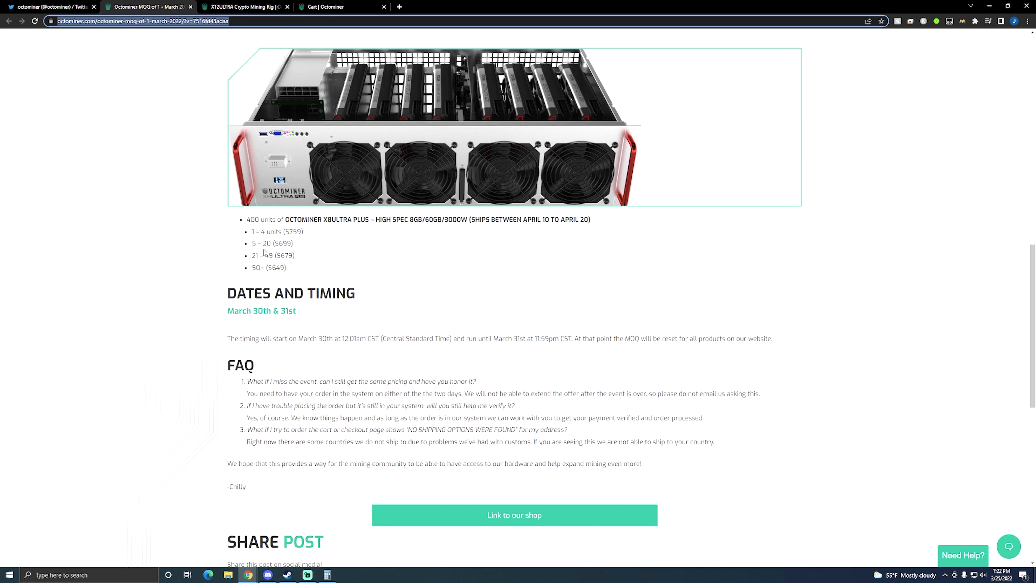
scroll(up, 3)
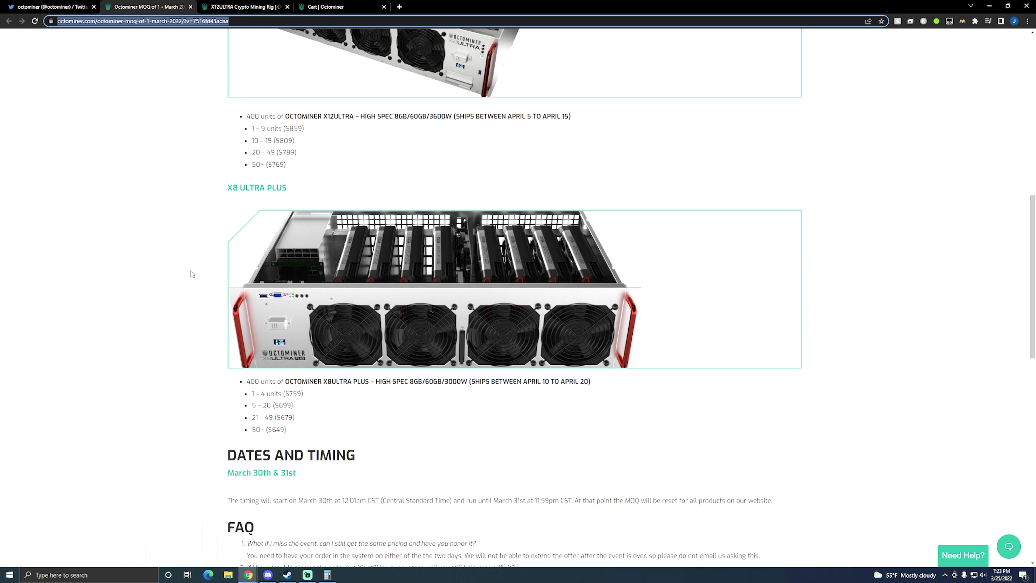
scroll(down, 3)
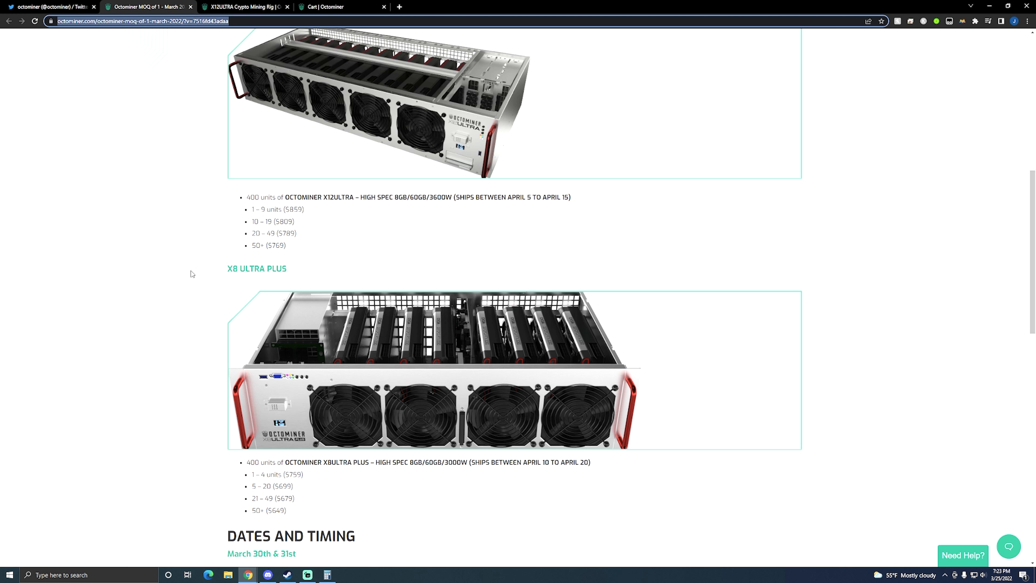
mouse_move(710, 406)
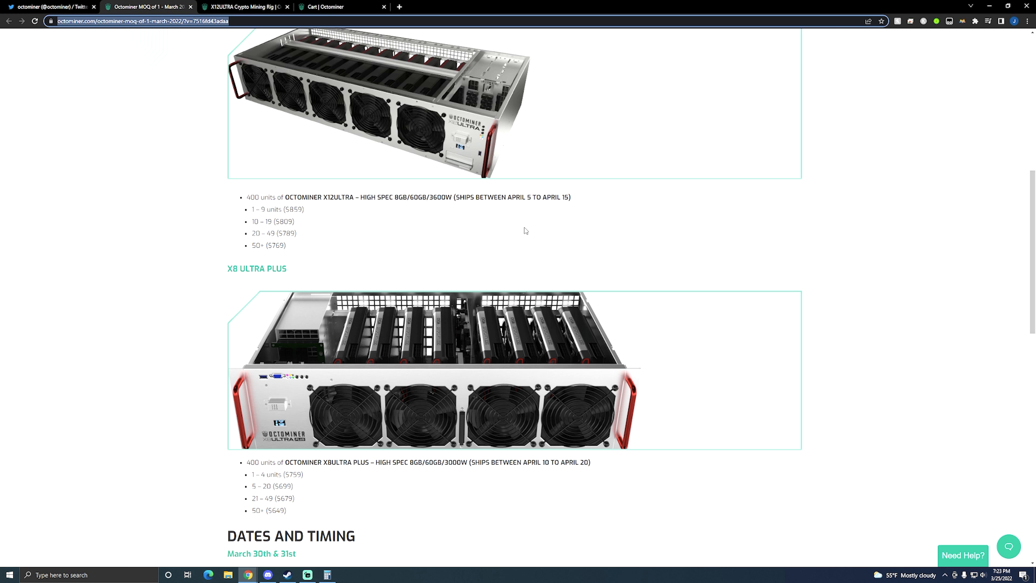
mouse_move(512, 255)
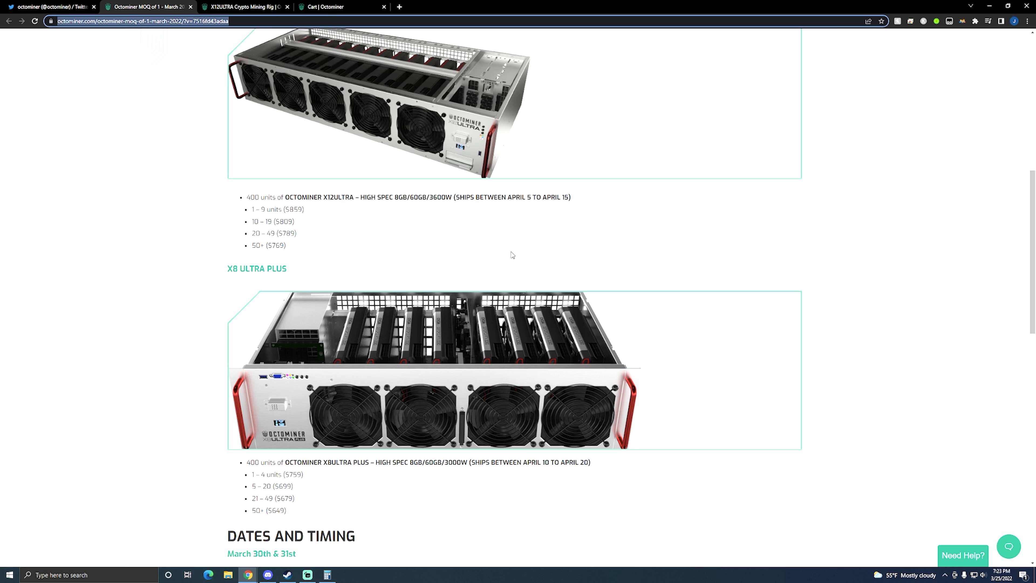
scroll(up, 3)
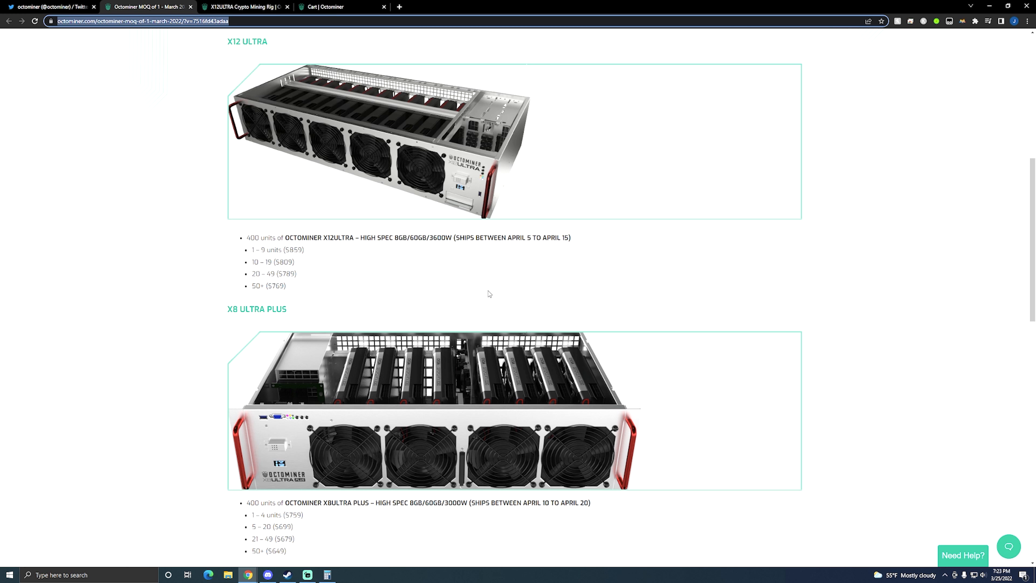
mouse_move(194, 322)
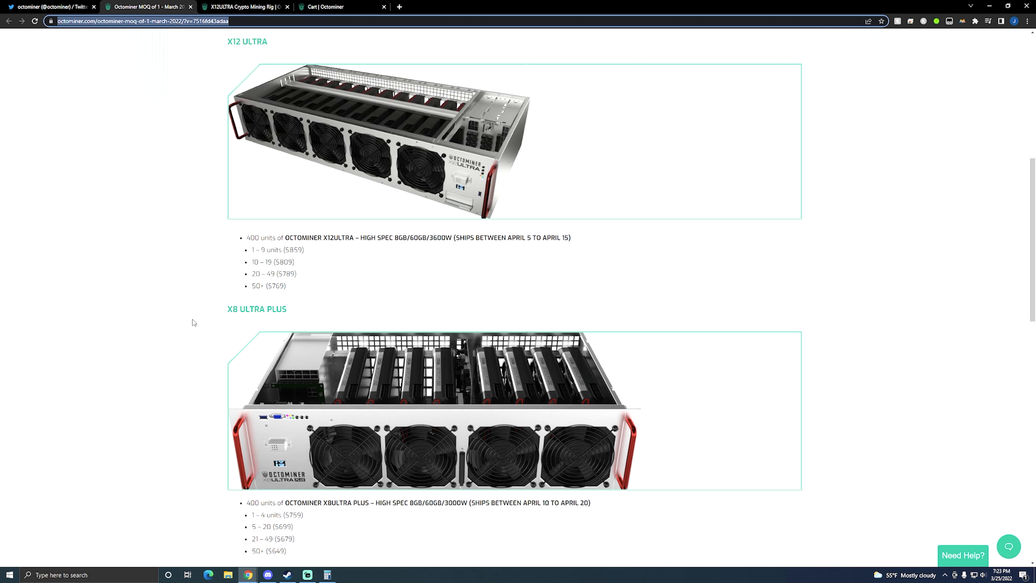
scroll(down, 3)
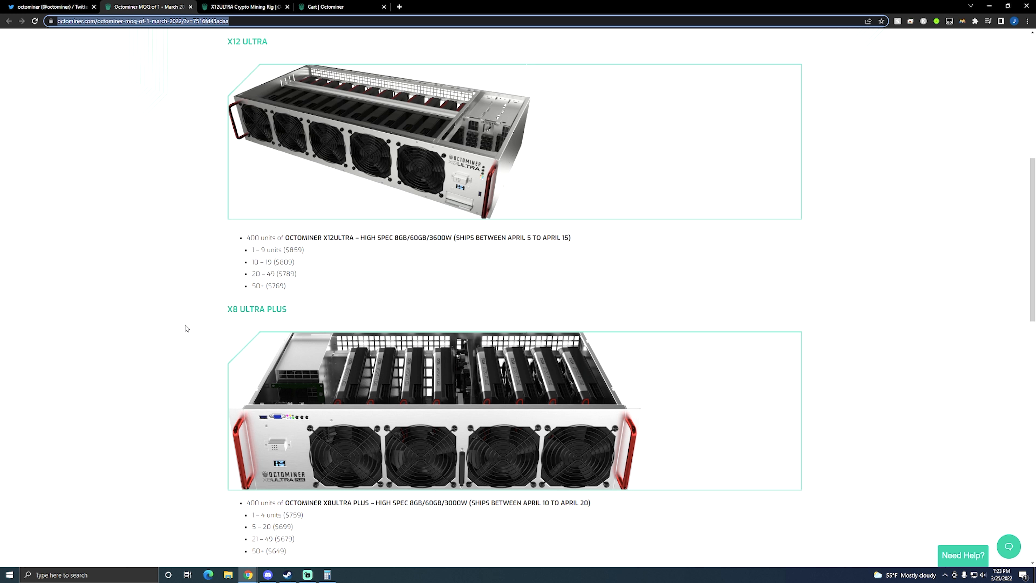
mouse_move(179, 335)
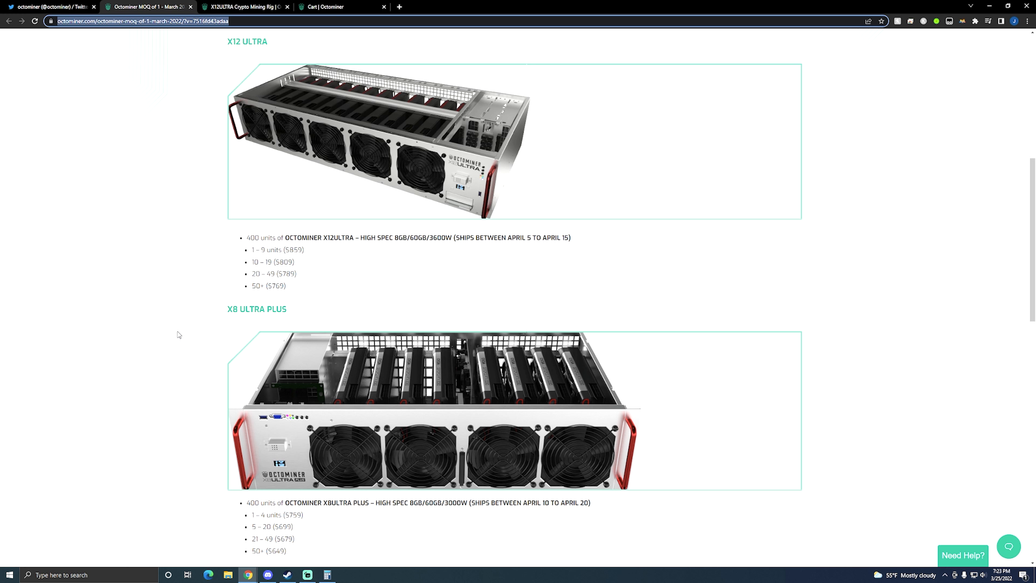
scroll(down, 3)
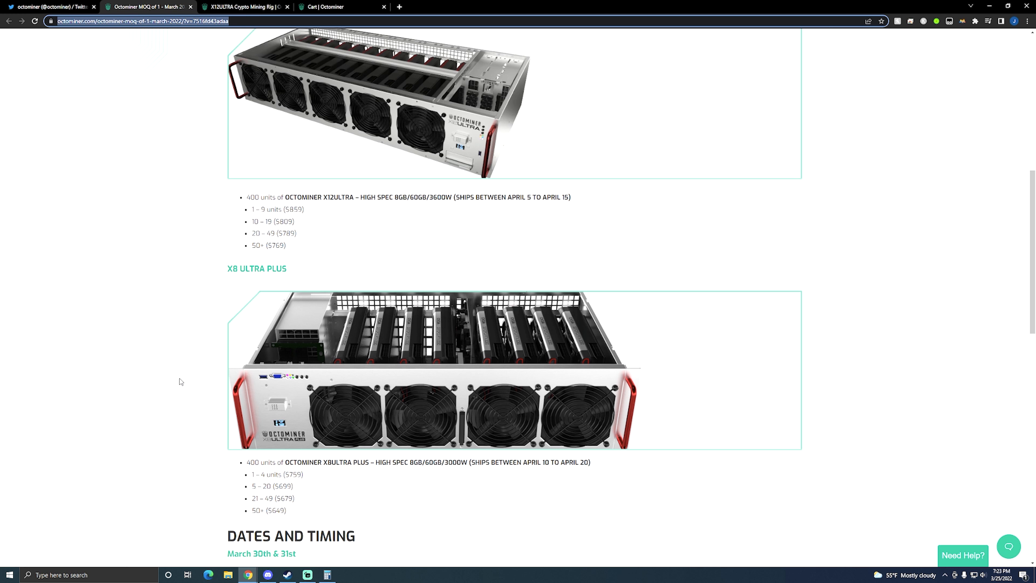
mouse_move(179, 376)
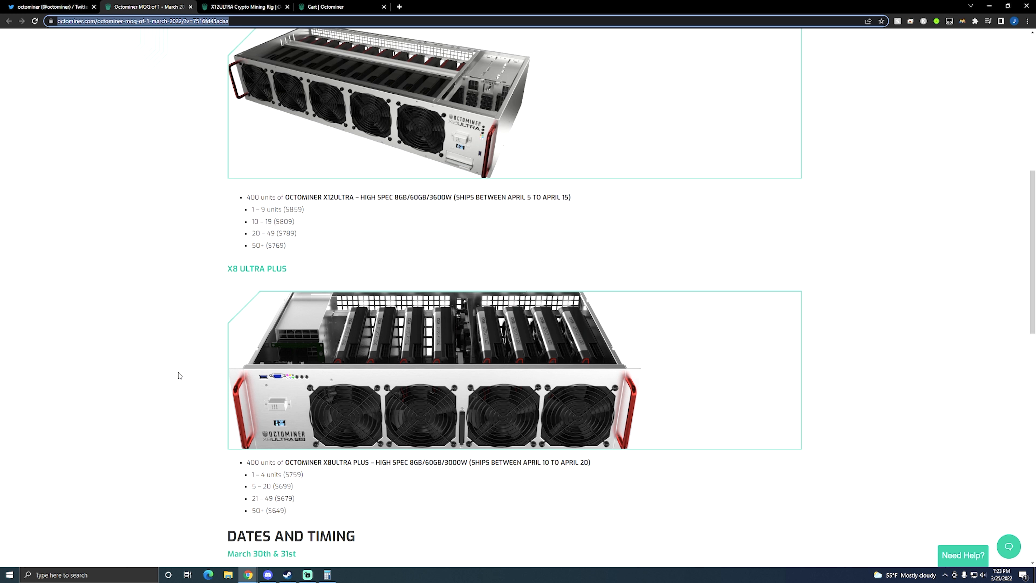
scroll(up, 3)
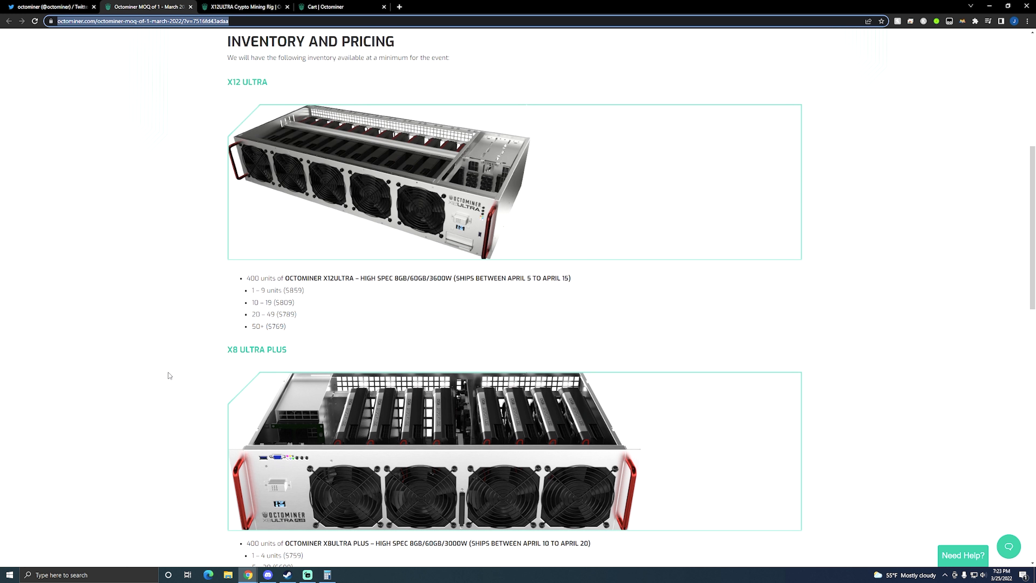
mouse_move(165, 372)
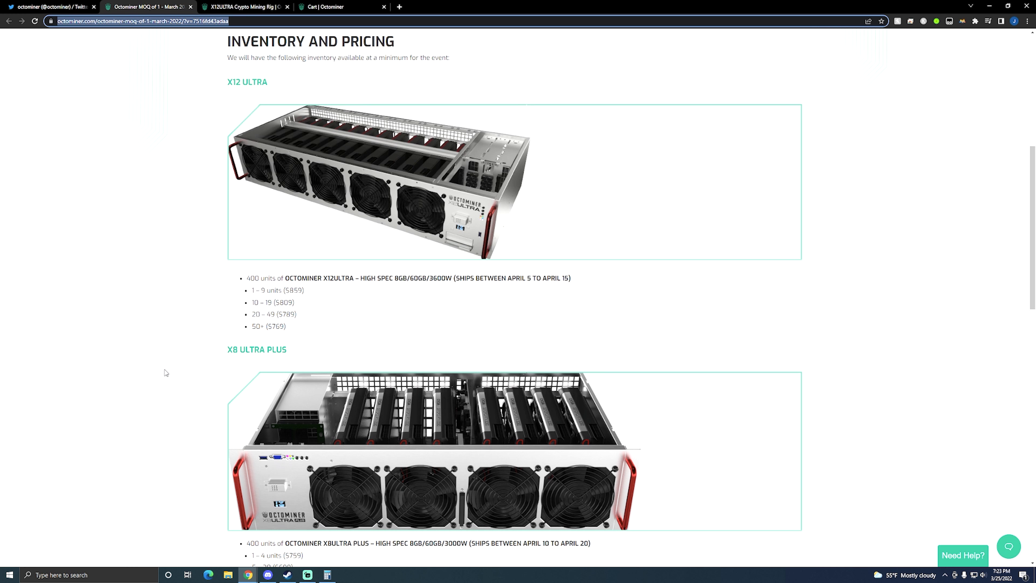